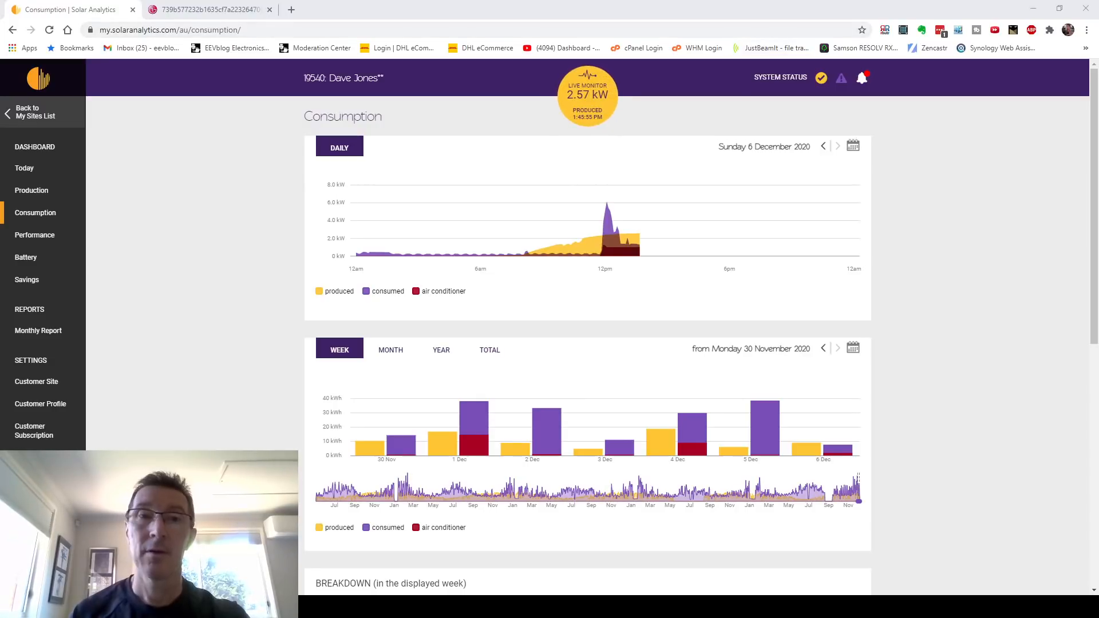
pyautogui.moveTo(548, 256)
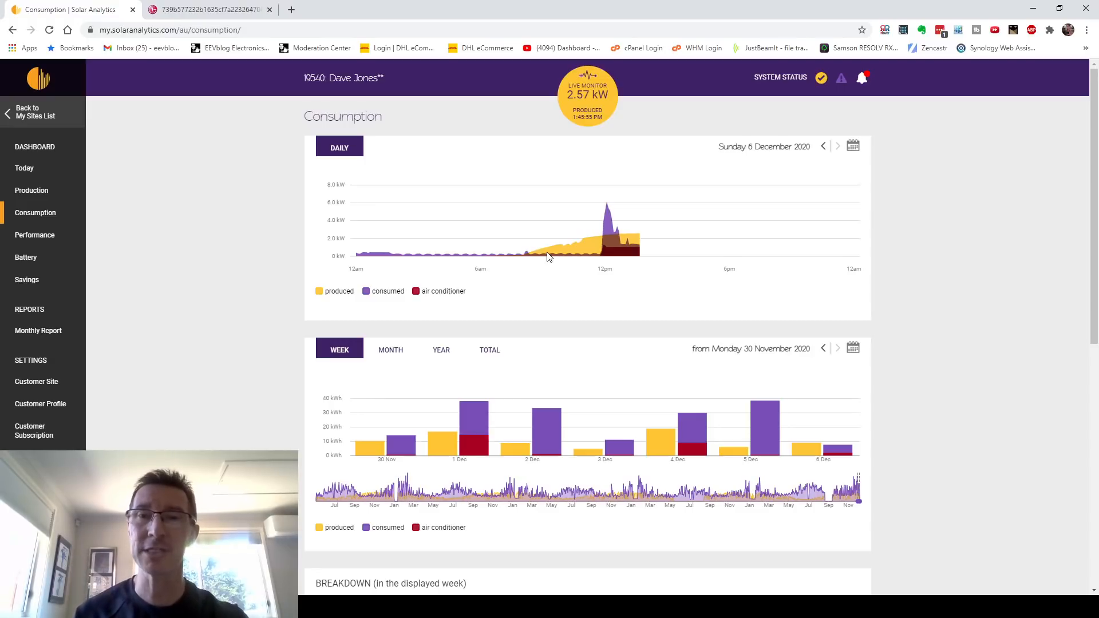
pyautogui.moveTo(617, 215)
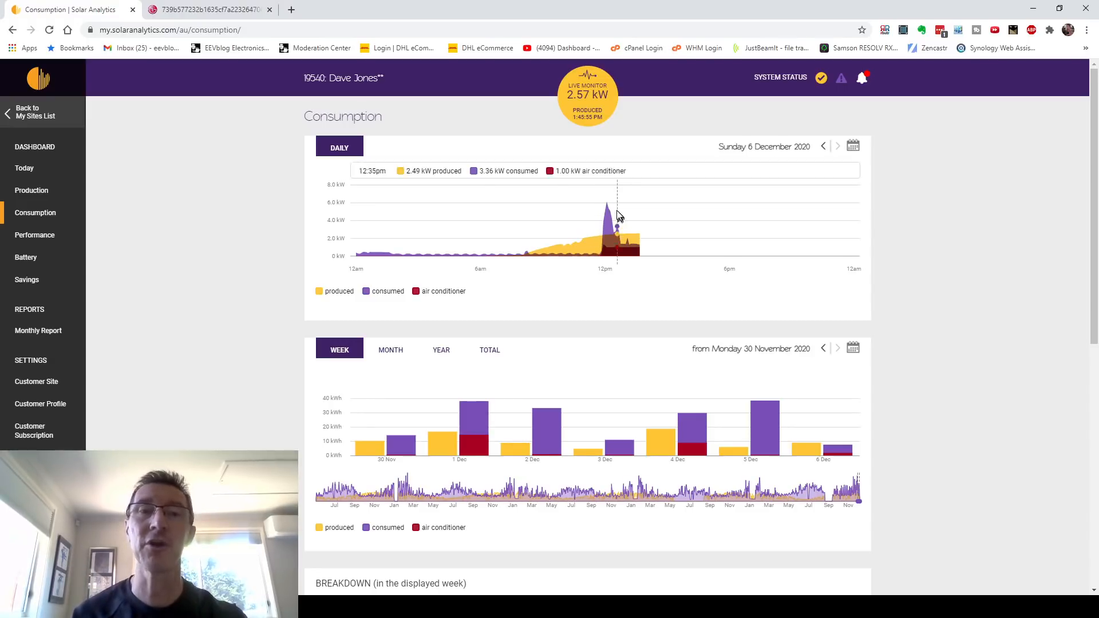
pyautogui.moveTo(607, 214)
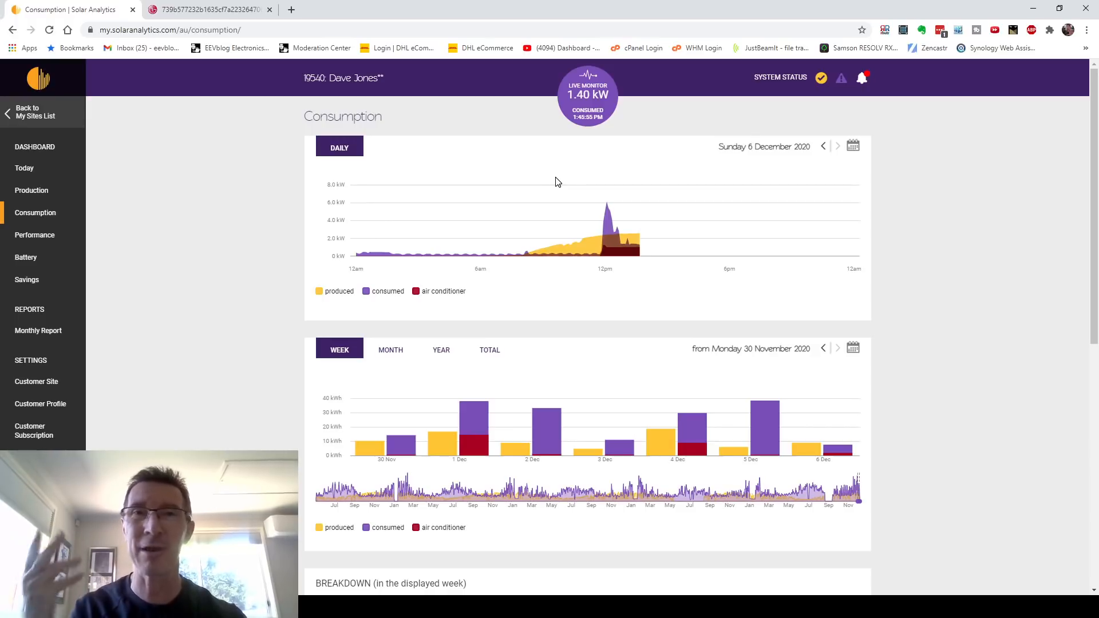
pyautogui.moveTo(508, 184)
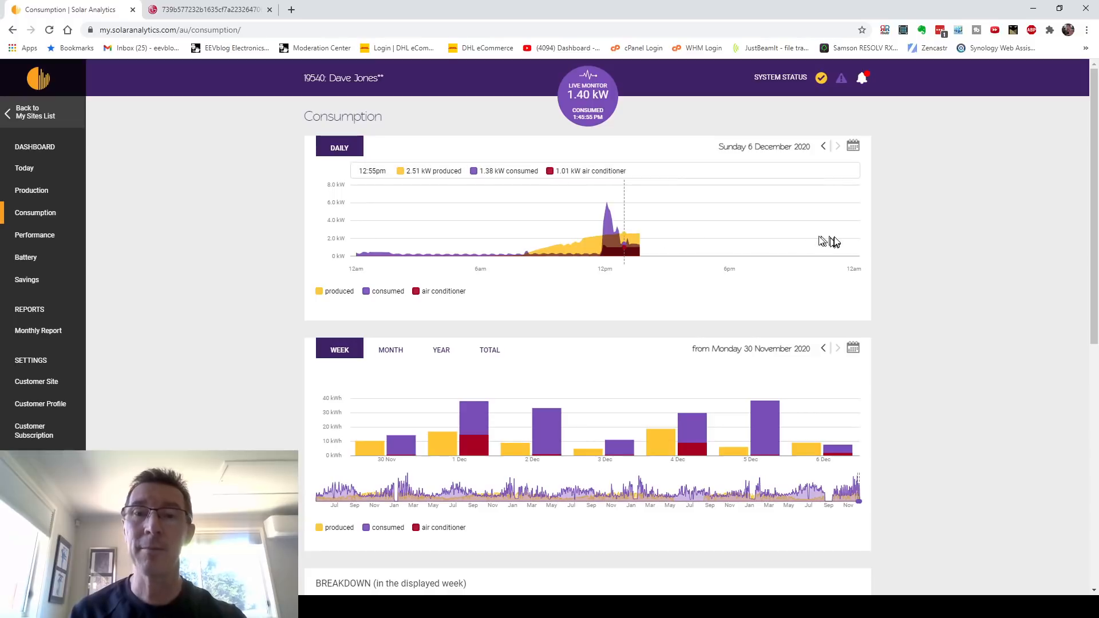
pyautogui.moveTo(536, 273)
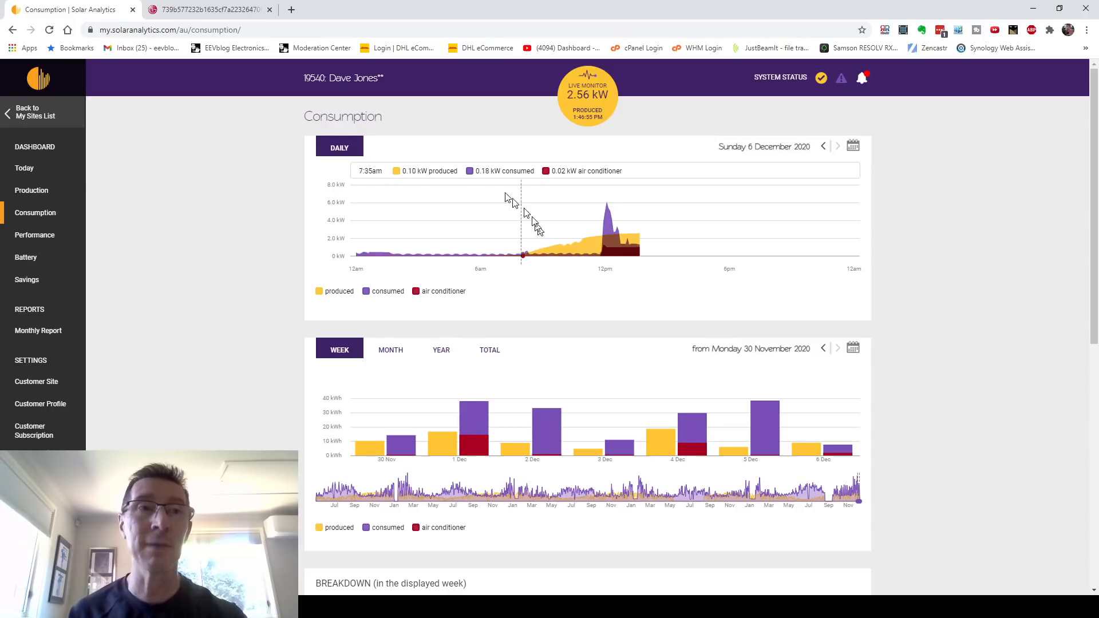
pyautogui.moveTo(344, 232)
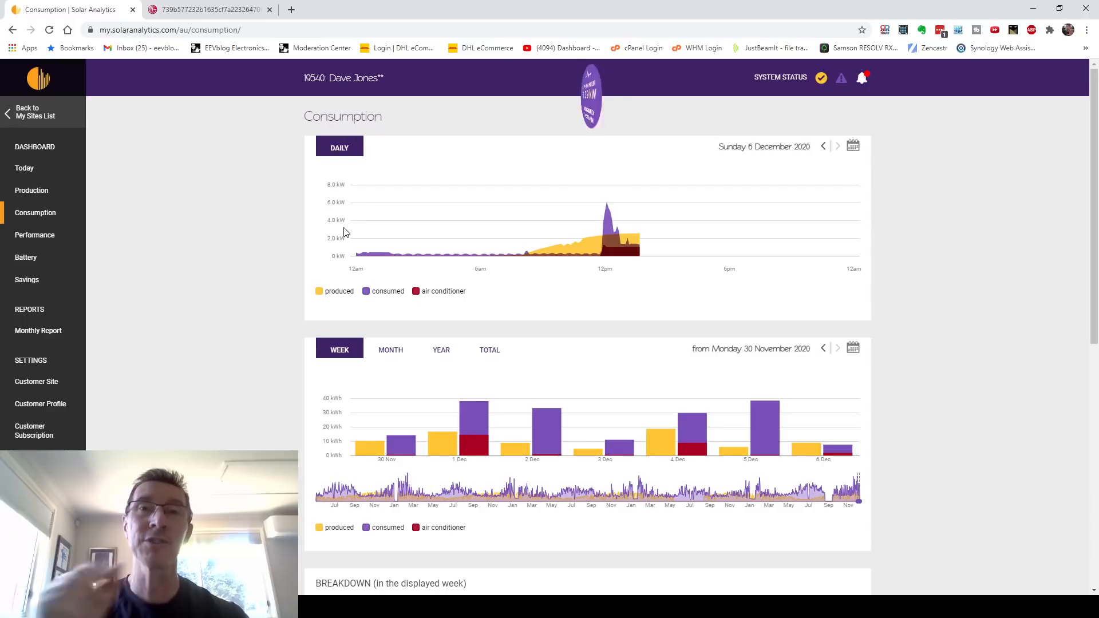
# Read through the LG NeON R datasheet from features and electrical specs to the final dimensions page
pyautogui.click(204, 9)
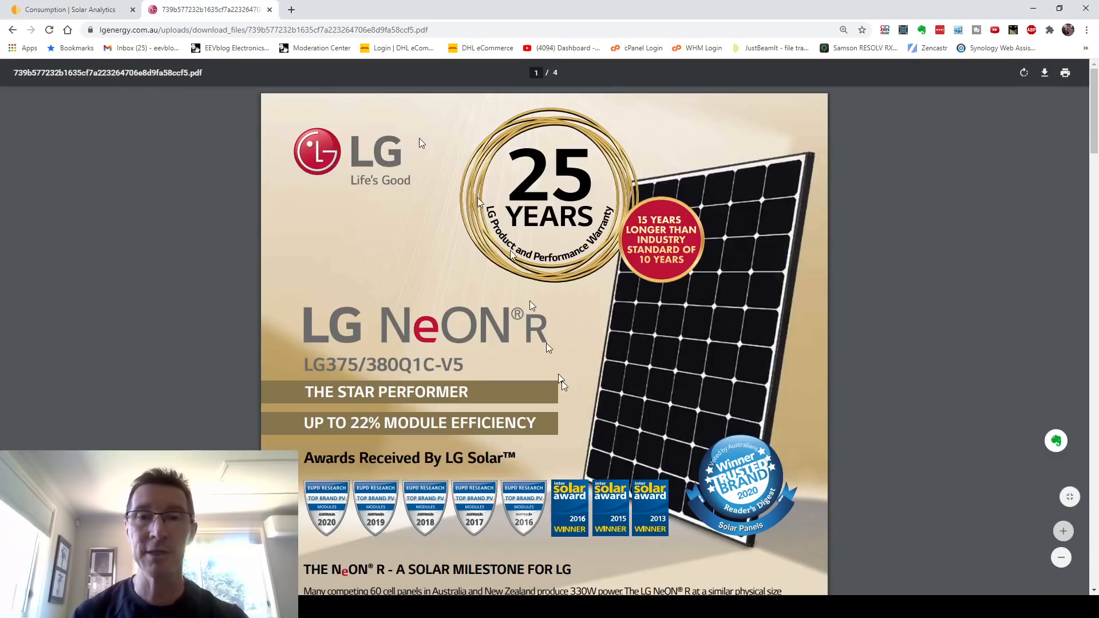
pyautogui.scroll(-3)
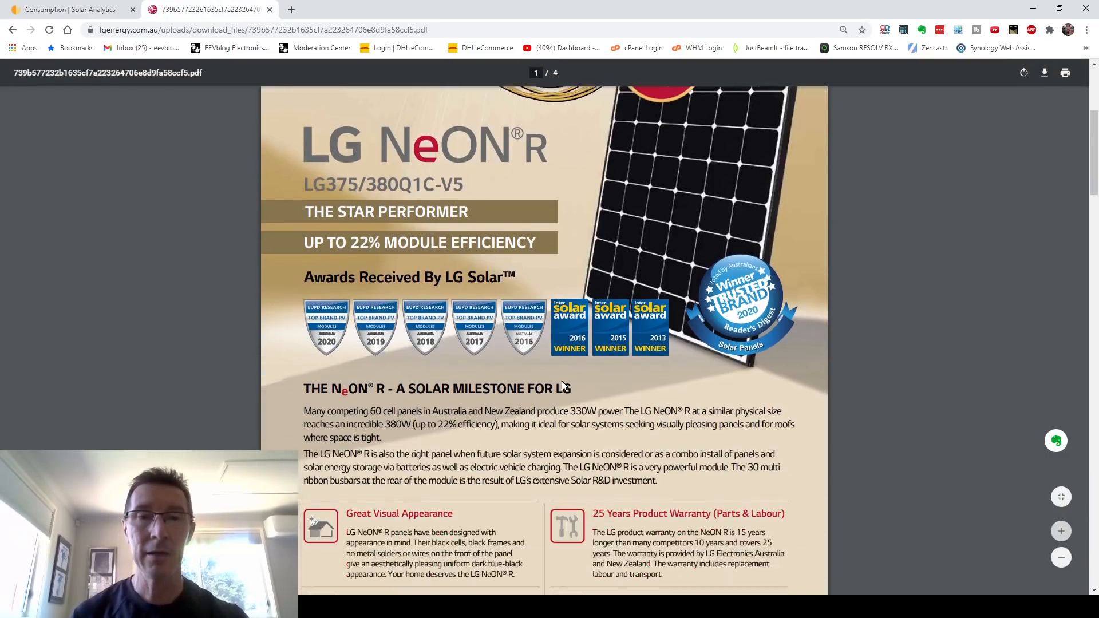
pyautogui.scroll(-3)
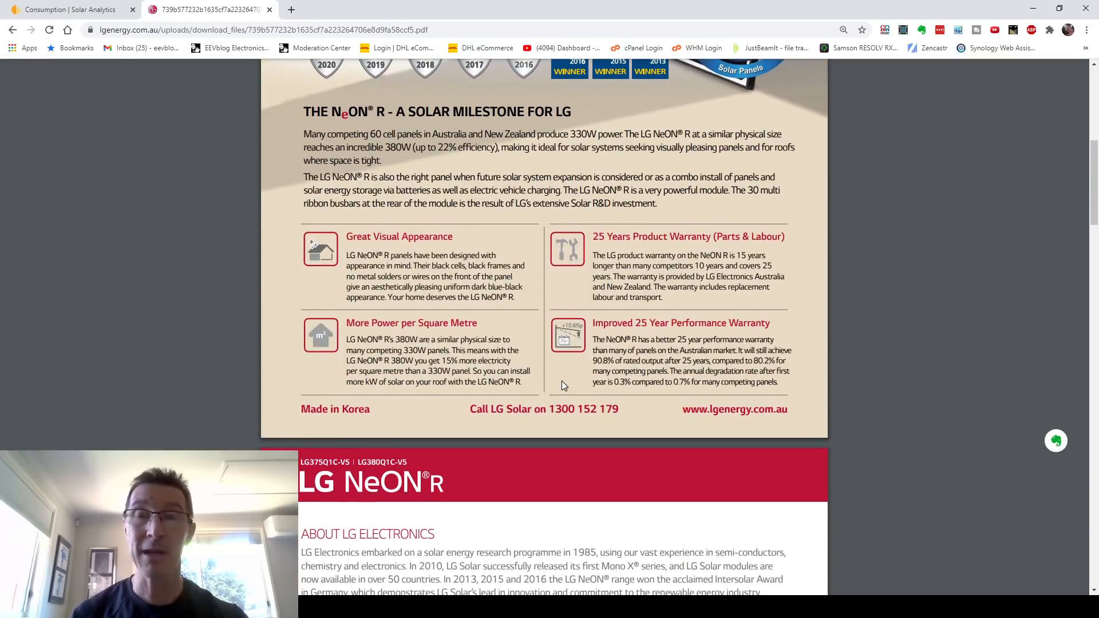
pyautogui.scroll(3)
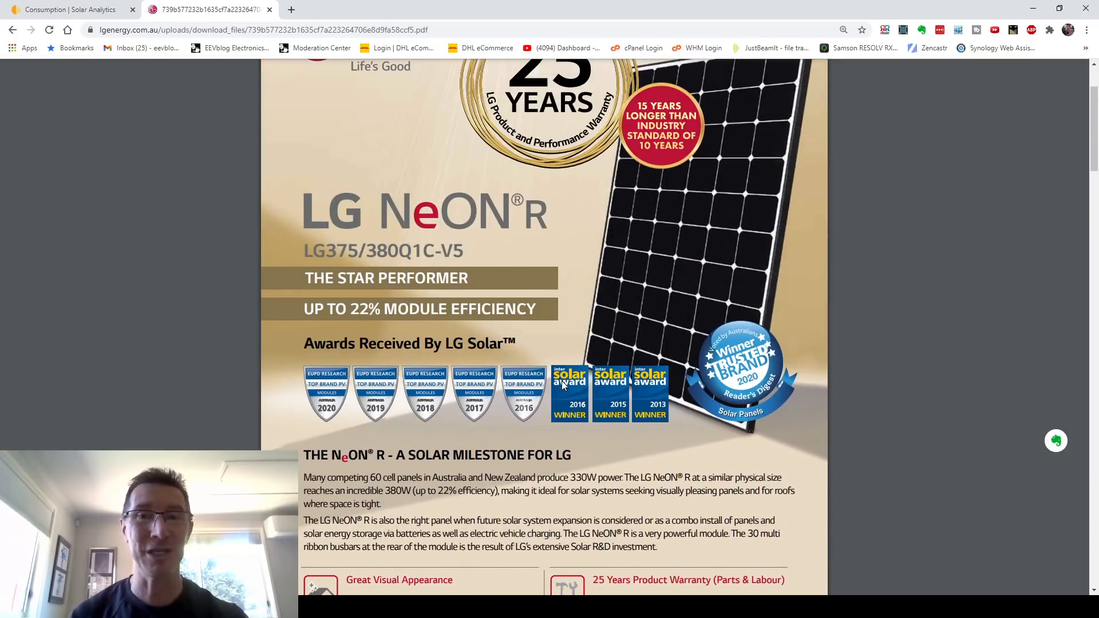
pyautogui.scroll(-3)
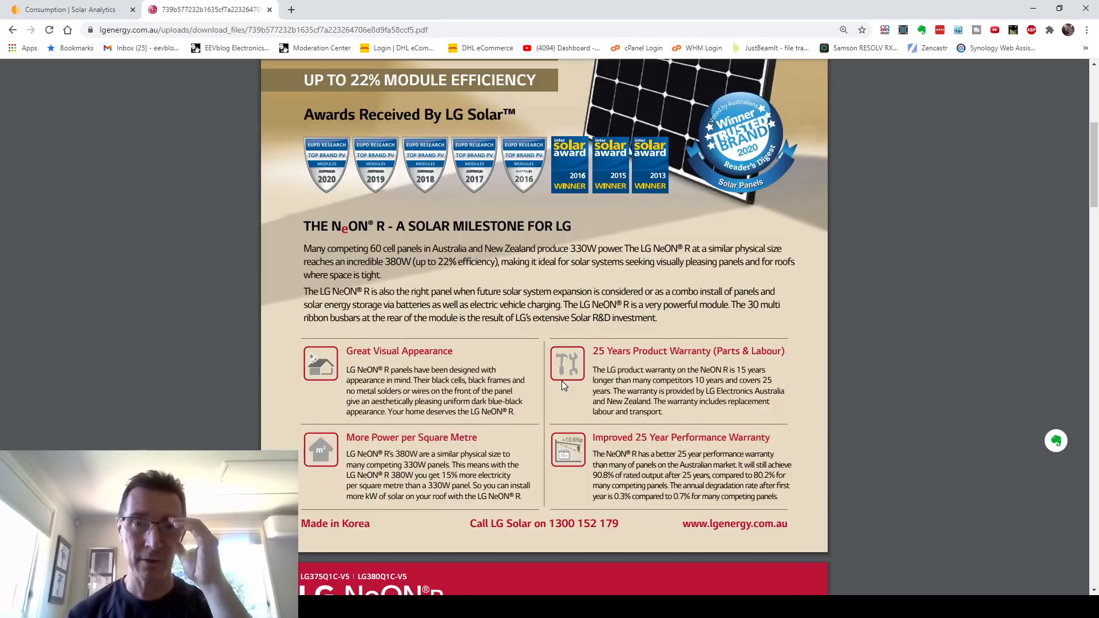
pyautogui.scroll(-3)
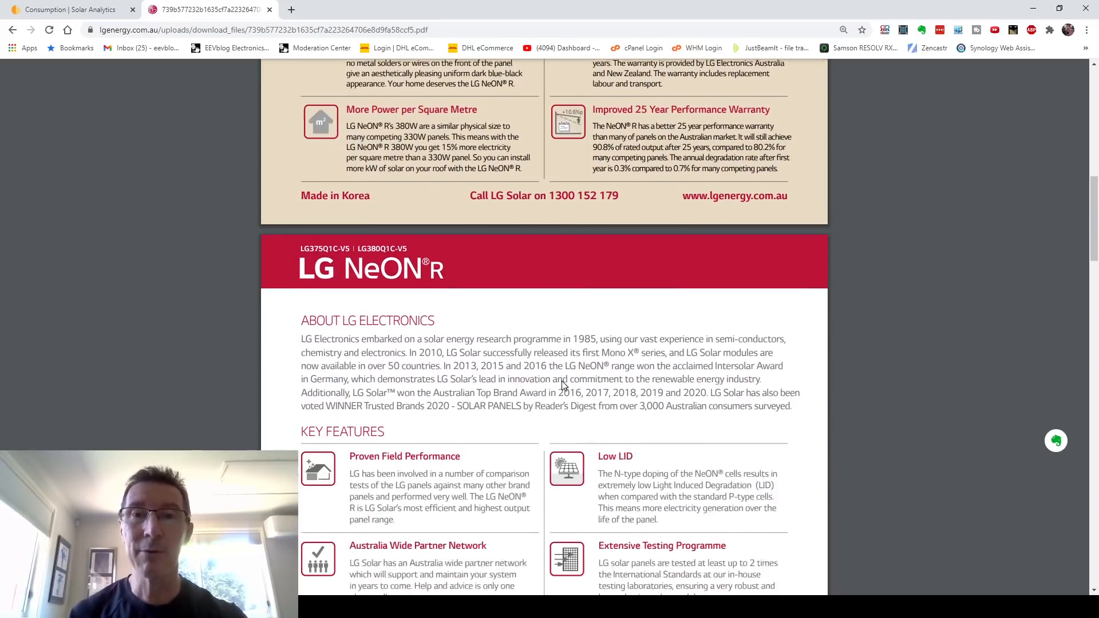
pyautogui.scroll(-3)
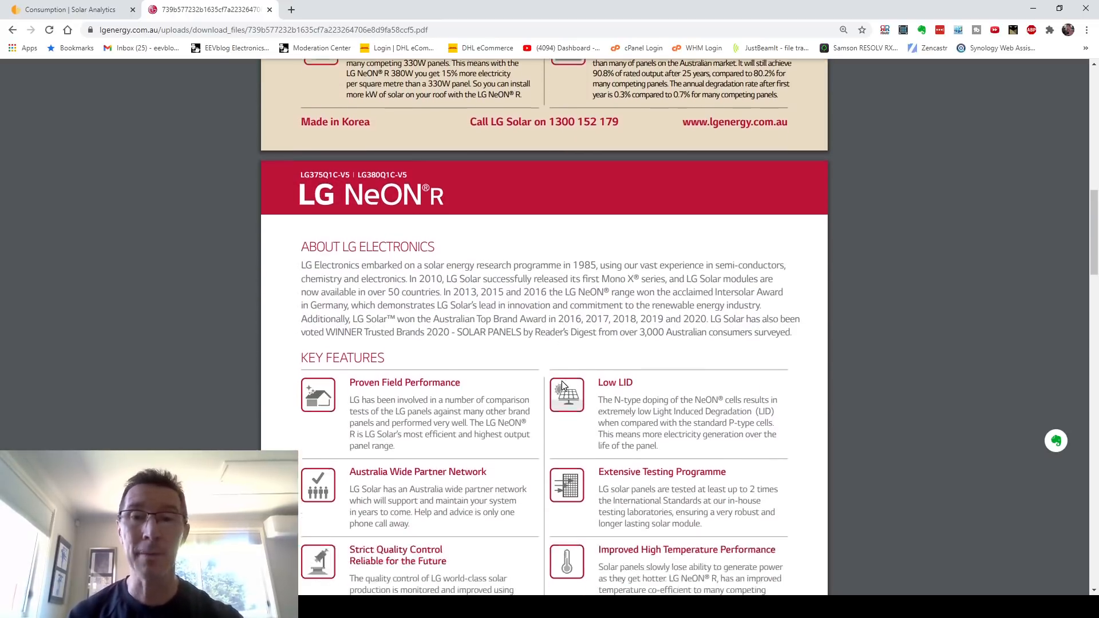
pyautogui.scroll(-3)
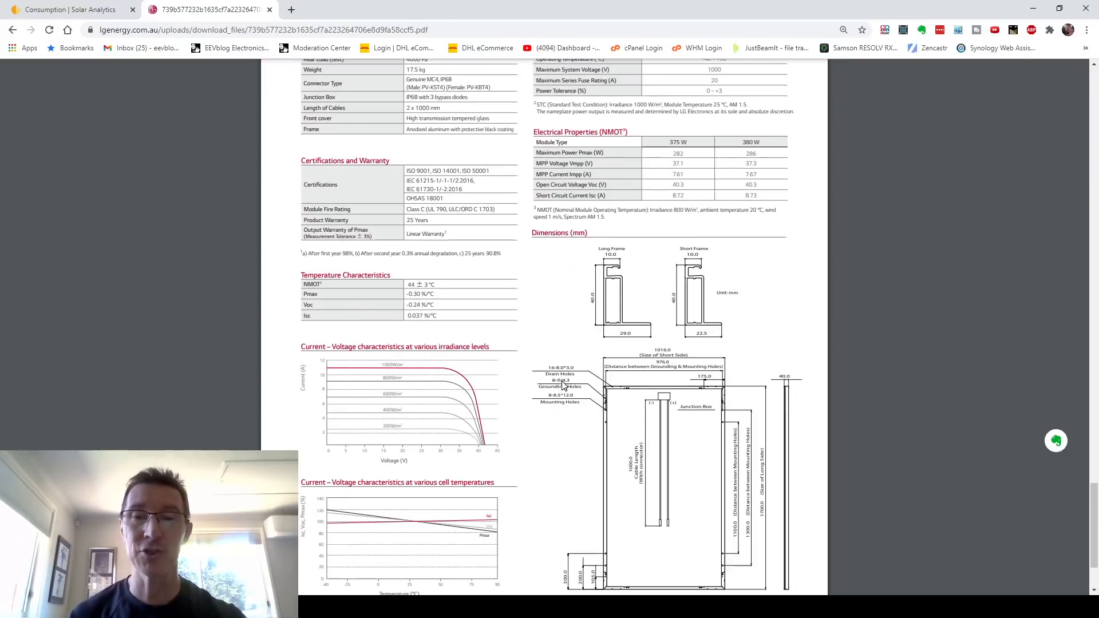
pyautogui.scroll(-3)
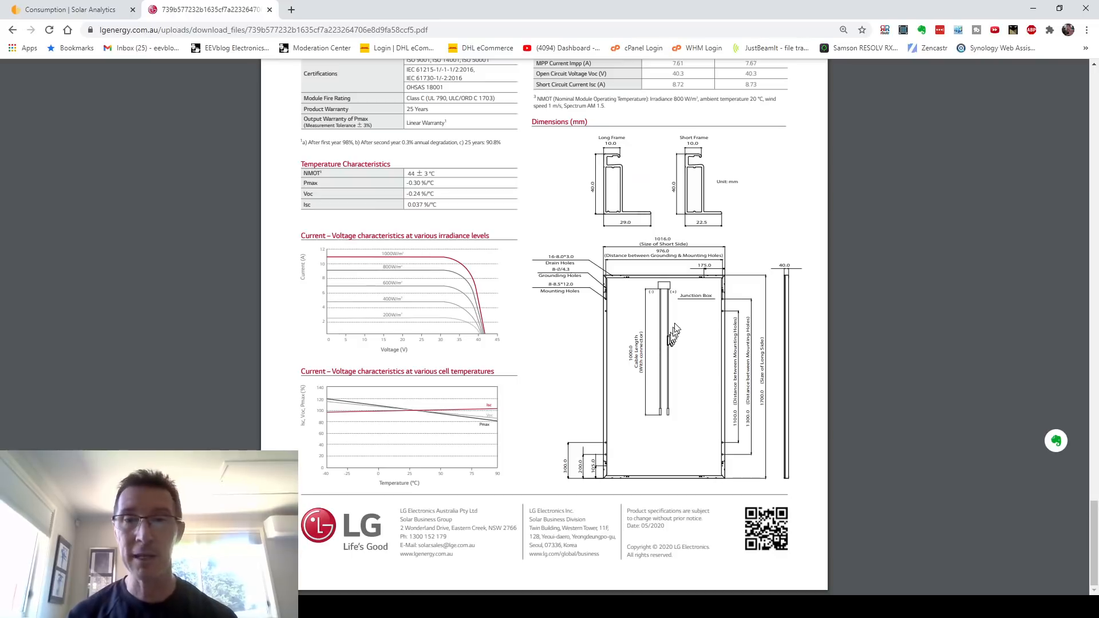
# Zoom in on the panel dimension drawings, then return to the Solar Analytics consumption page
pyautogui.click(1060, 533)
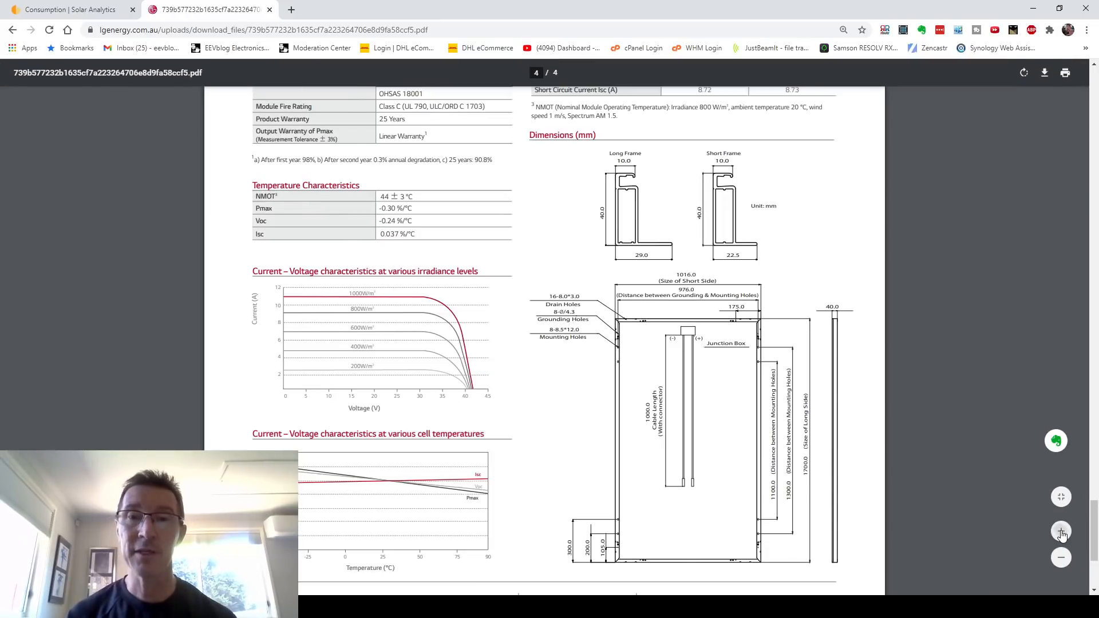
pyautogui.scroll(-3)
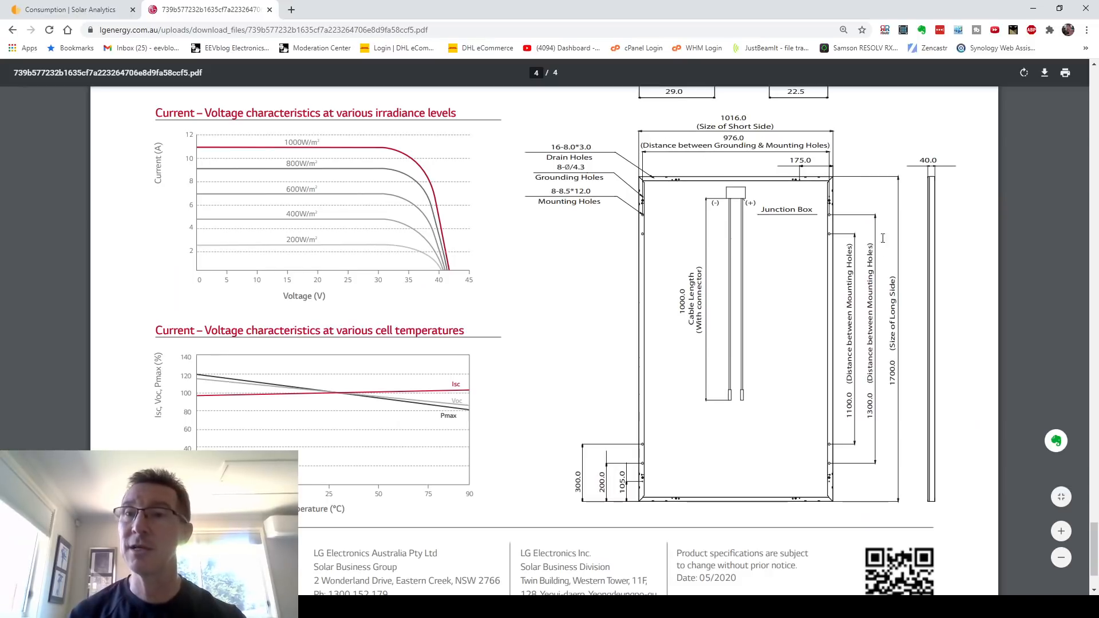
pyautogui.moveTo(893, 375)
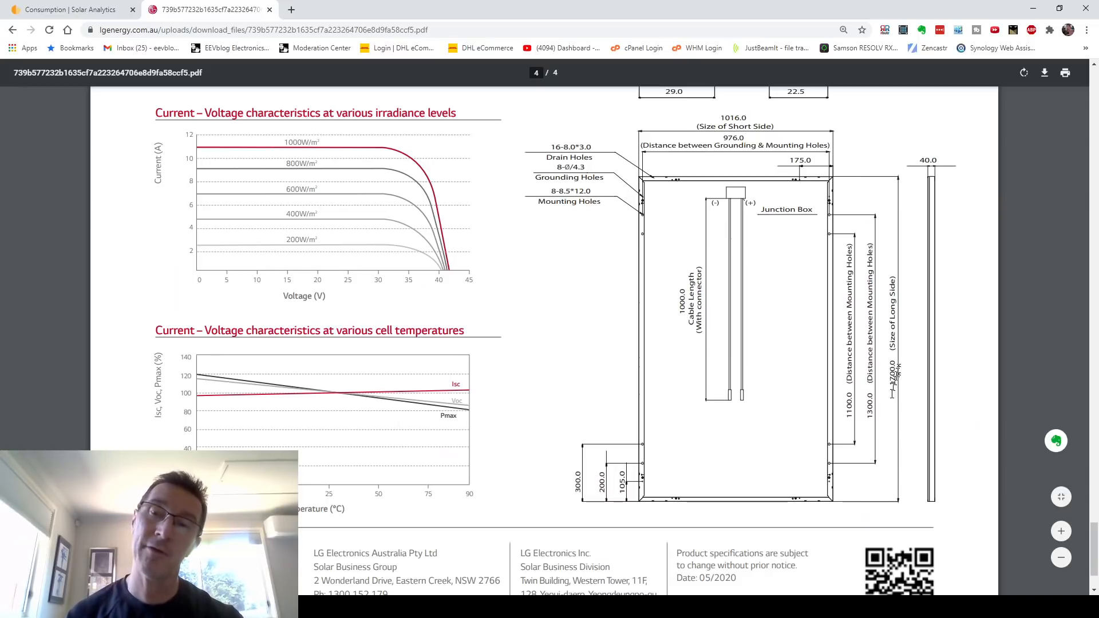
pyautogui.moveTo(841, 498)
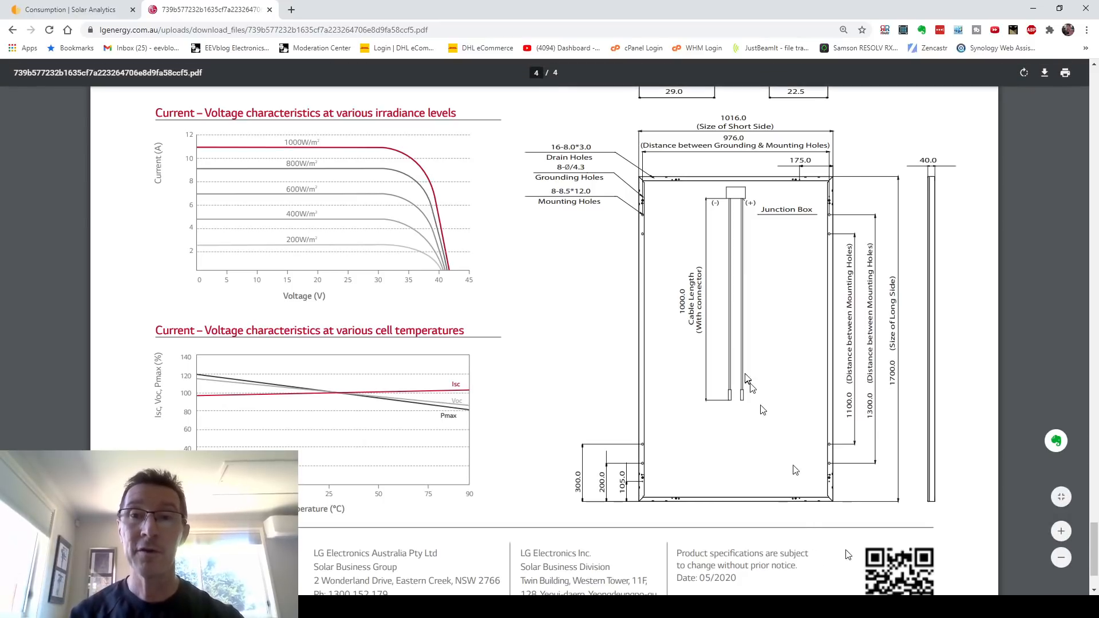
pyautogui.moveTo(686, 322)
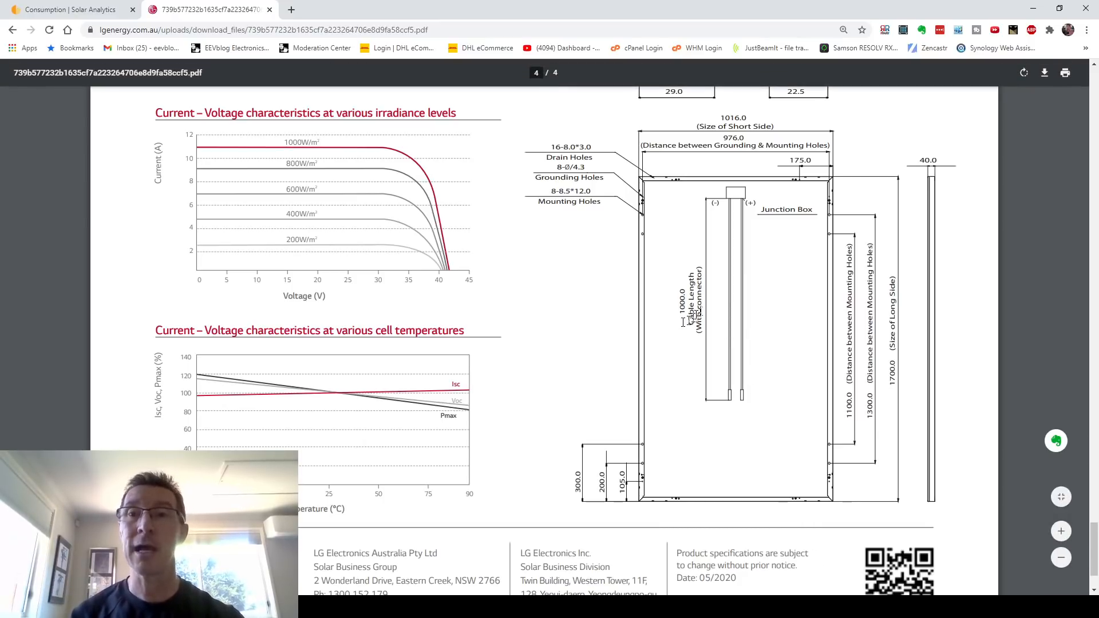
pyautogui.moveTo(720, 275)
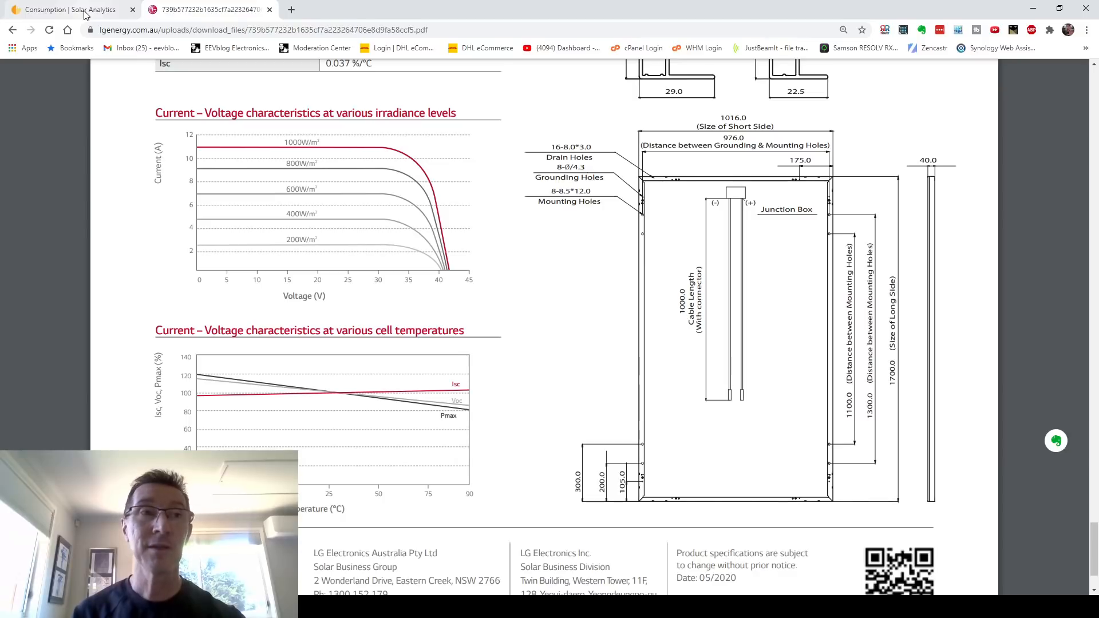
pyautogui.click(66, 9)
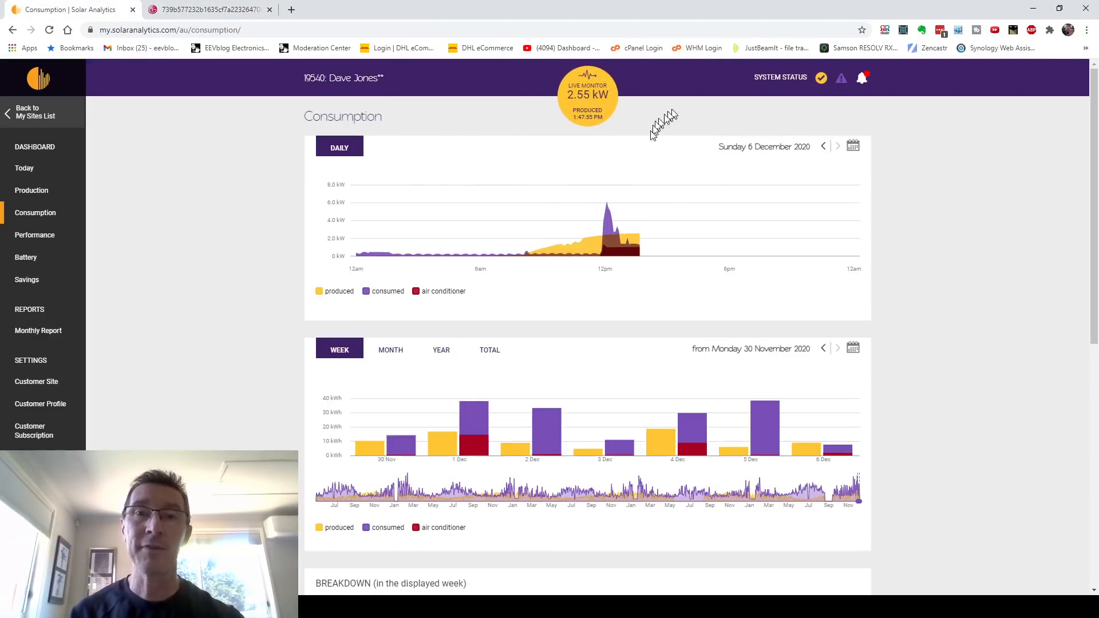
pyautogui.moveTo(606, 122)
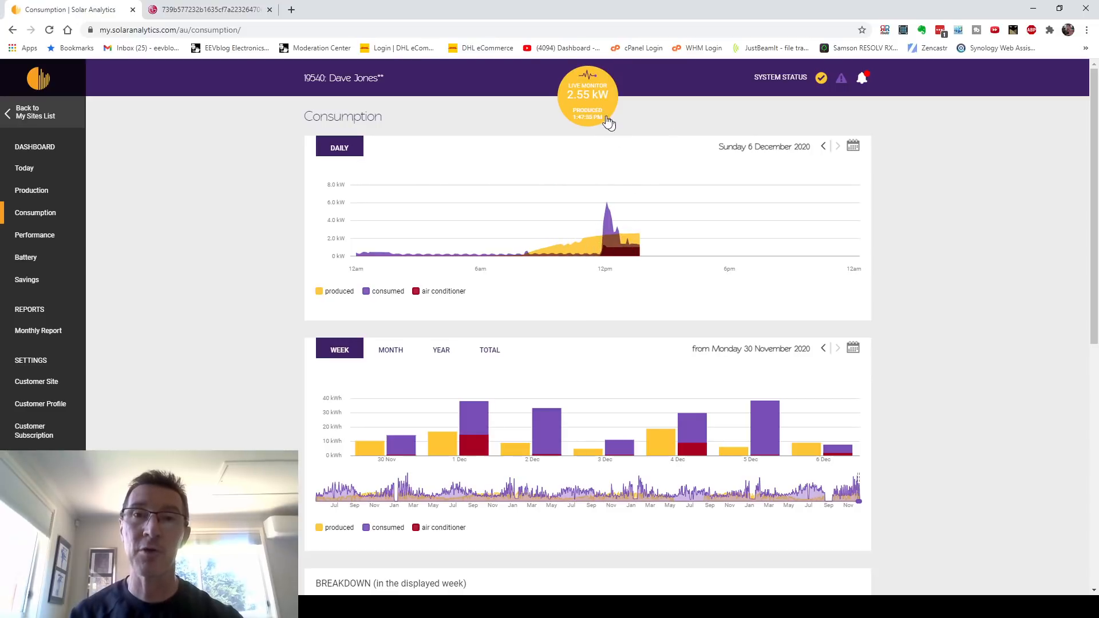
# Show the Live Monitor chart of produced versus consumed energy over the past hour for 6 December
pyautogui.click(587, 95)
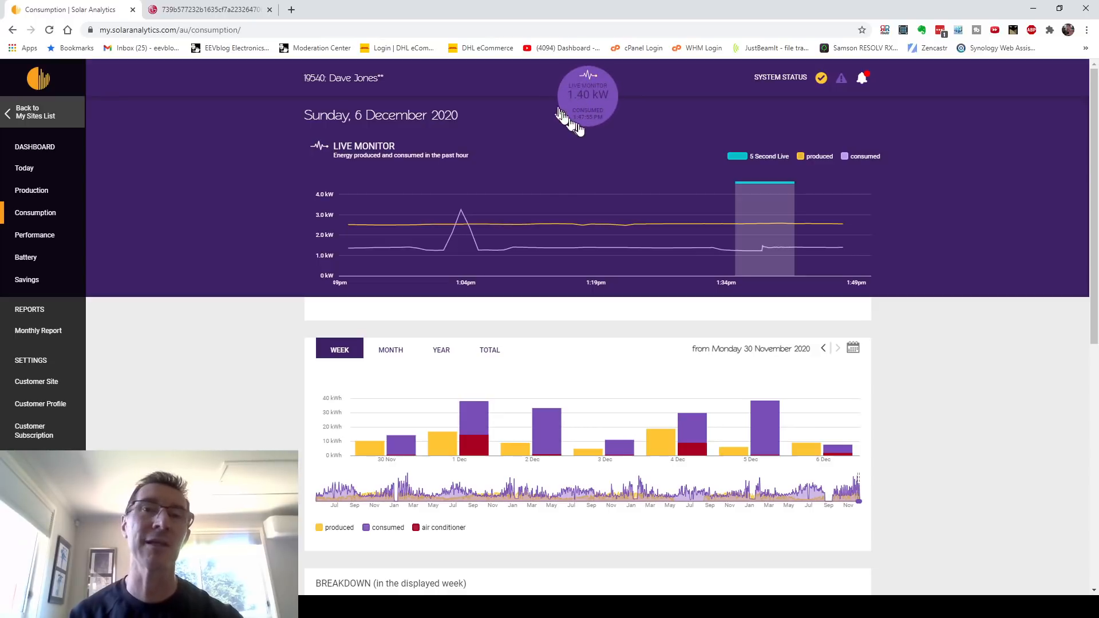
pyautogui.moveTo(670, 119)
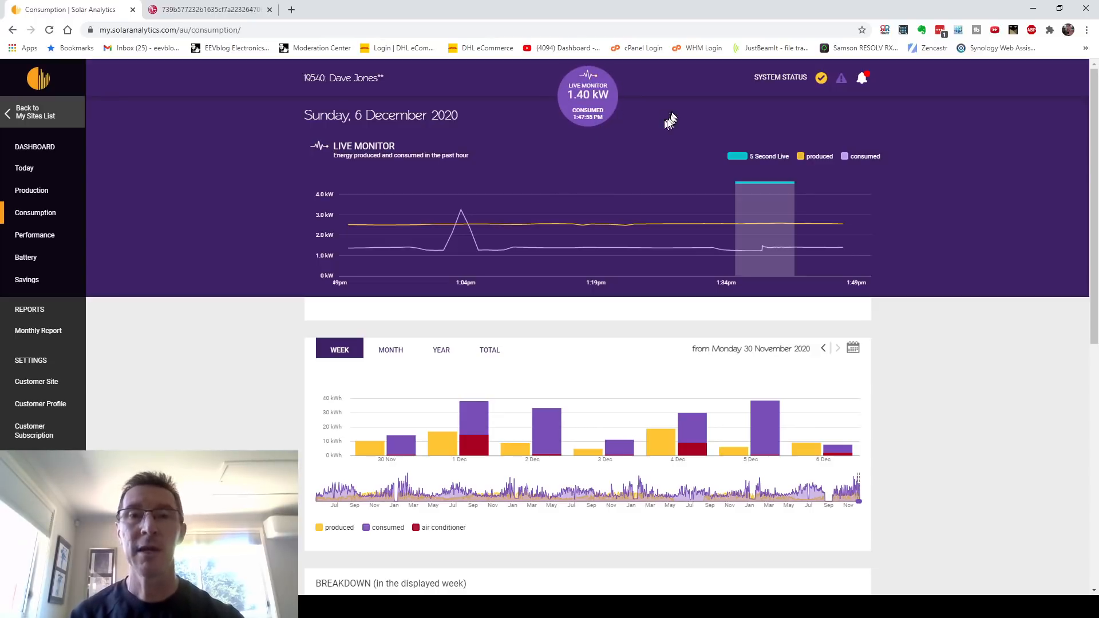
pyautogui.moveTo(660, 125)
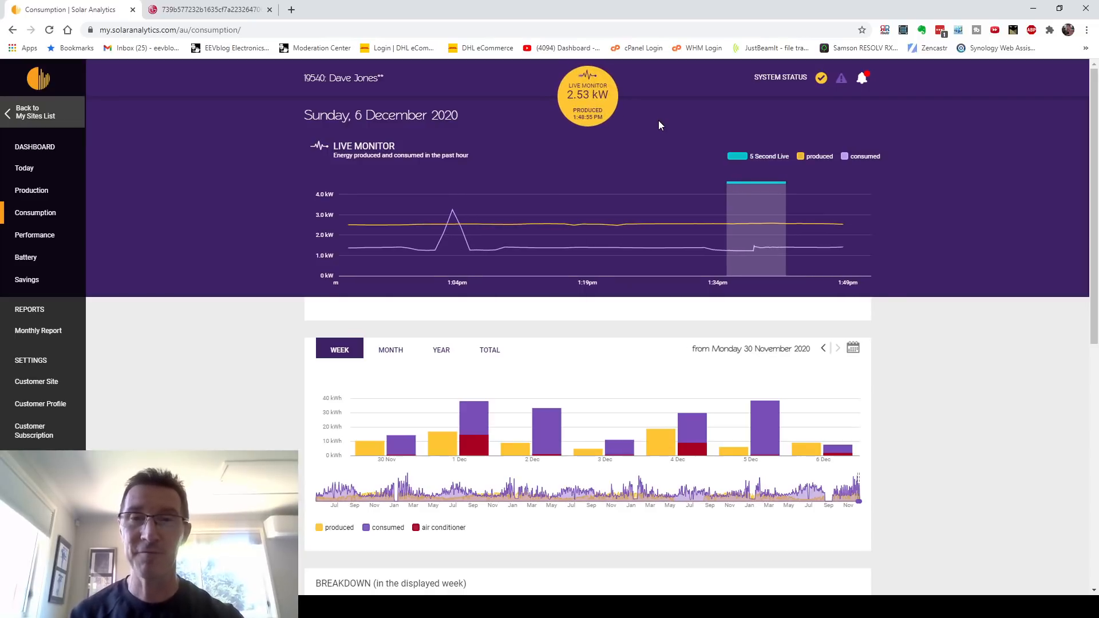
pyautogui.moveTo(591, 228)
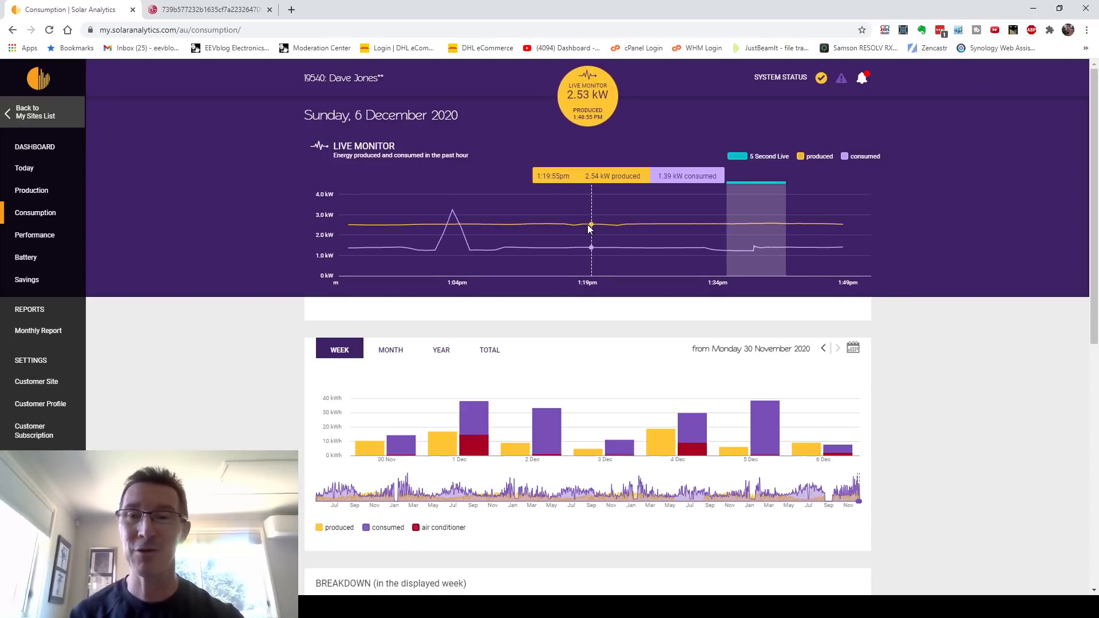
pyautogui.moveTo(769, 414)
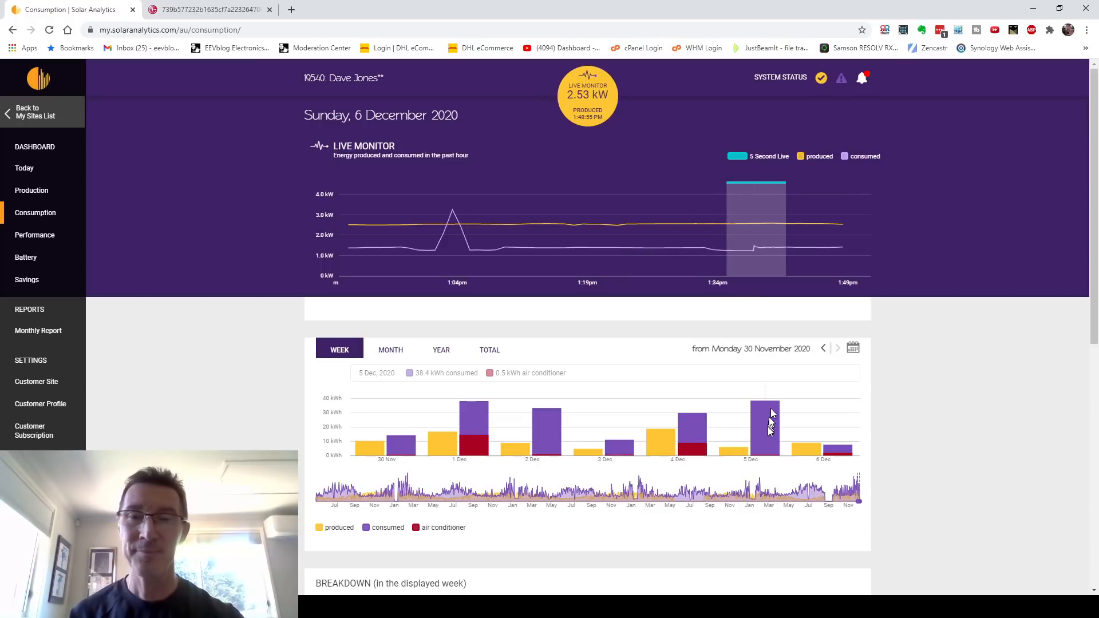
pyautogui.moveTo(608, 317)
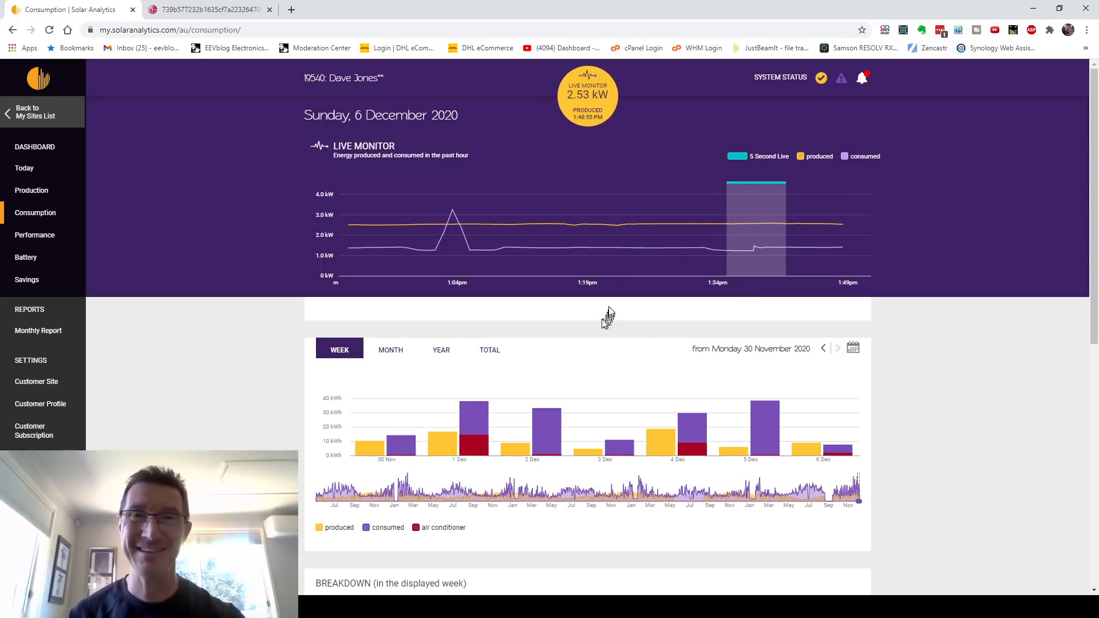
pyautogui.moveTo(575, 321)
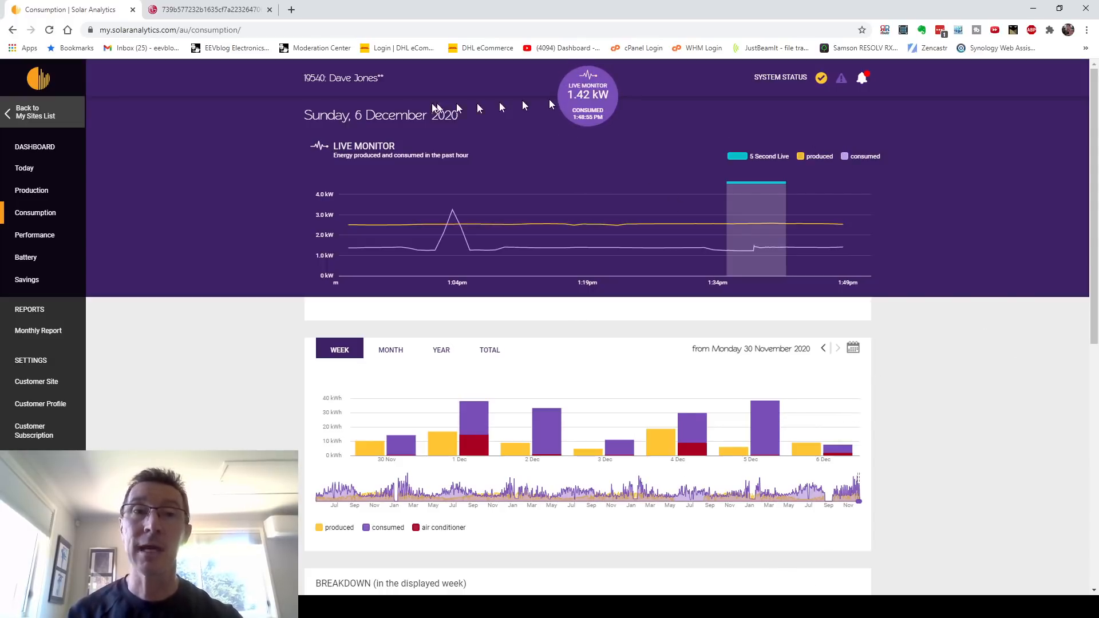
pyautogui.moveTo(587, 117)
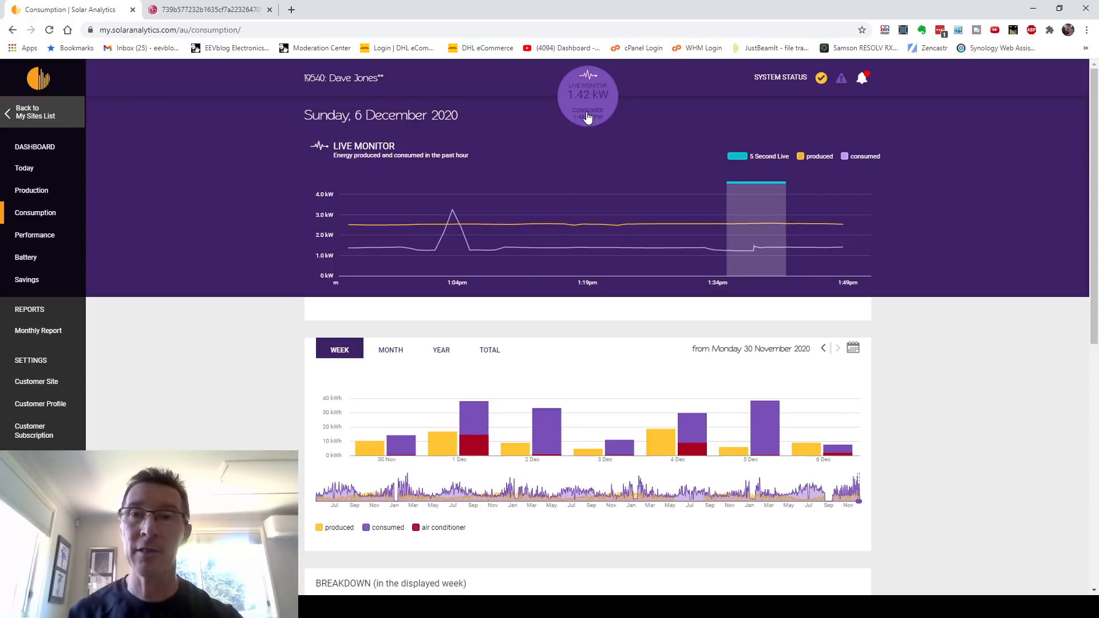
pyautogui.click(586, 95)
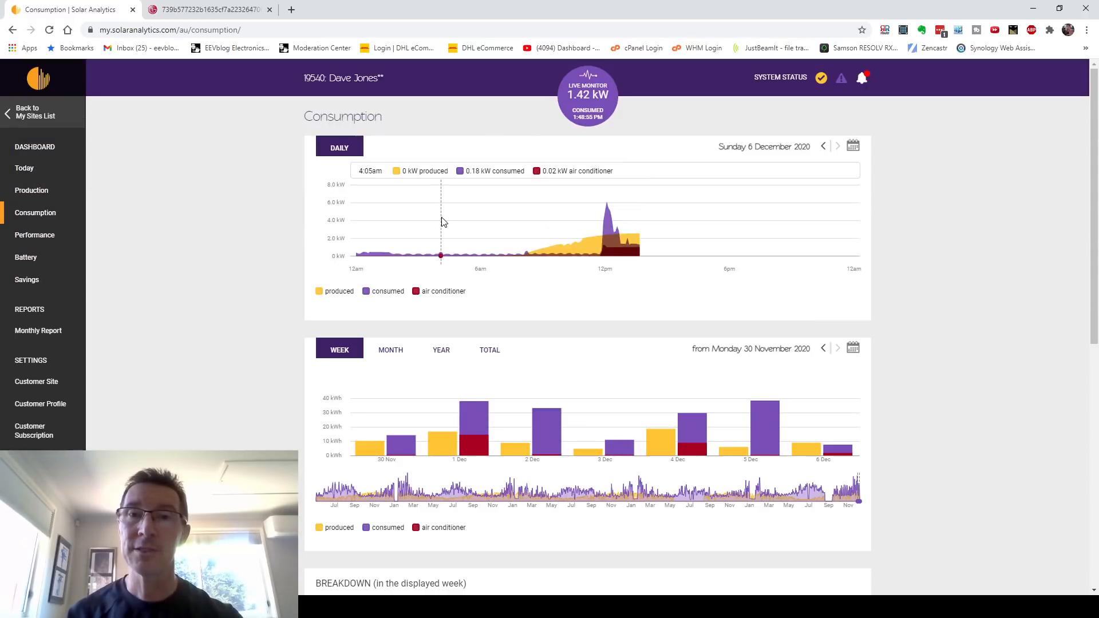
pyautogui.moveTo(607, 210)
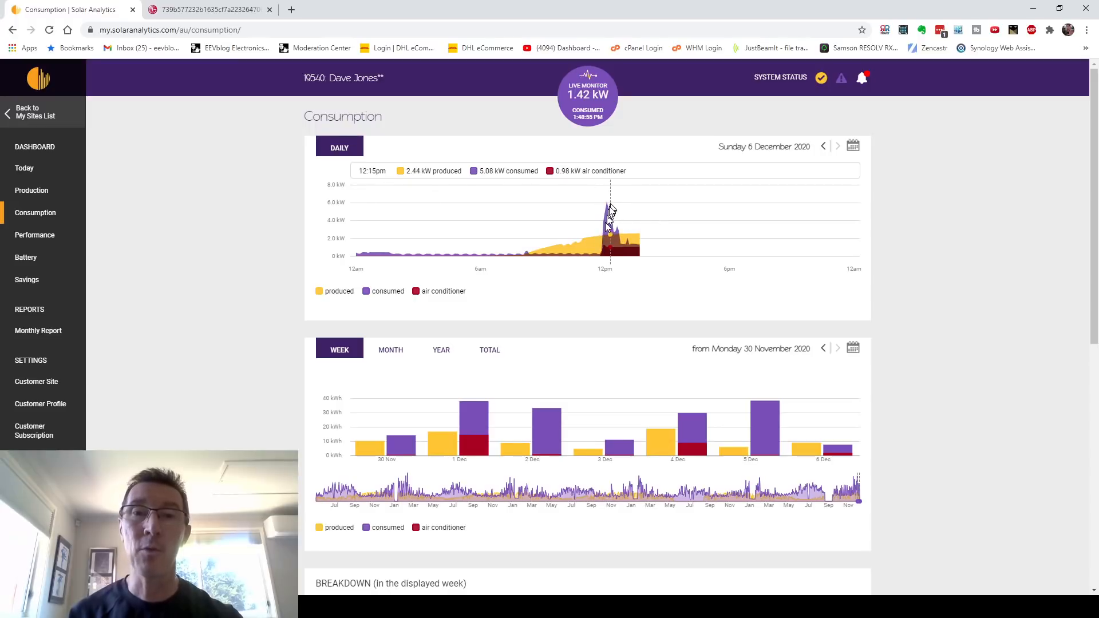
pyautogui.moveTo(617, 223)
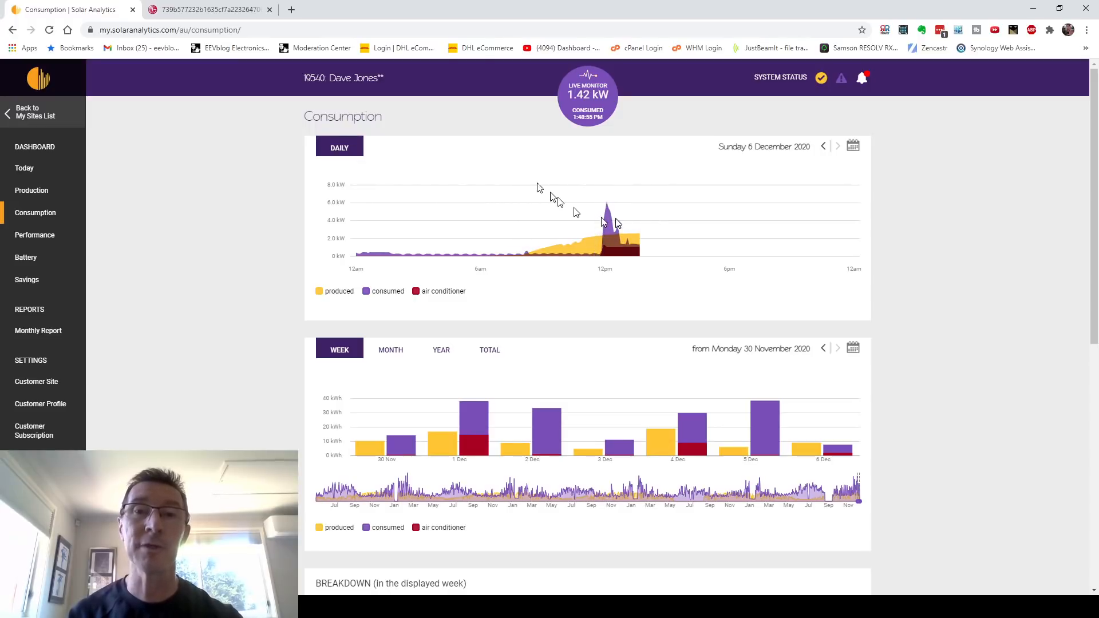
pyautogui.moveTo(610, 217)
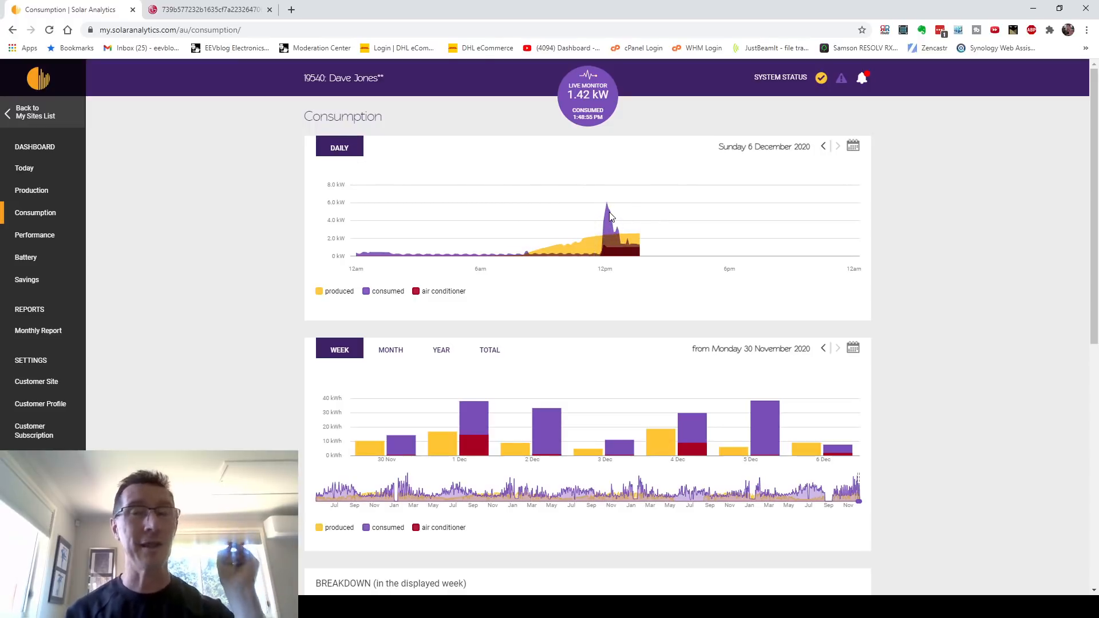
pyautogui.moveTo(605, 218)
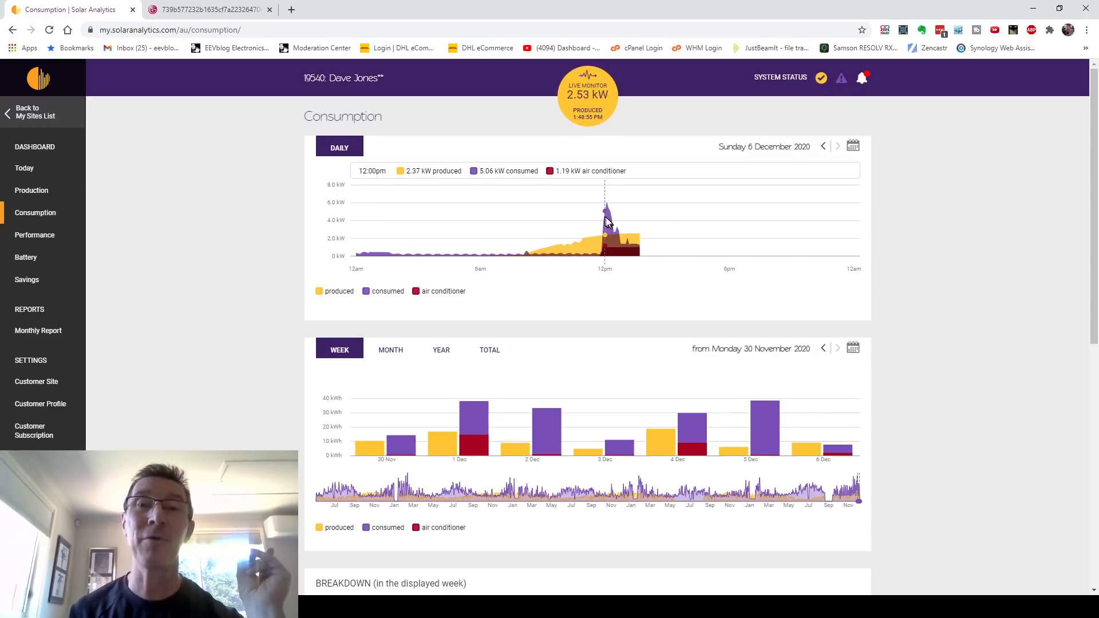
pyautogui.moveTo(603, 221)
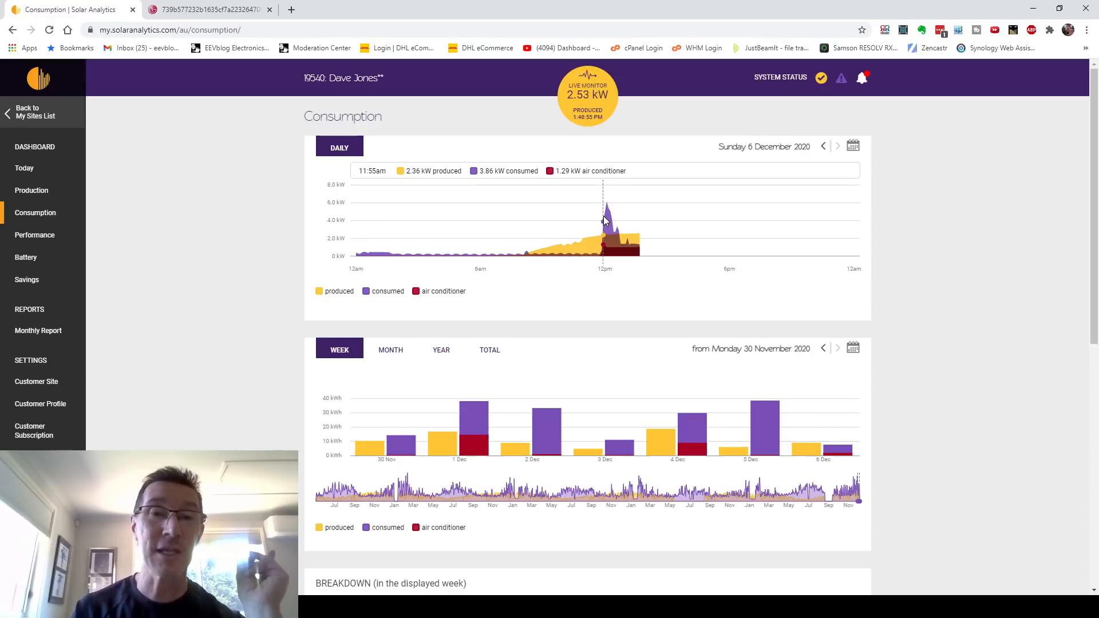
pyautogui.moveTo(442, 307)
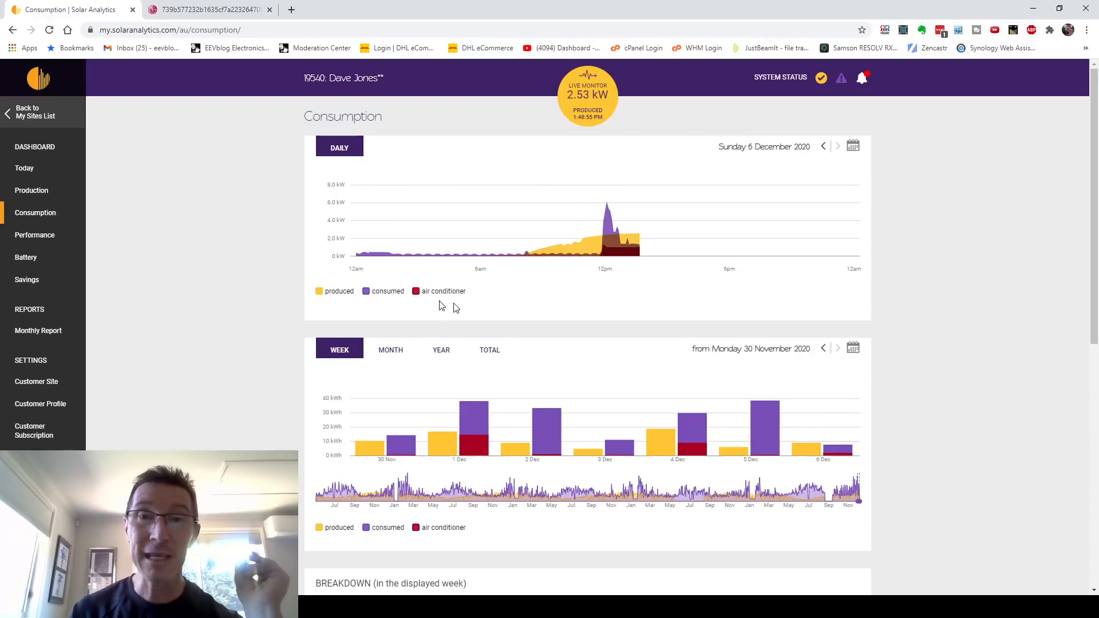
pyautogui.moveTo(446, 303)
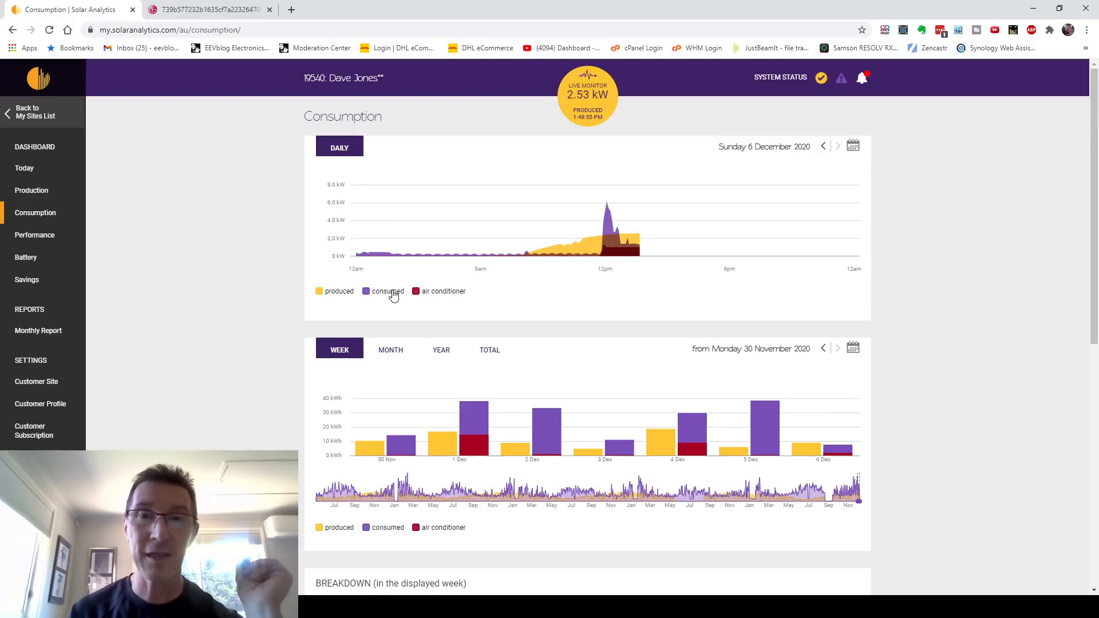
pyautogui.moveTo(460, 298)
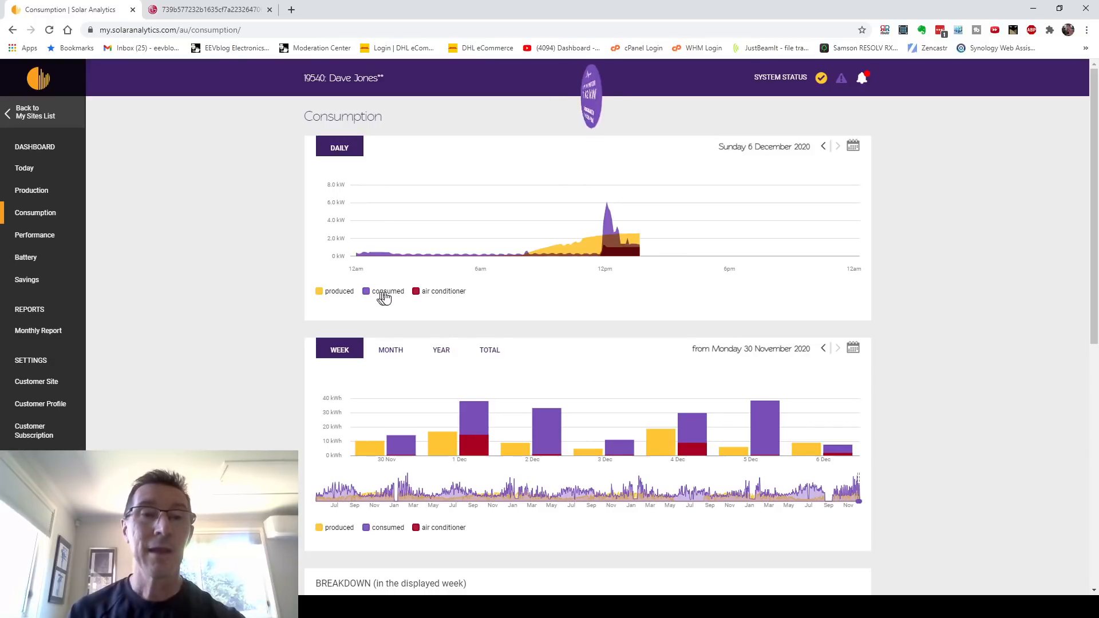
pyautogui.moveTo(607, 204)
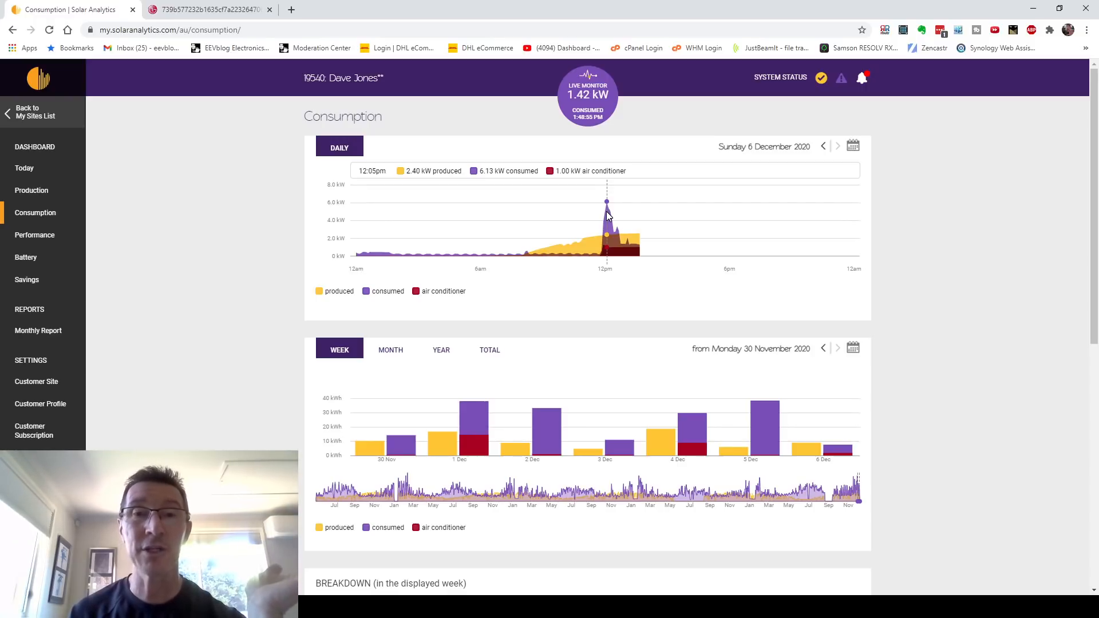
pyautogui.moveTo(598, 248)
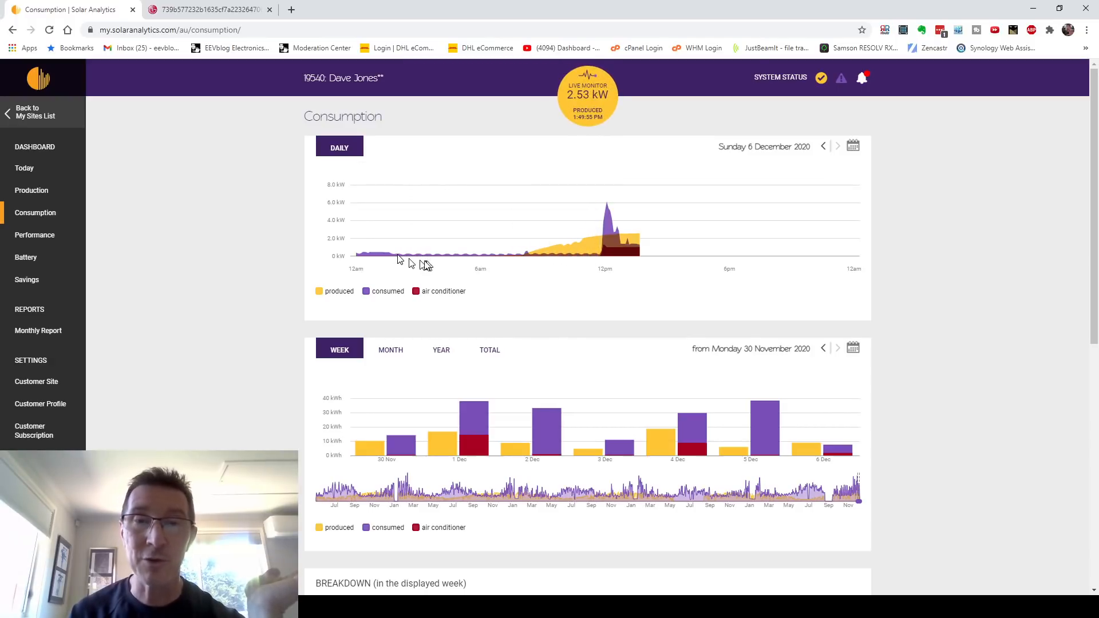
pyautogui.moveTo(402, 255)
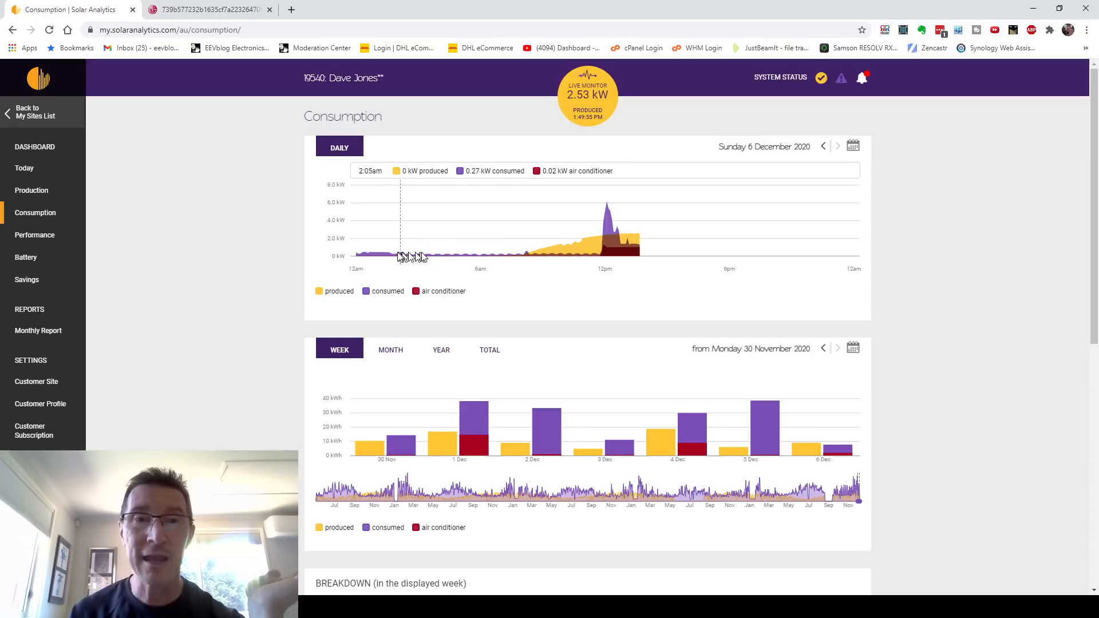
pyautogui.moveTo(501, 258)
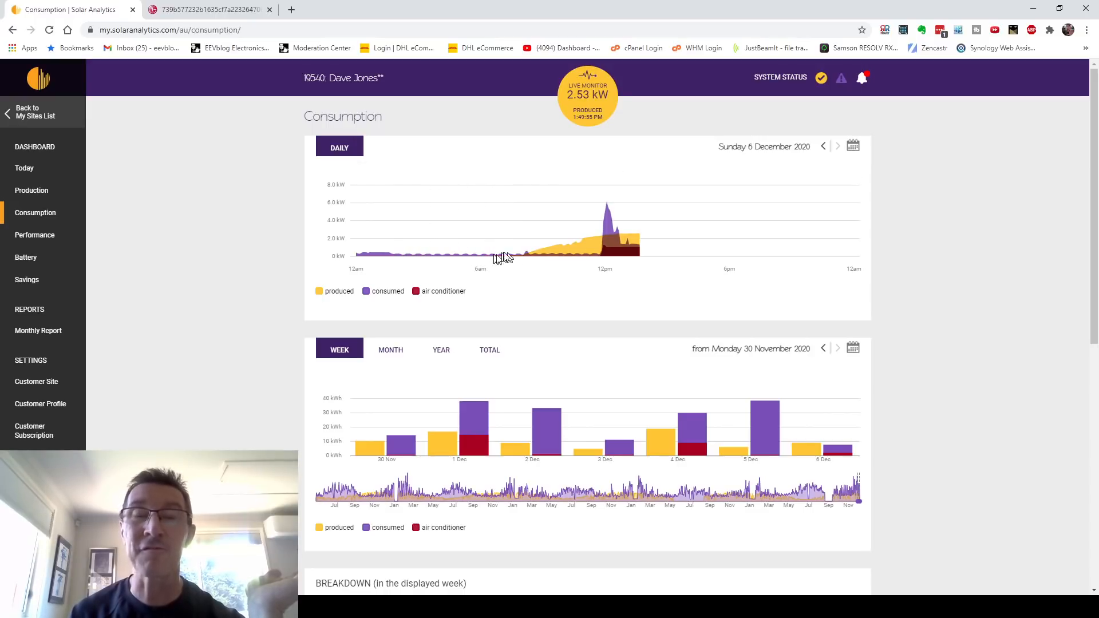
pyautogui.moveTo(608, 211)
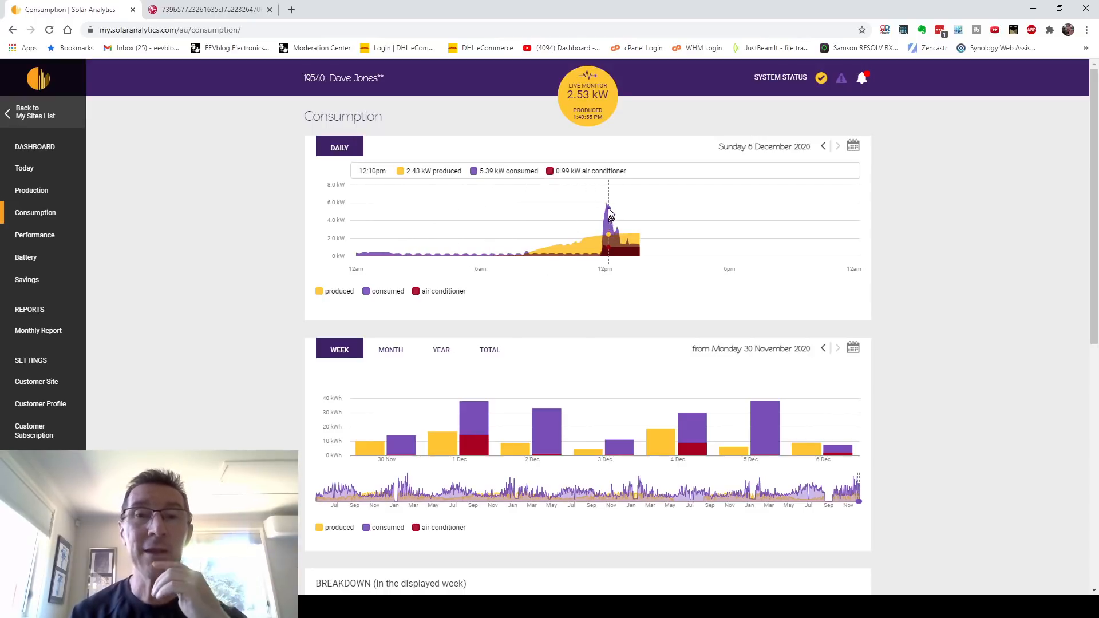
pyautogui.moveTo(407, 212)
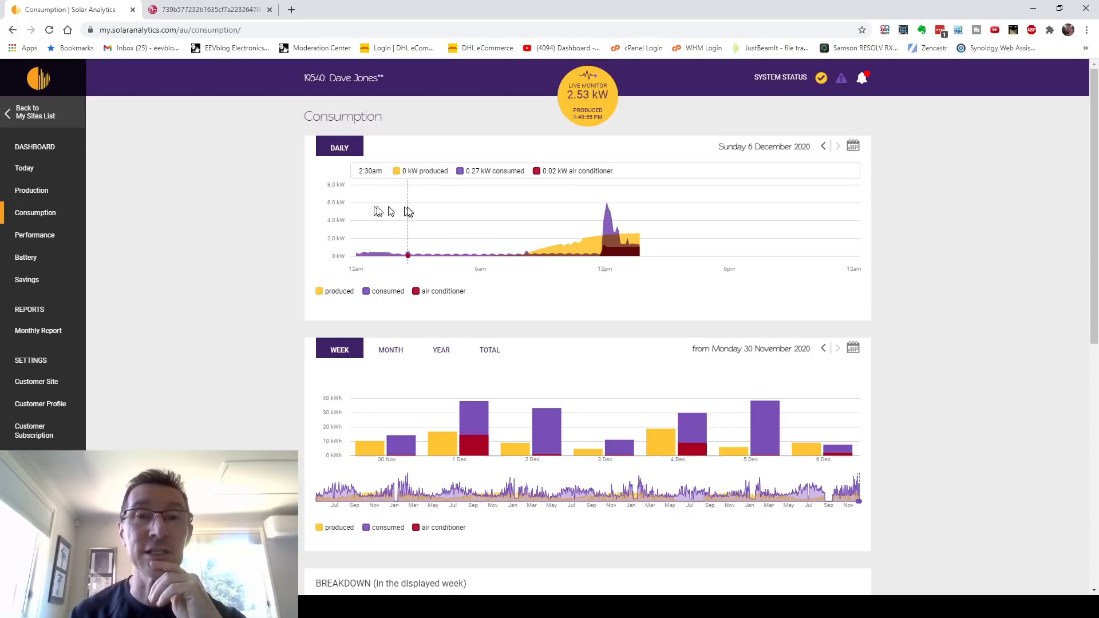
pyautogui.moveTo(414, 212)
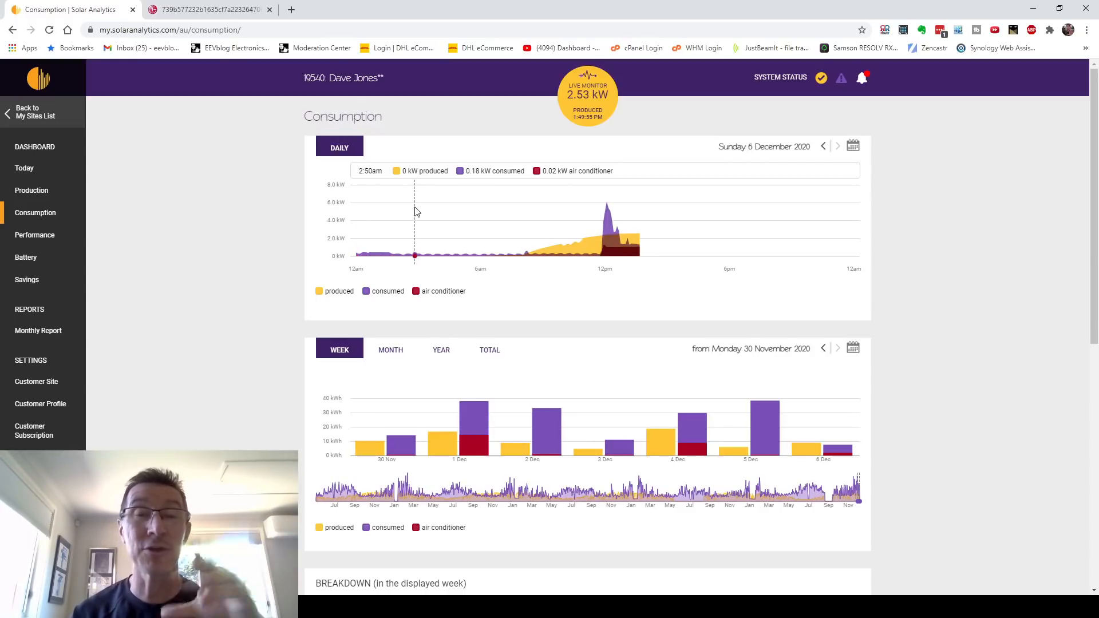
pyautogui.moveTo(500, 238)
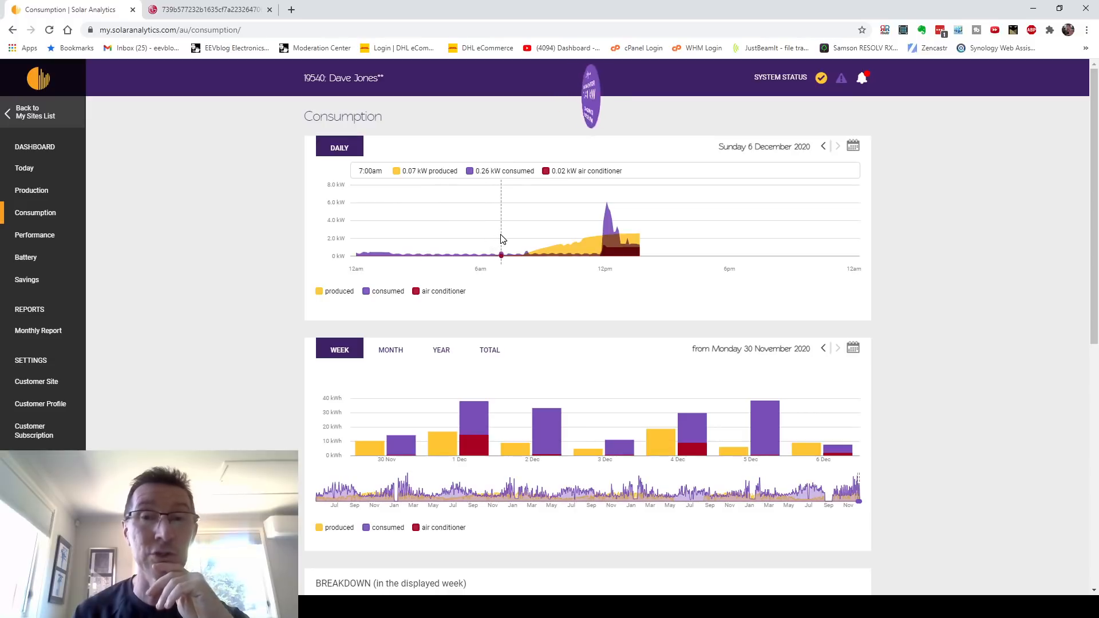
pyautogui.moveTo(610, 199)
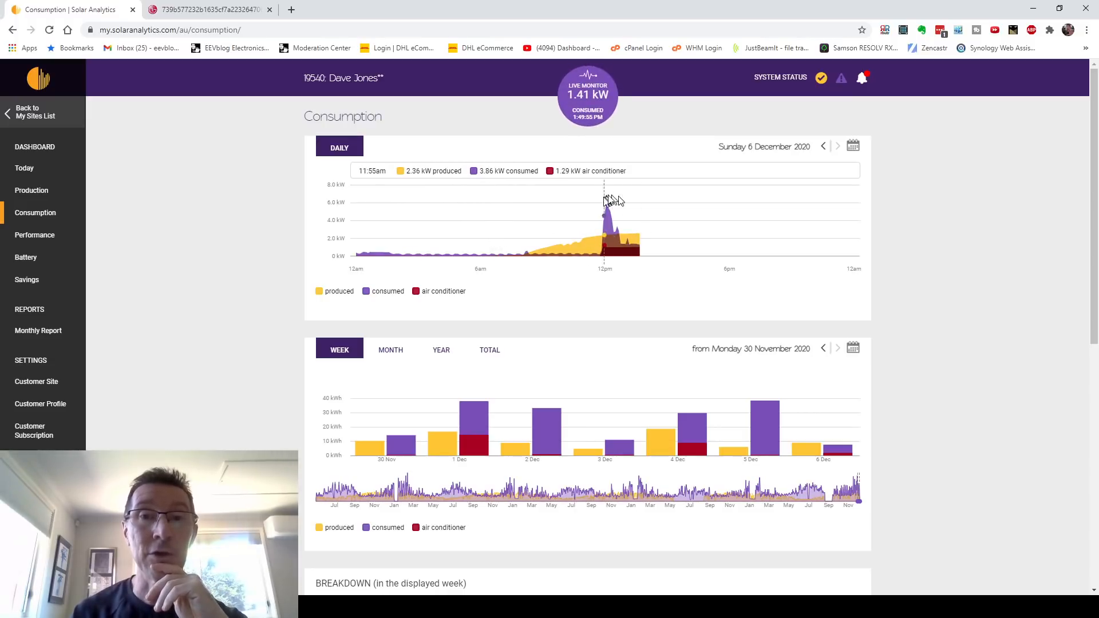
pyautogui.moveTo(606, 204)
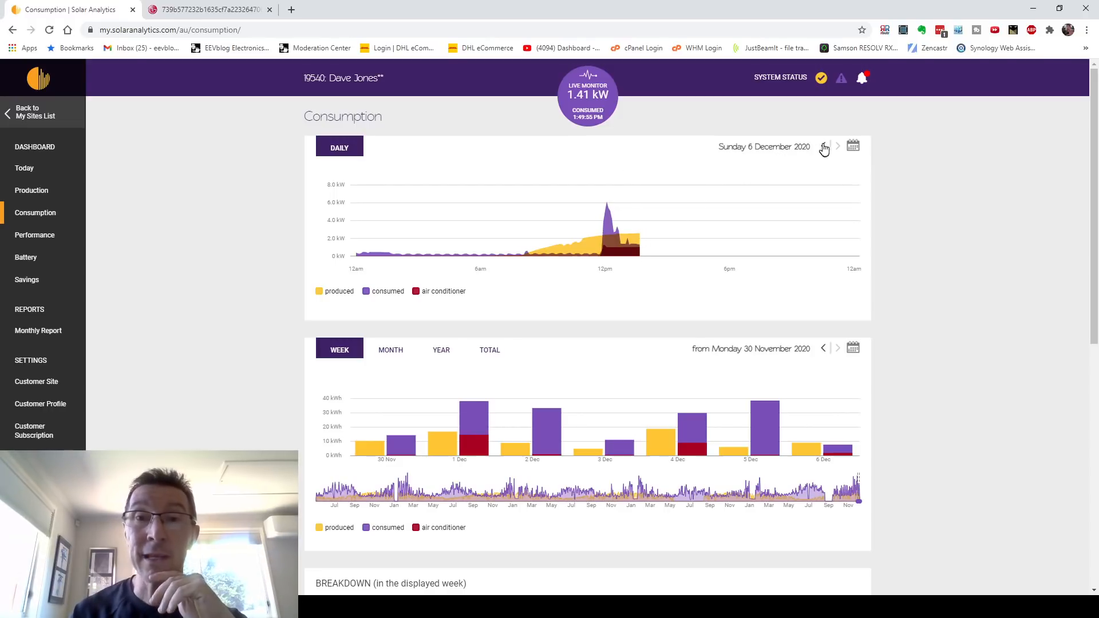
# Move the daily chart back through Saturday 5 December to Friday 4 December 2020
pyautogui.click(823, 146)
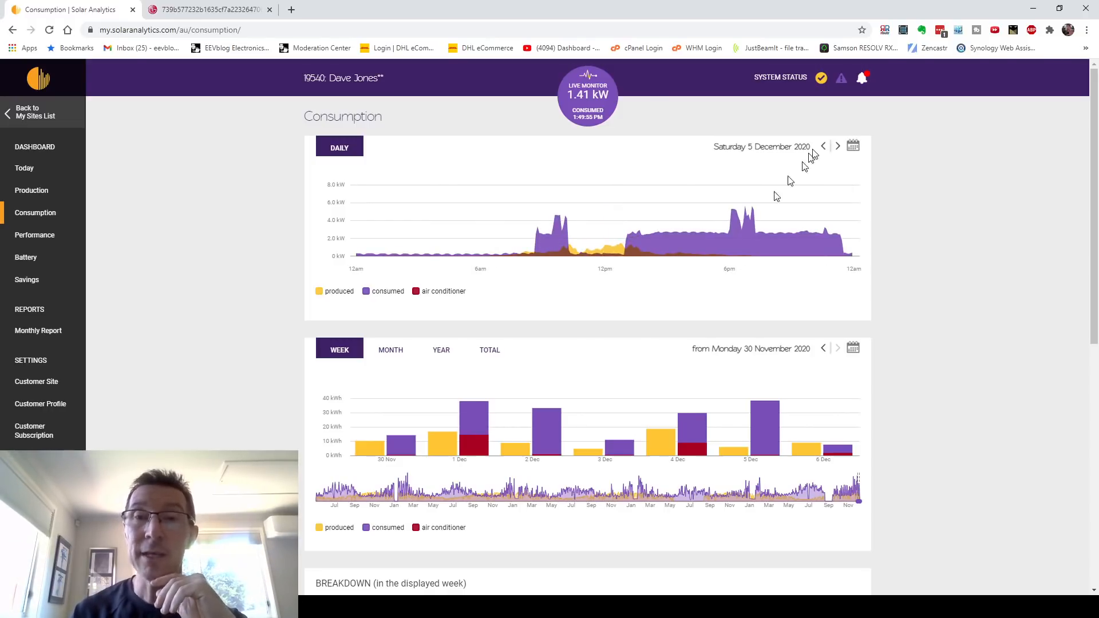
pyautogui.moveTo(690, 235)
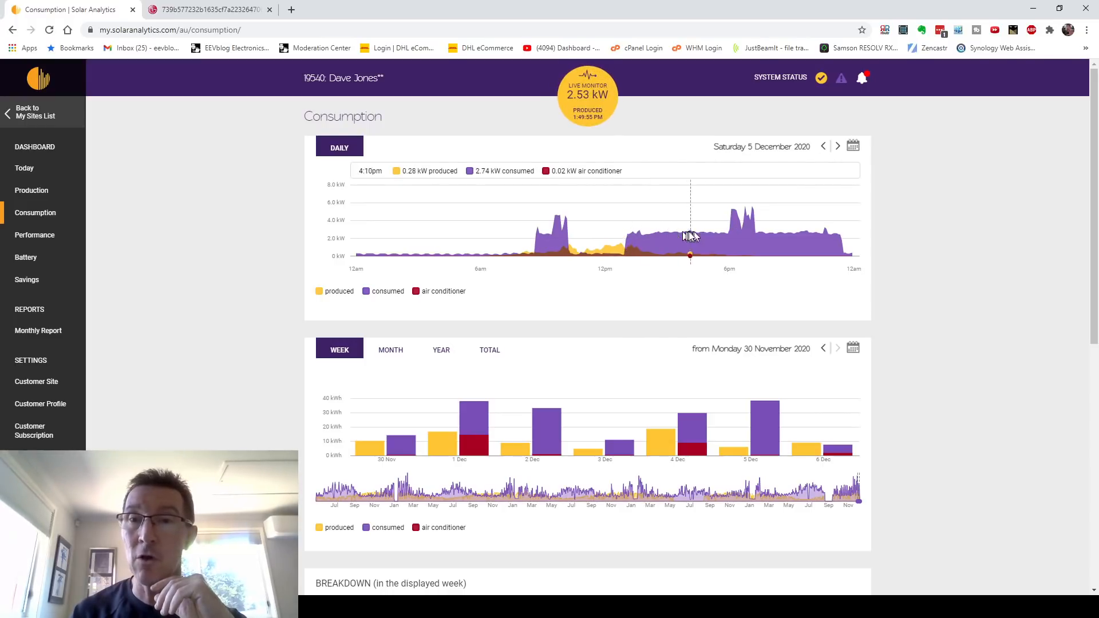
pyautogui.moveTo(667, 236)
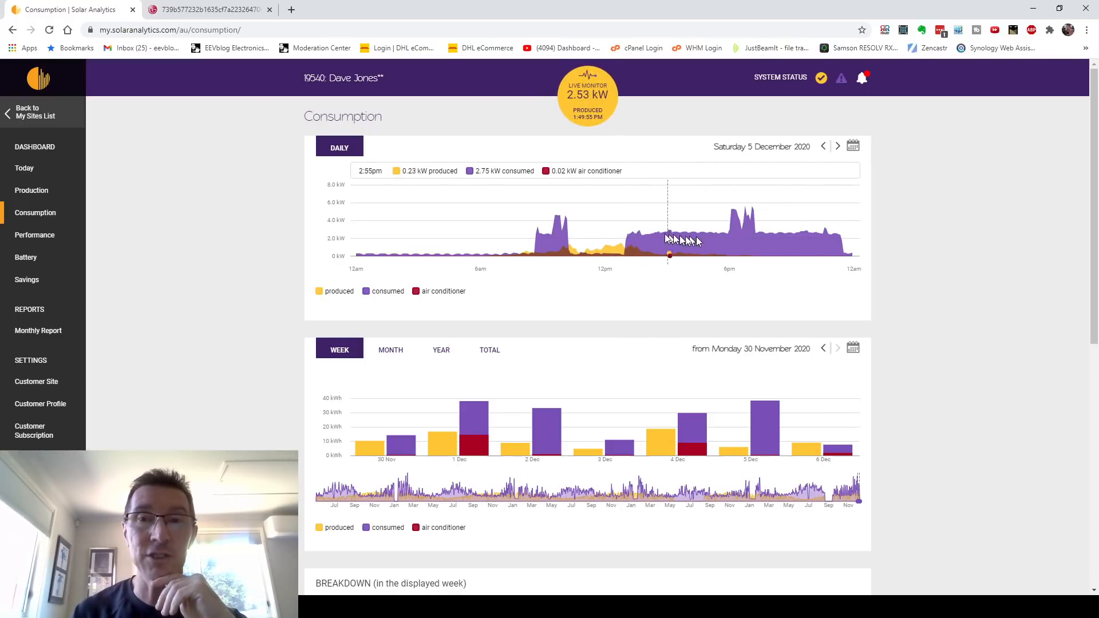
pyautogui.moveTo(639, 234)
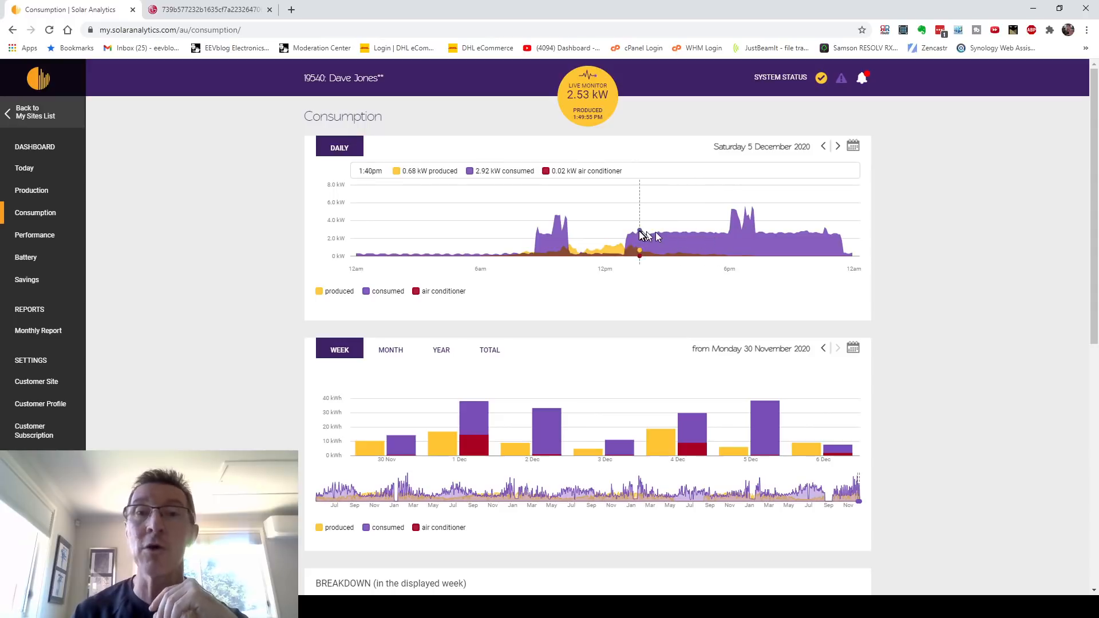
pyautogui.moveTo(657, 237)
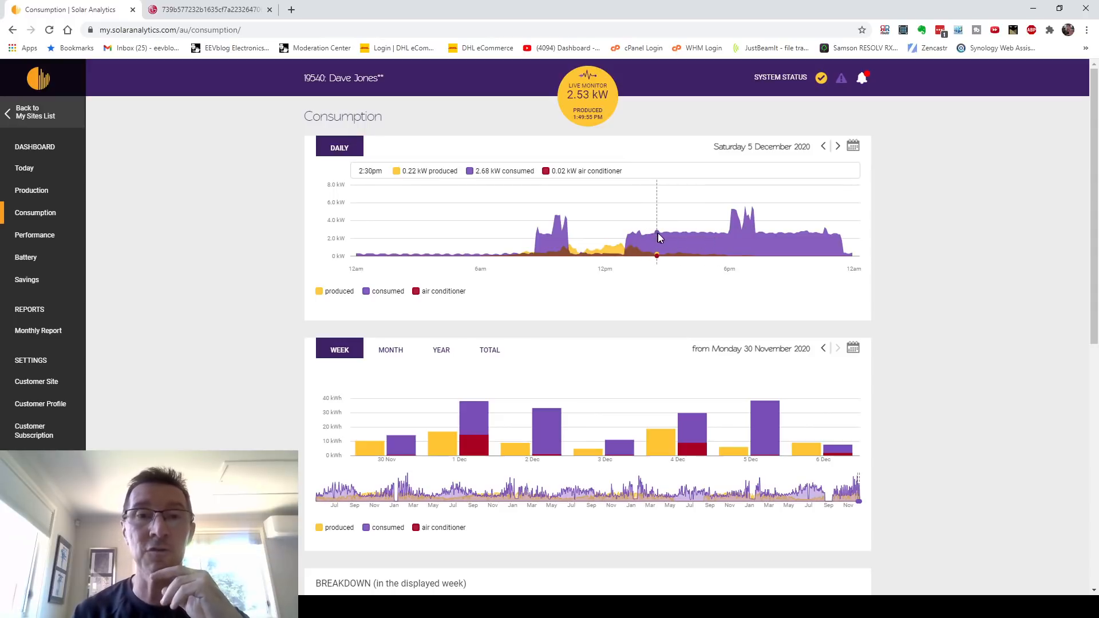
pyautogui.moveTo(711, 240)
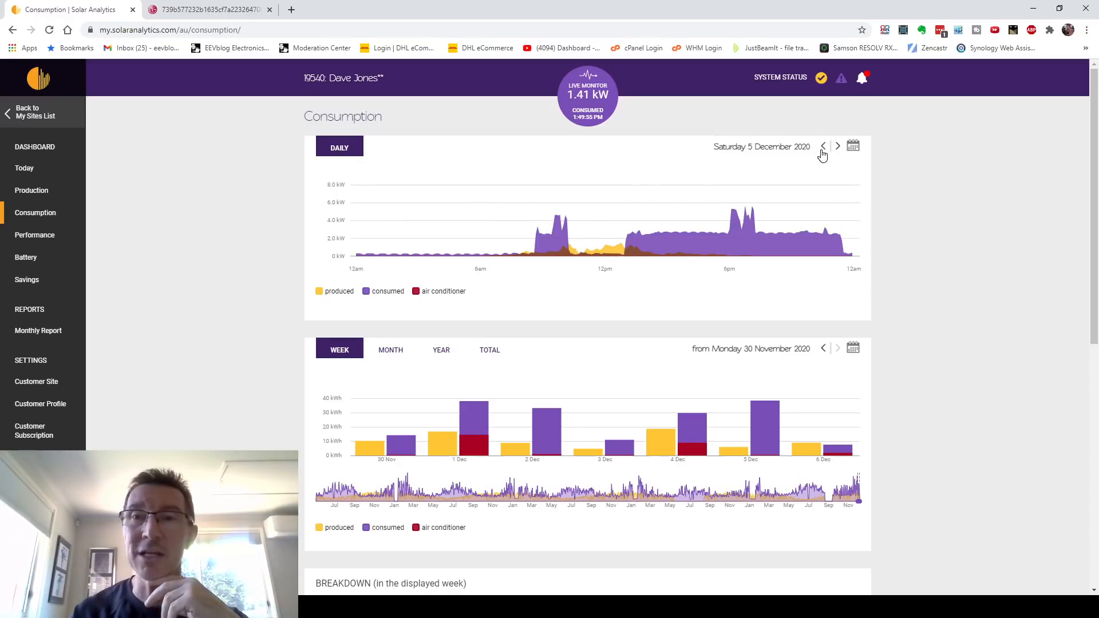
pyautogui.click(823, 146)
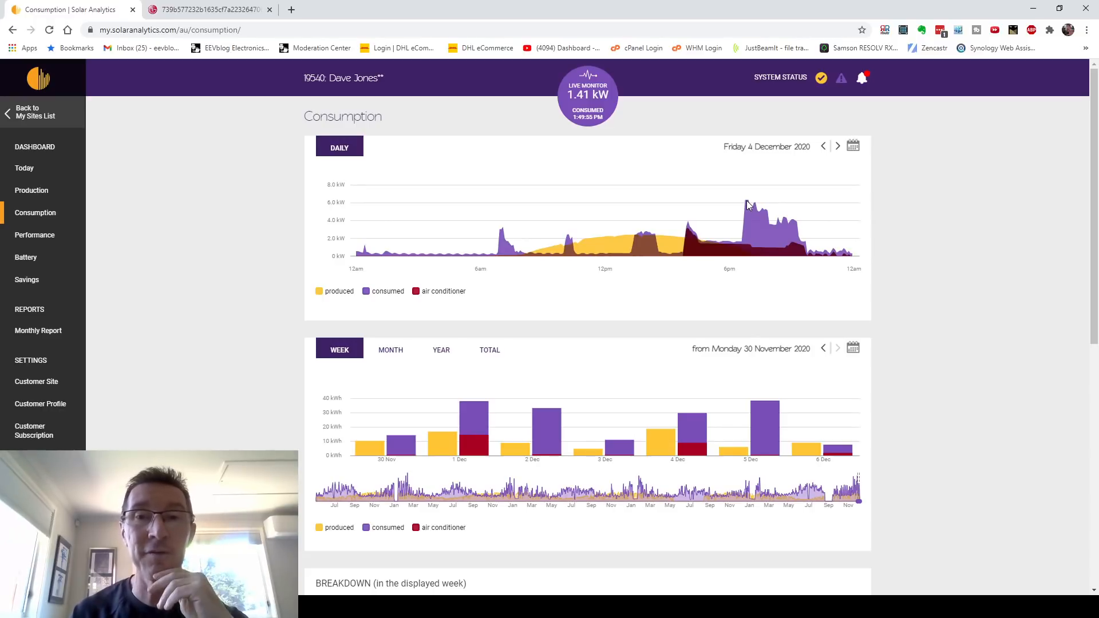
pyautogui.moveTo(554, 252)
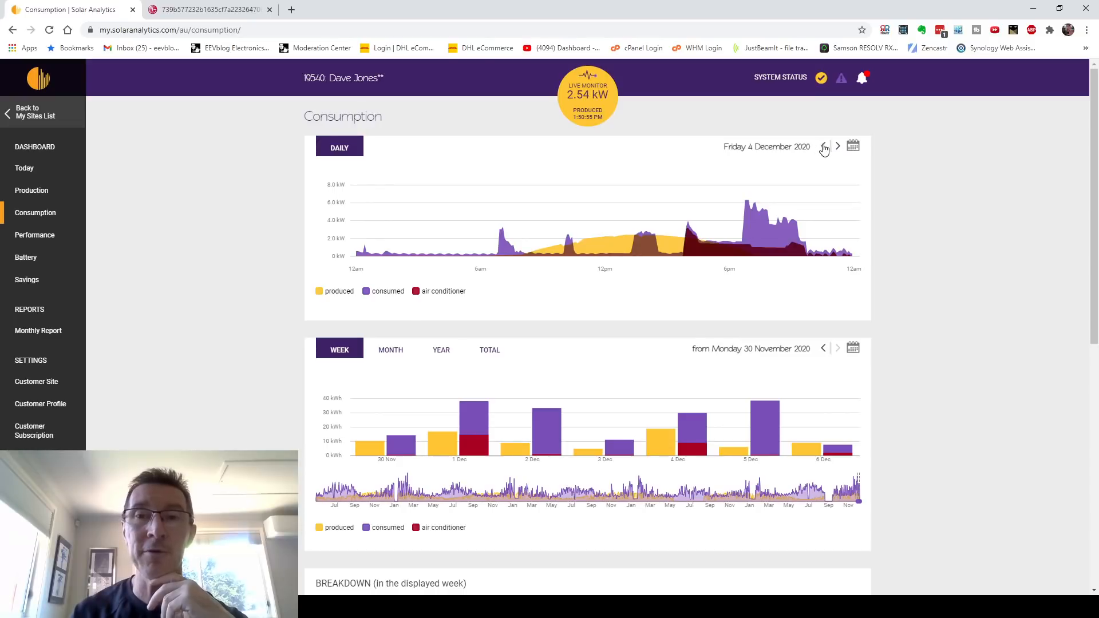
# Move the daily chart back through Thursday 3 December to Wednesday 2 December 2020
pyautogui.click(824, 147)
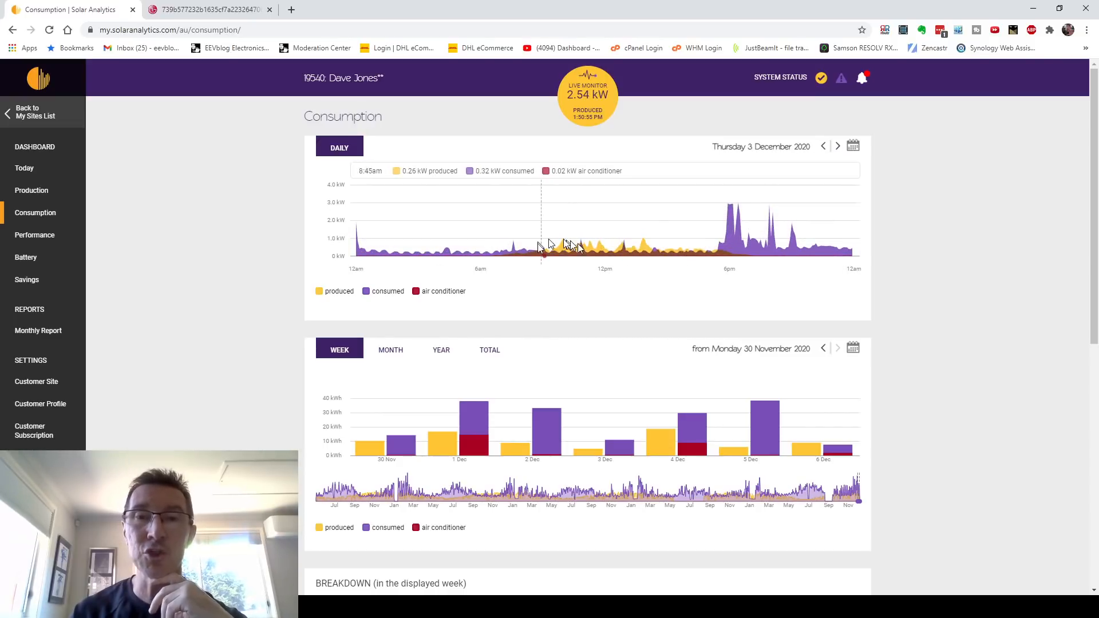
pyautogui.moveTo(575, 242)
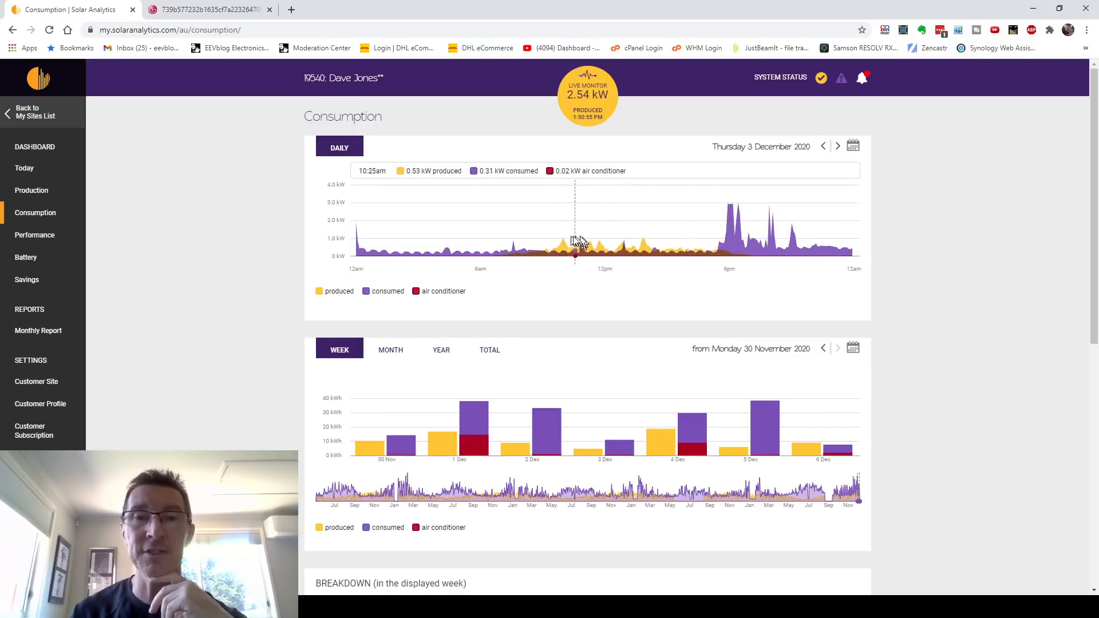
pyautogui.moveTo(771, 199)
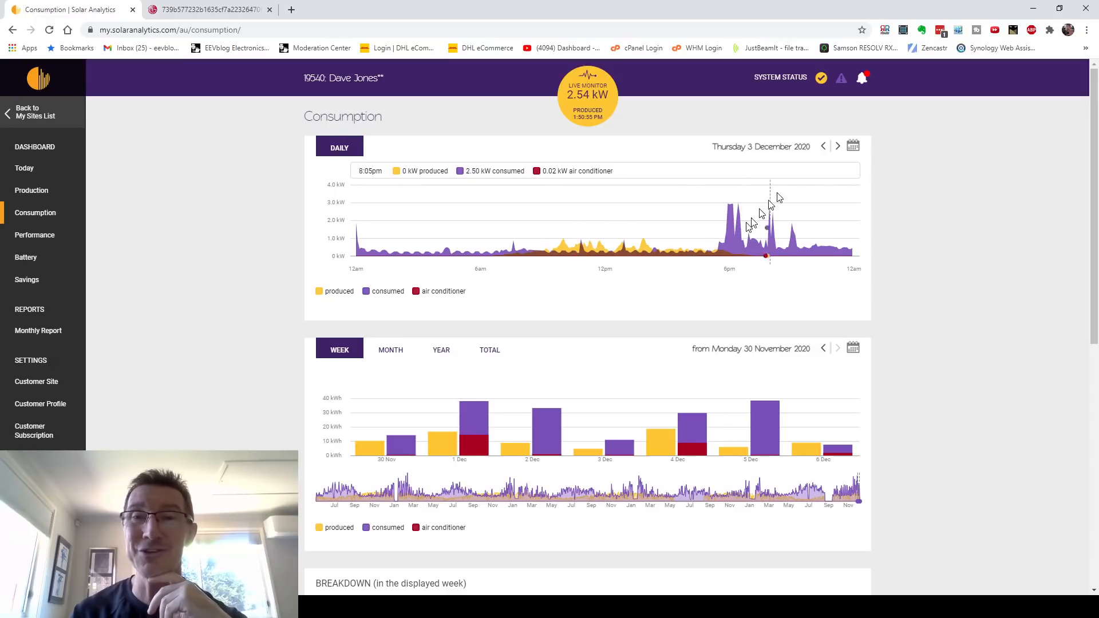
pyautogui.moveTo(708, 216)
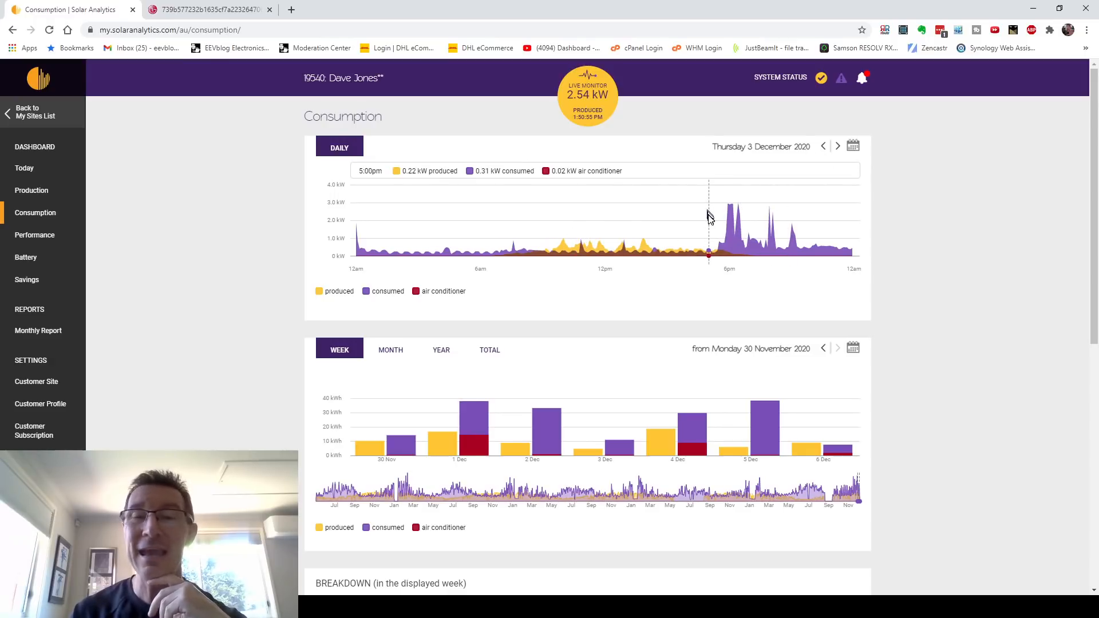
pyautogui.click(825, 147)
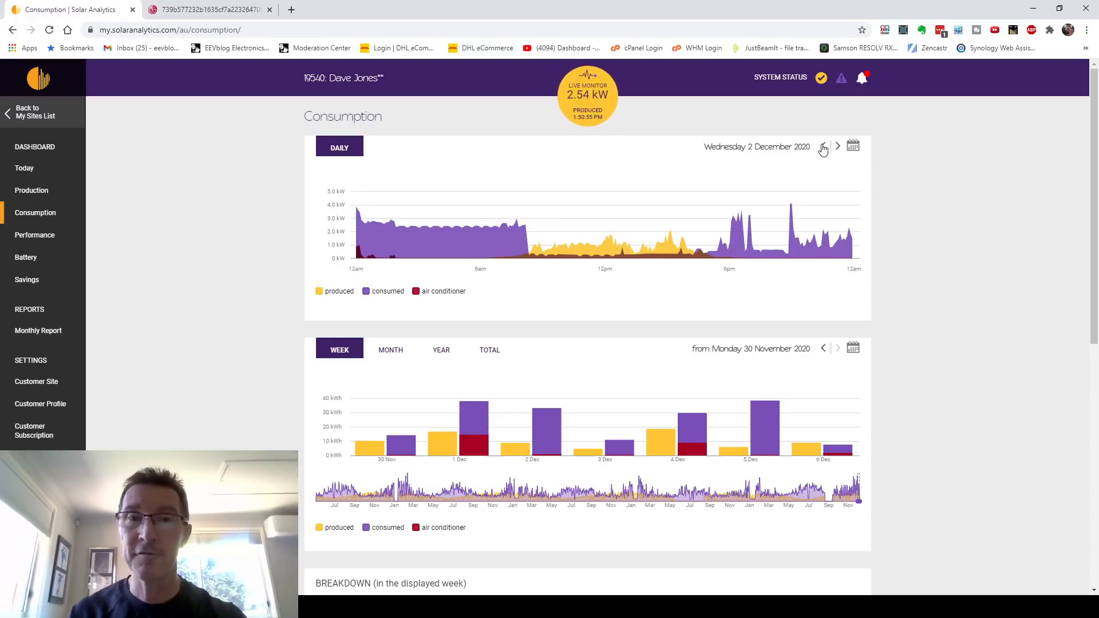
# Move the daily chart back one day at a time from 1 December to Monday 23 November 2020
pyautogui.click(822, 147)
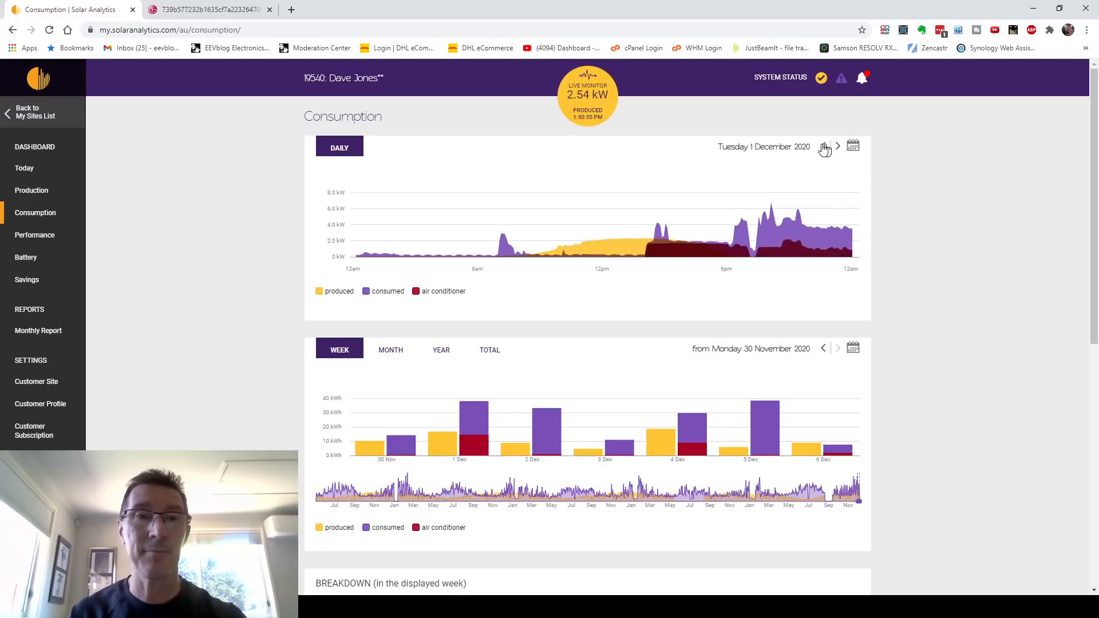
pyautogui.moveTo(770, 203)
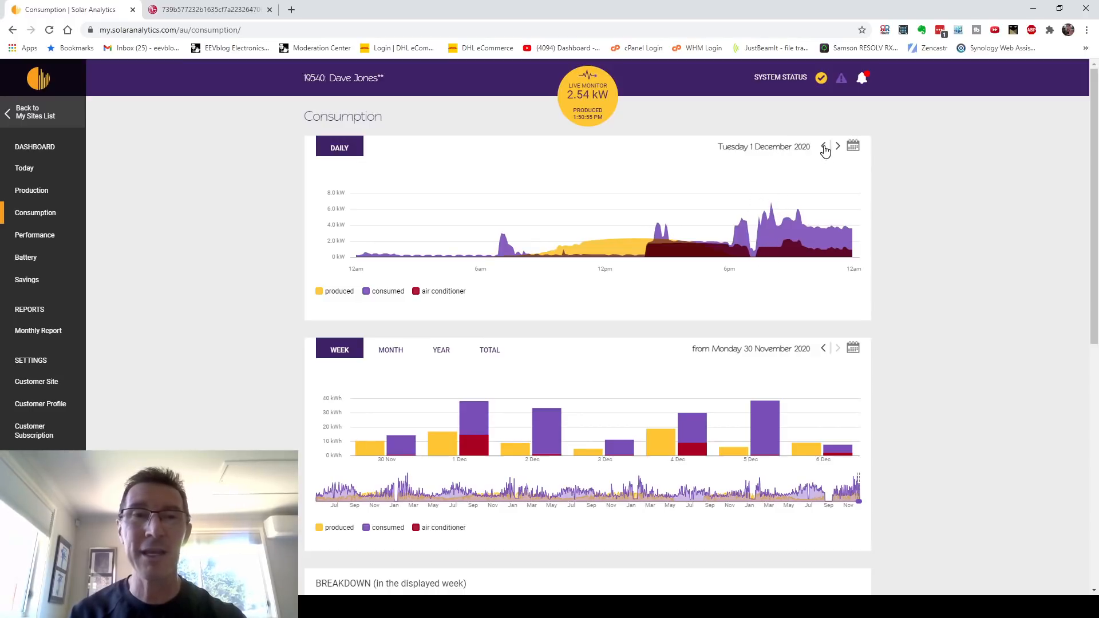
pyautogui.click(825, 147)
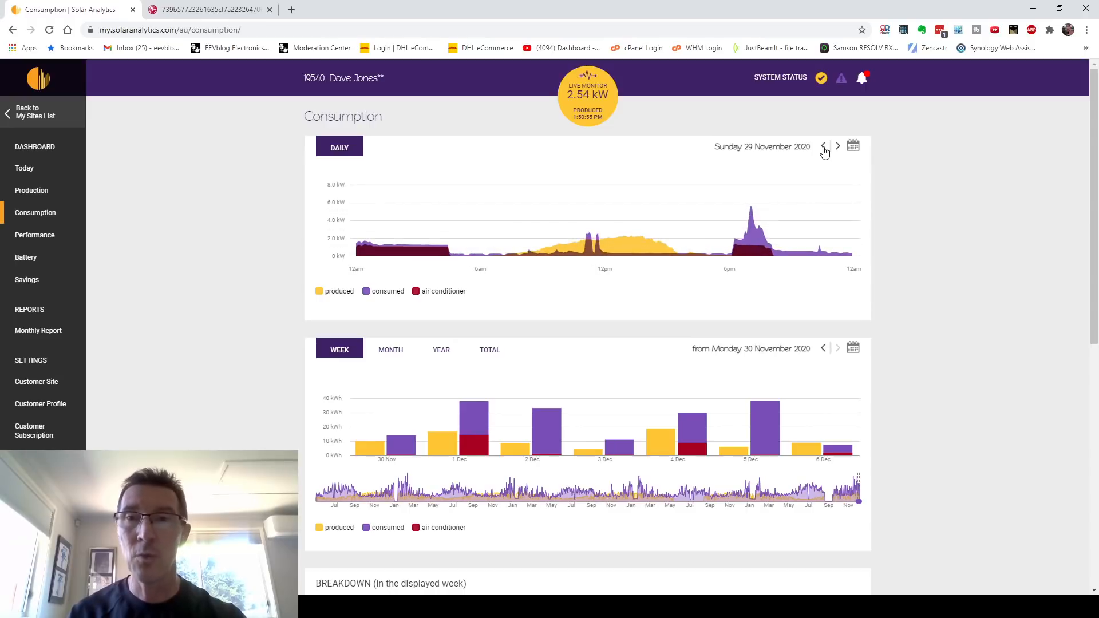
pyautogui.click(824, 146)
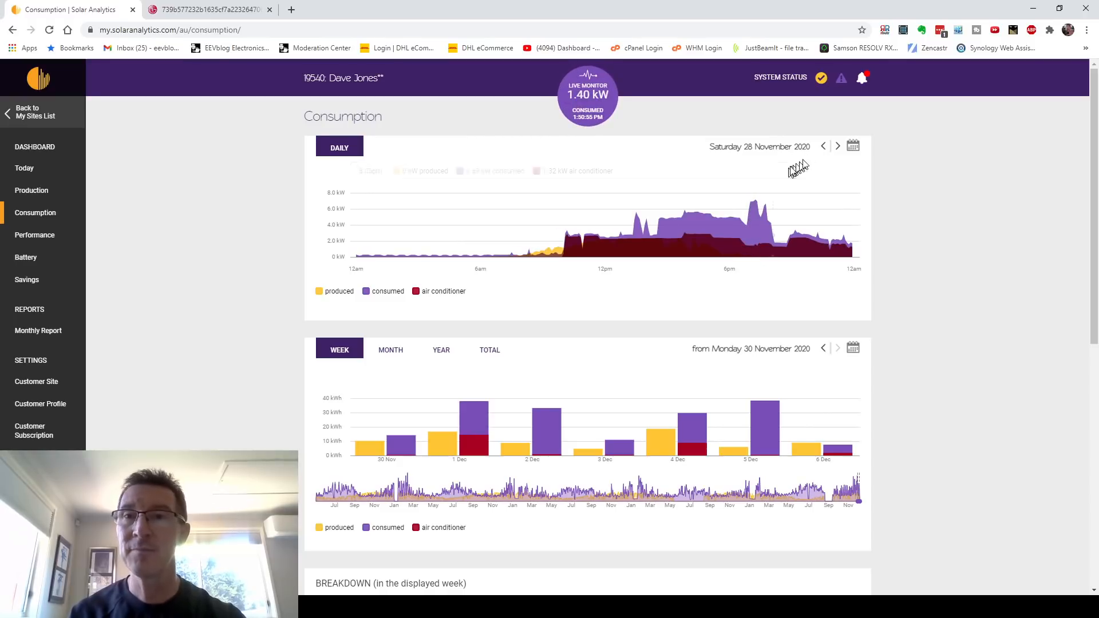
pyautogui.click(824, 147)
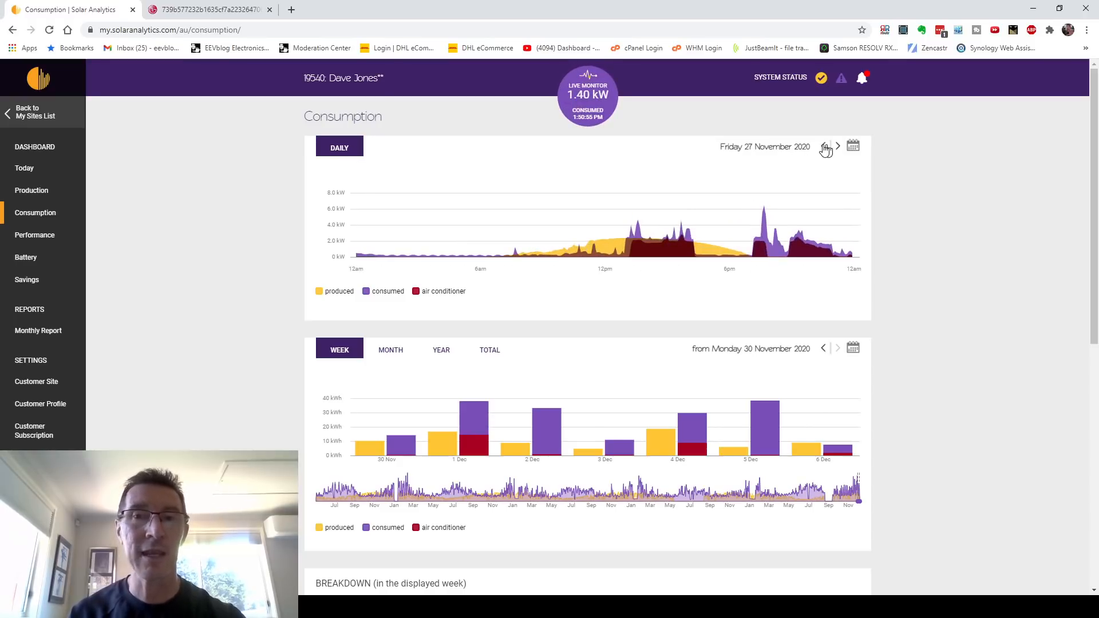
pyautogui.click(825, 146)
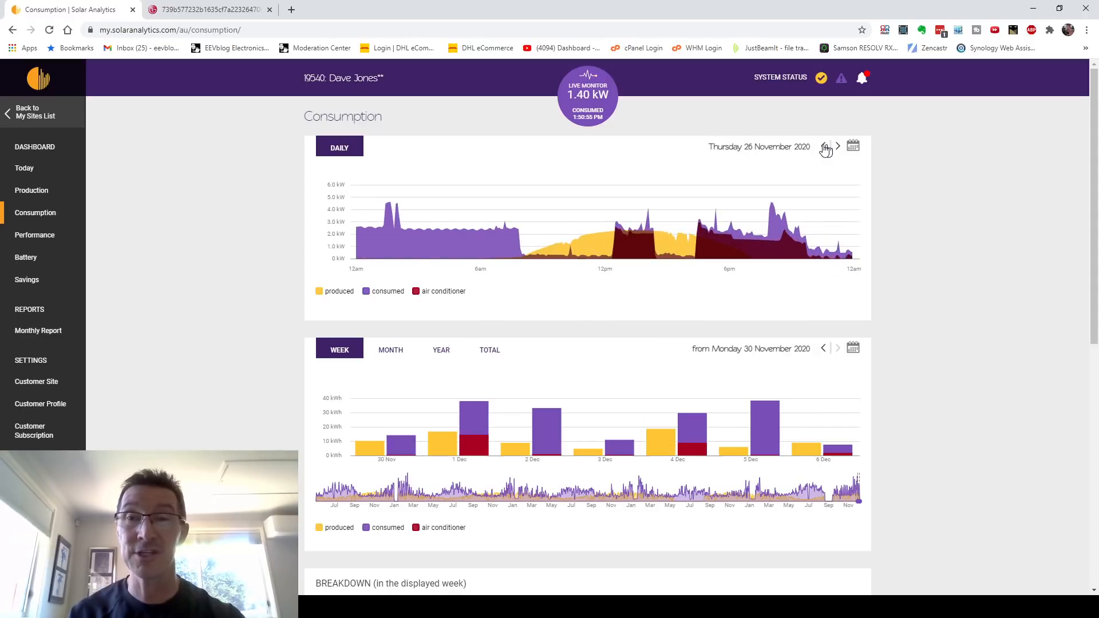
pyautogui.click(825, 146)
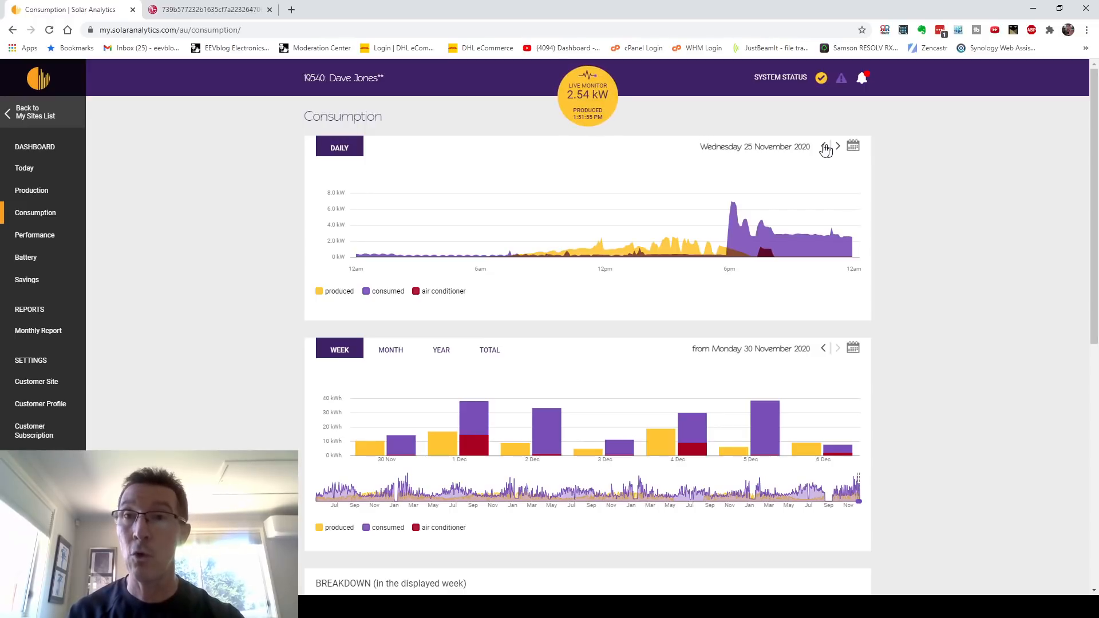
pyautogui.click(826, 147)
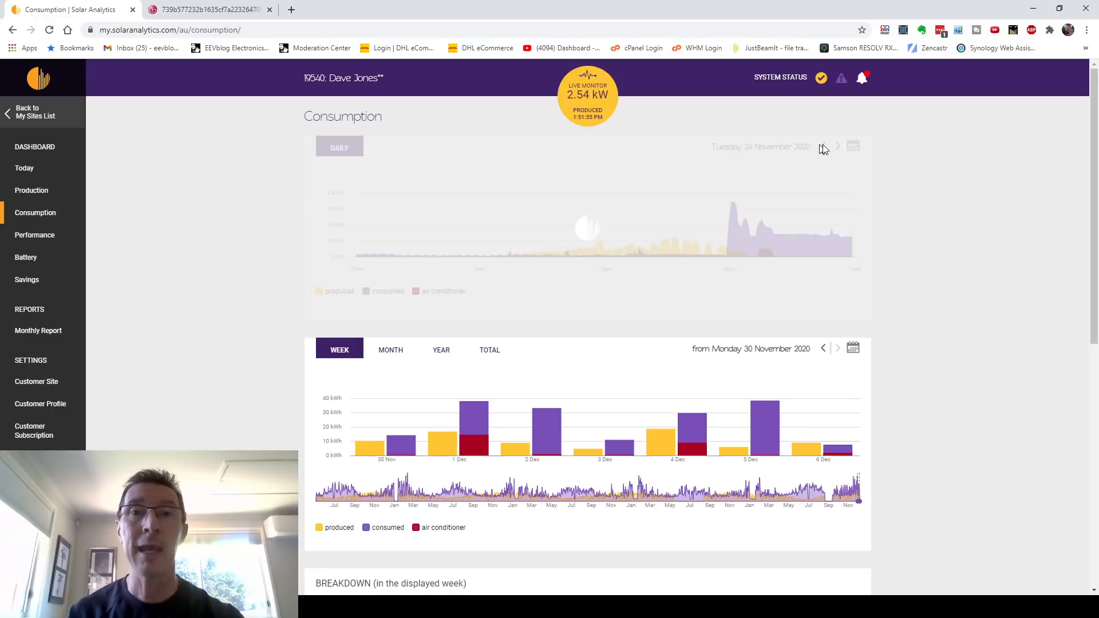
pyautogui.click(826, 146)
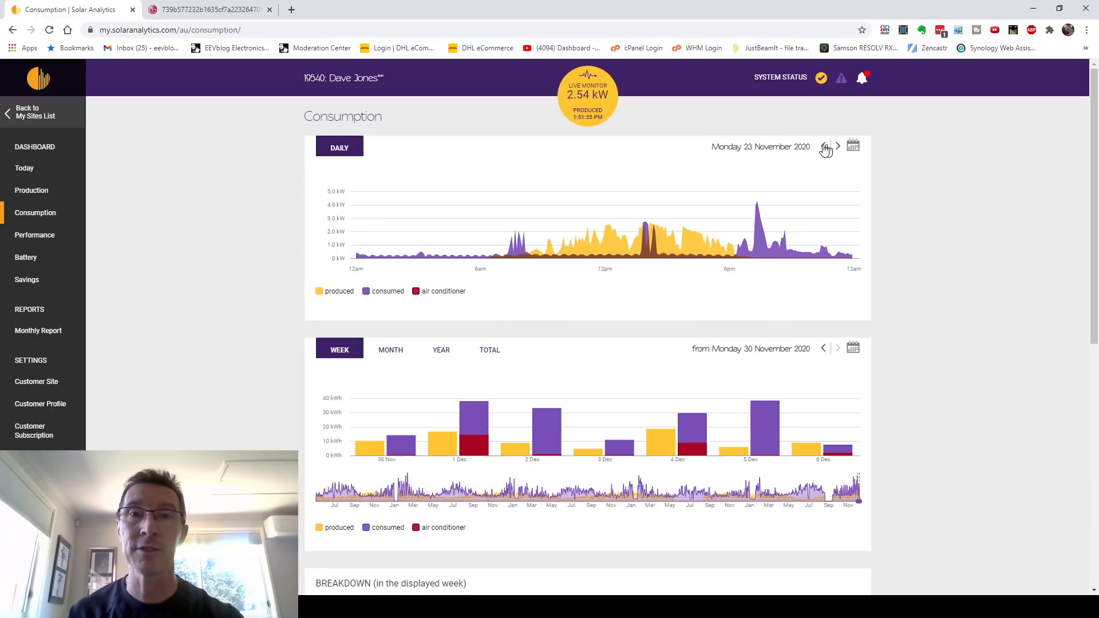
# Show Sunday 22 November 2020's daily consumption chart and read its evening values
pyautogui.click(825, 148)
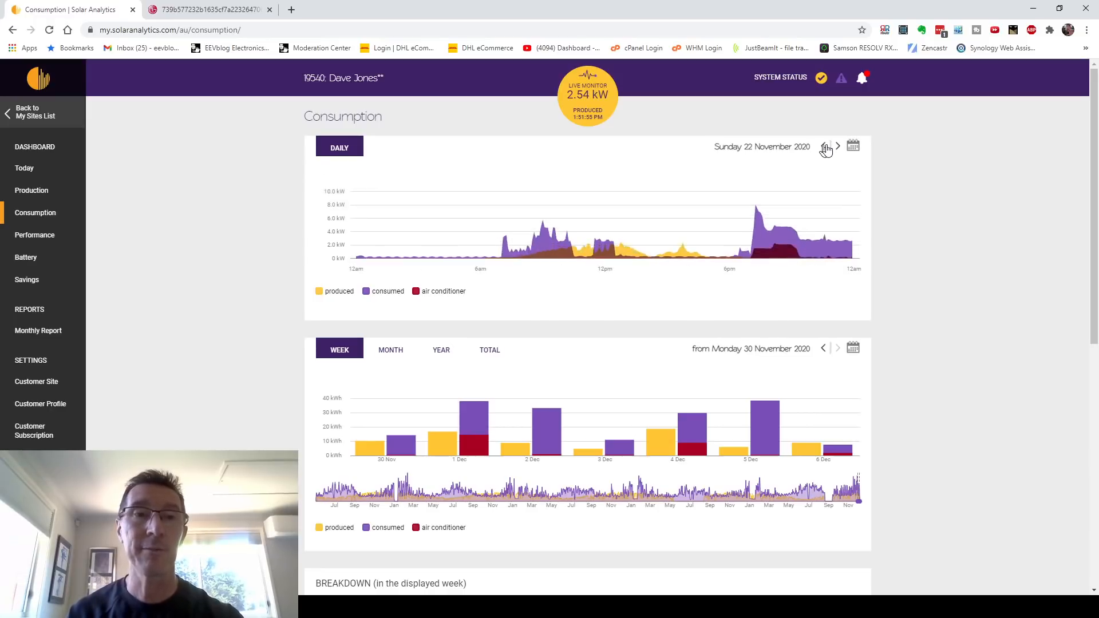
pyautogui.moveTo(588, 214)
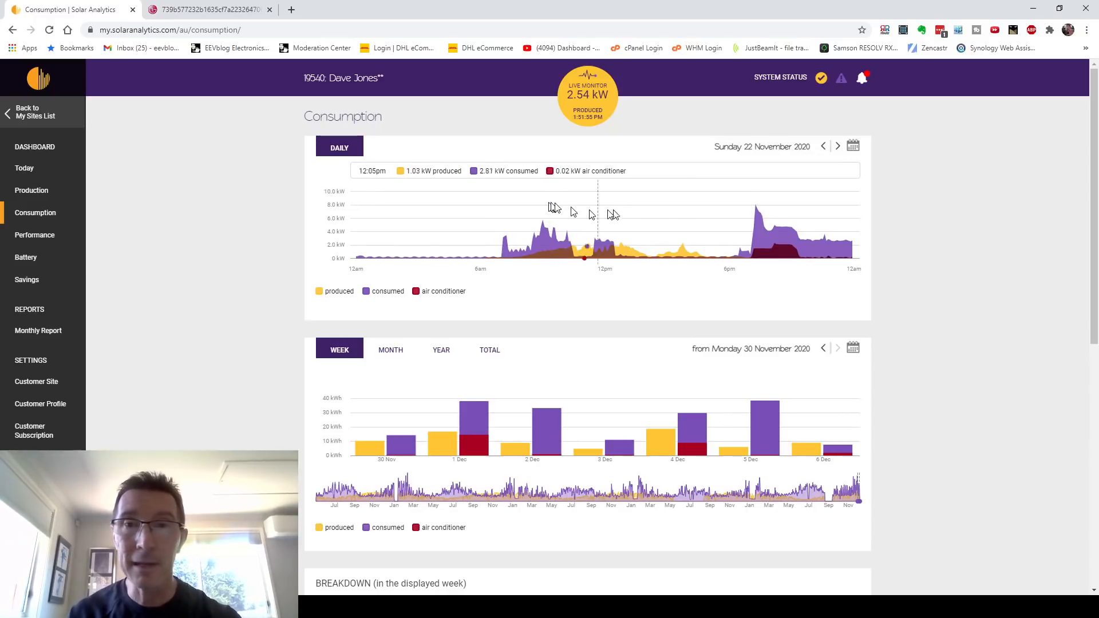
pyautogui.moveTo(757, 211)
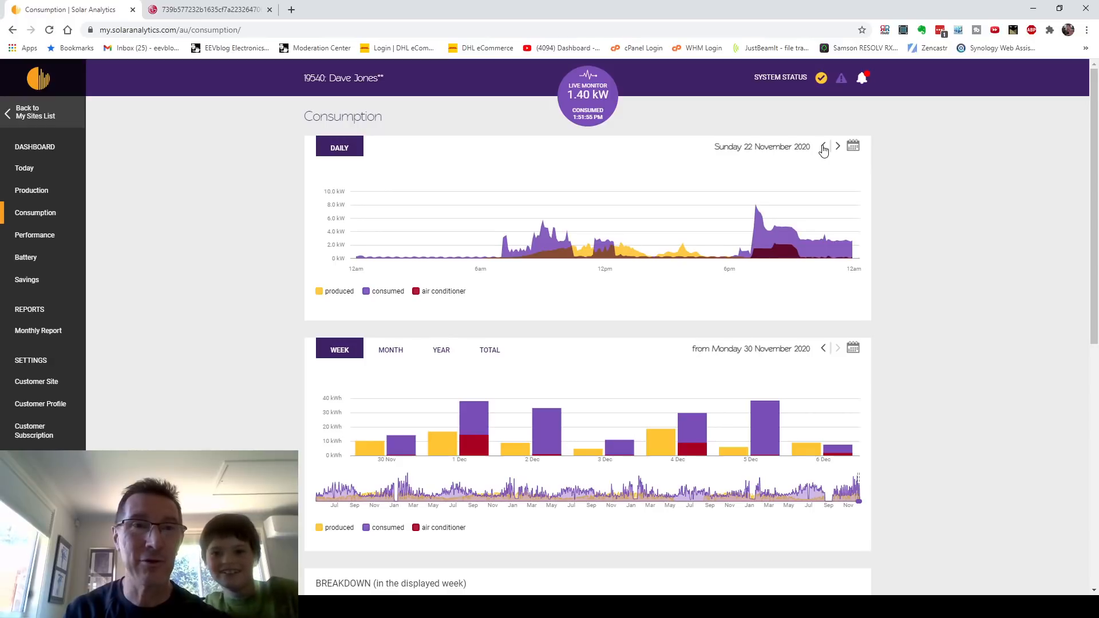
pyautogui.moveTo(755, 204)
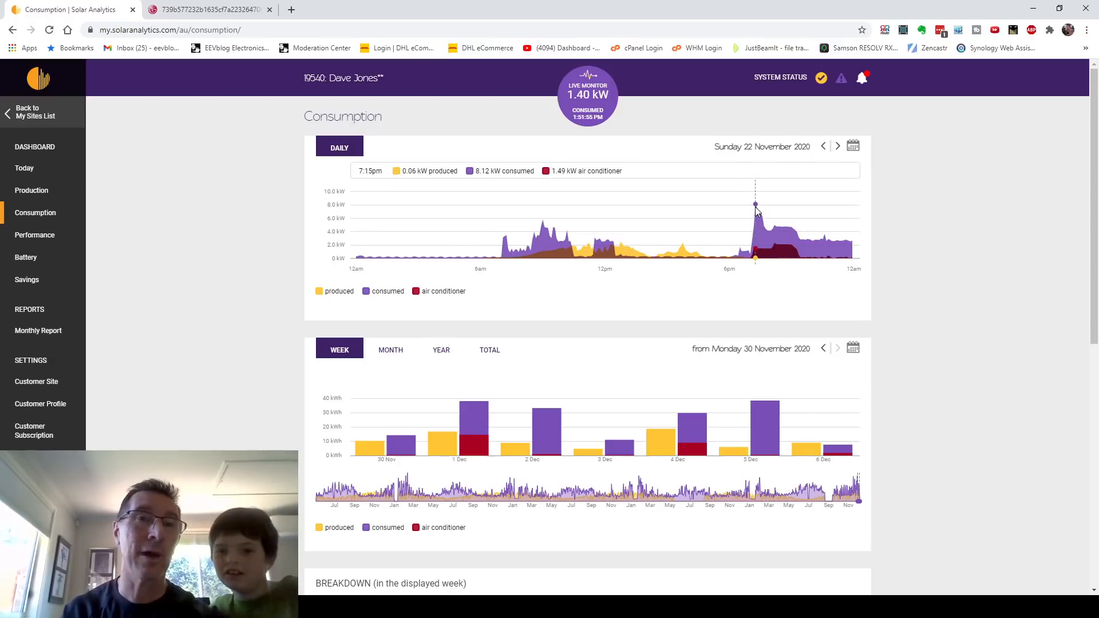
pyautogui.moveTo(791, 196)
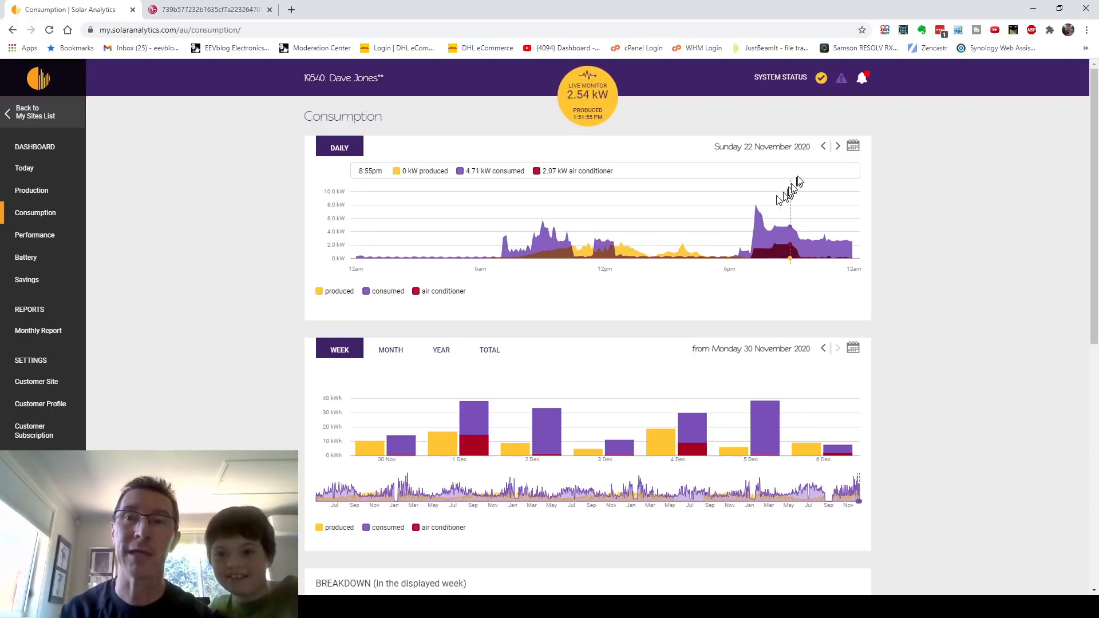
pyautogui.moveTo(763, 212)
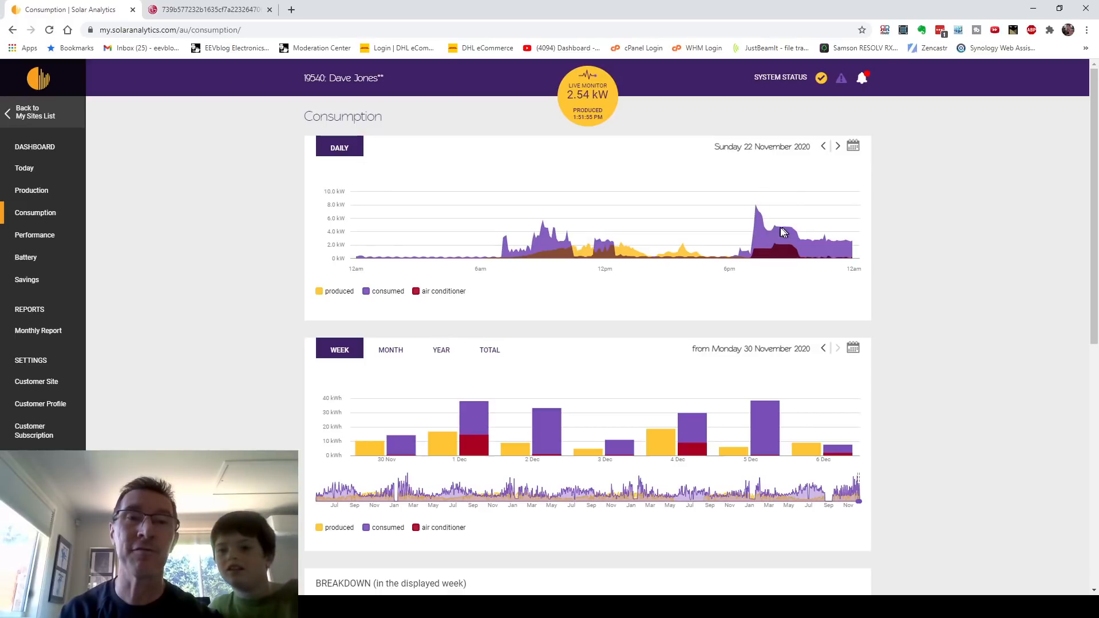
# Move the daily chart back one day at a time from 21 November to Sunday 15 November 2020
pyautogui.click(823, 146)
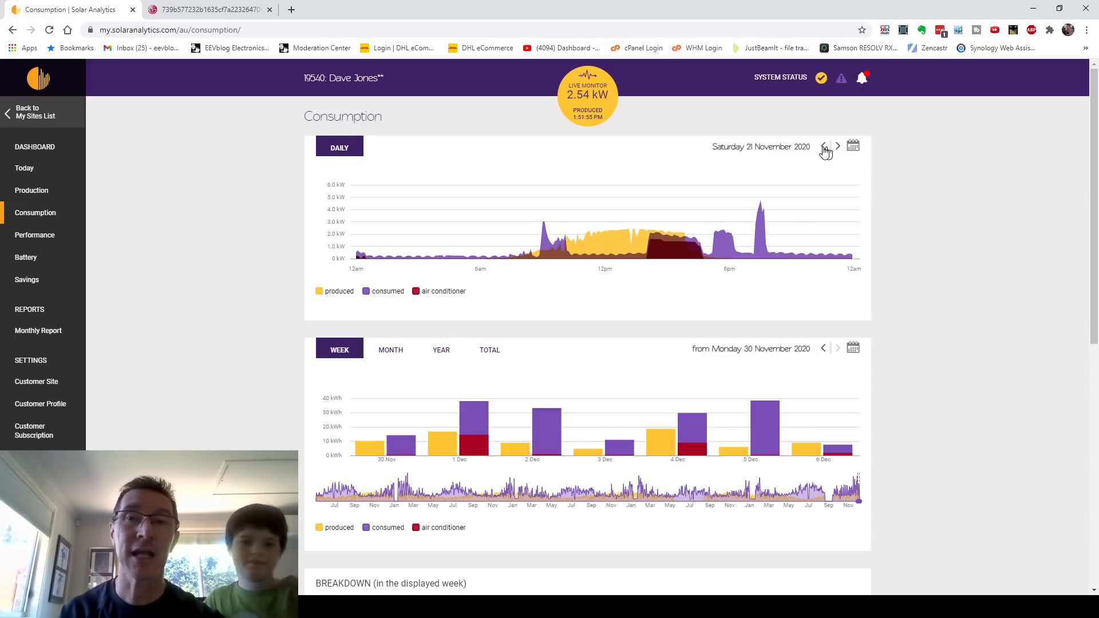
pyautogui.click(823, 146)
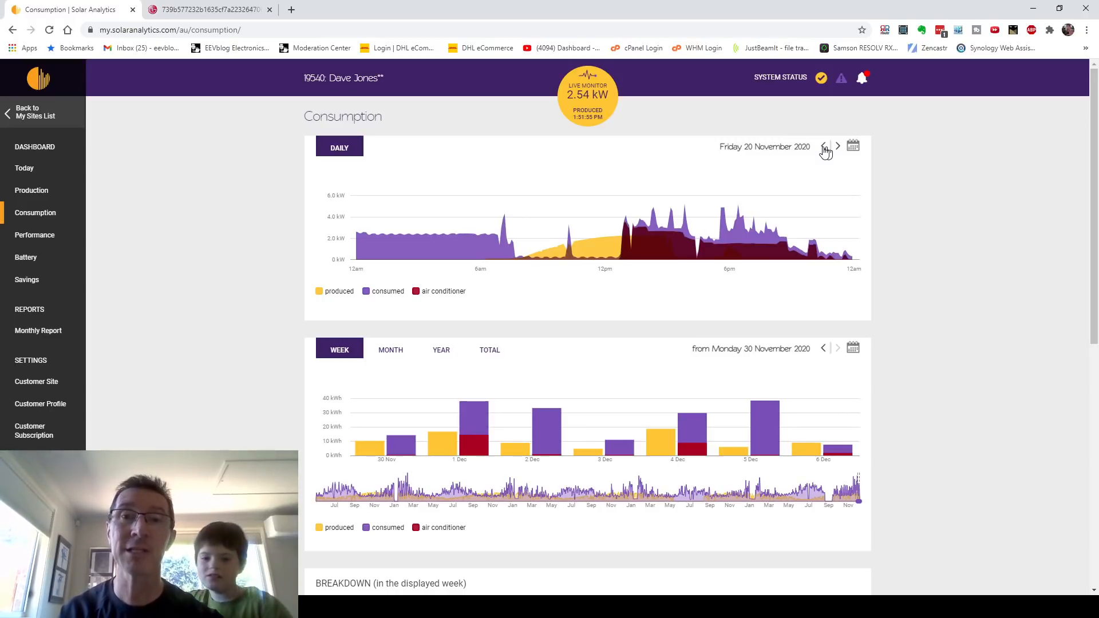
pyautogui.click(826, 147)
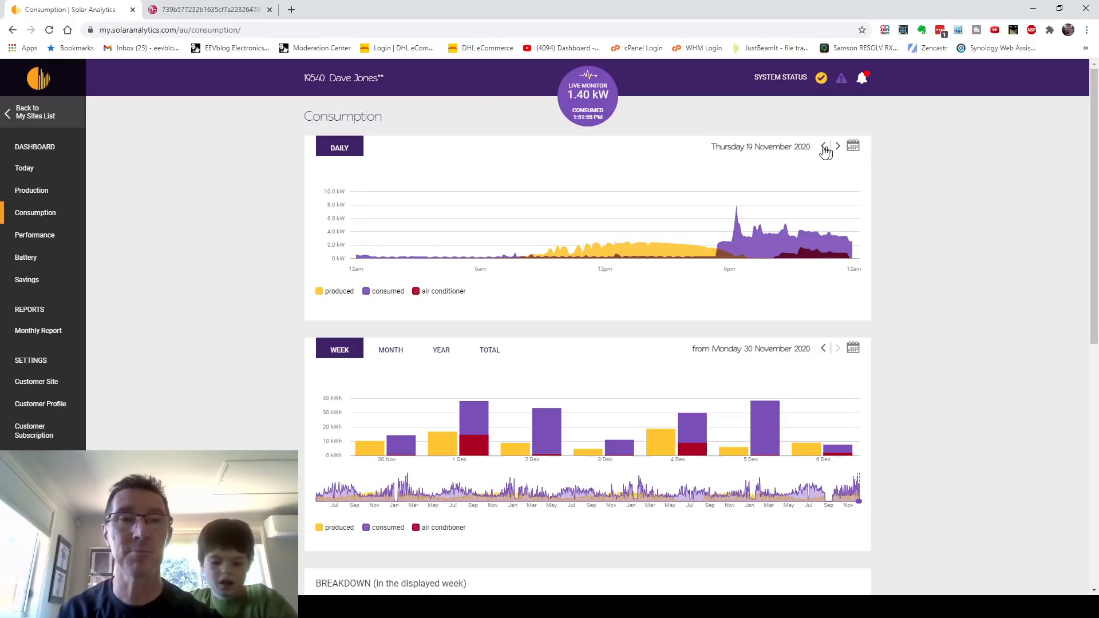
pyautogui.click(825, 147)
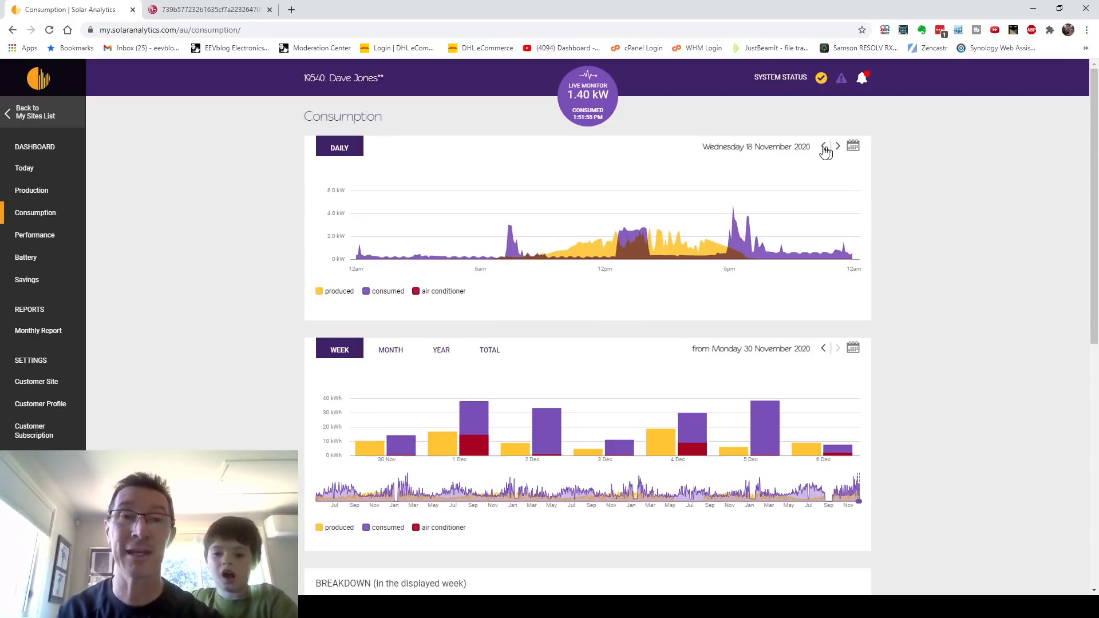
pyautogui.click(825, 146)
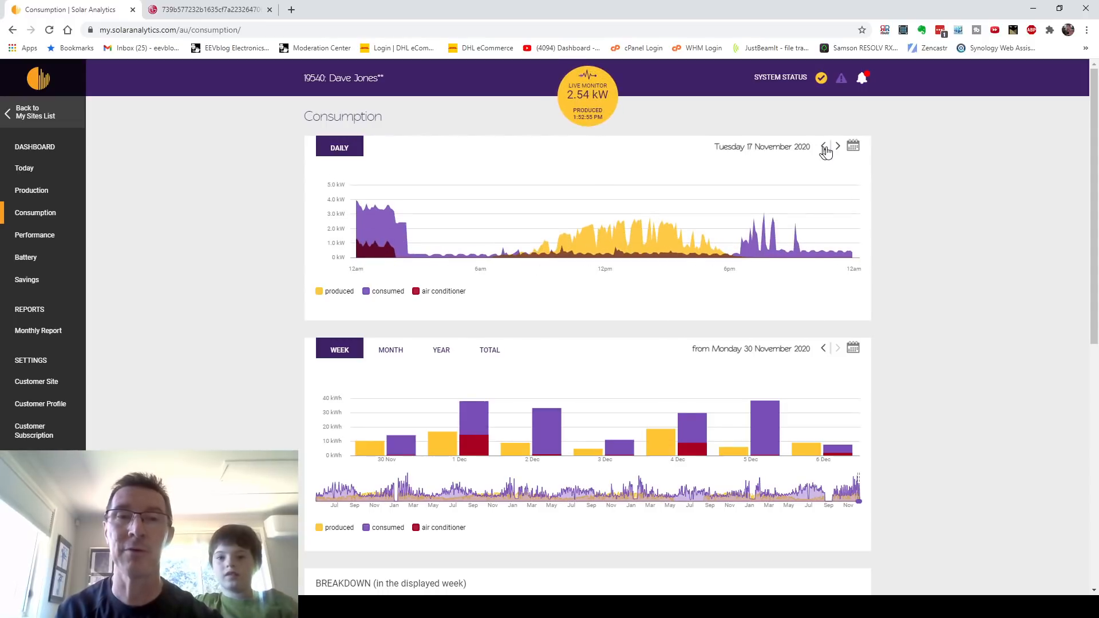
pyautogui.click(823, 146)
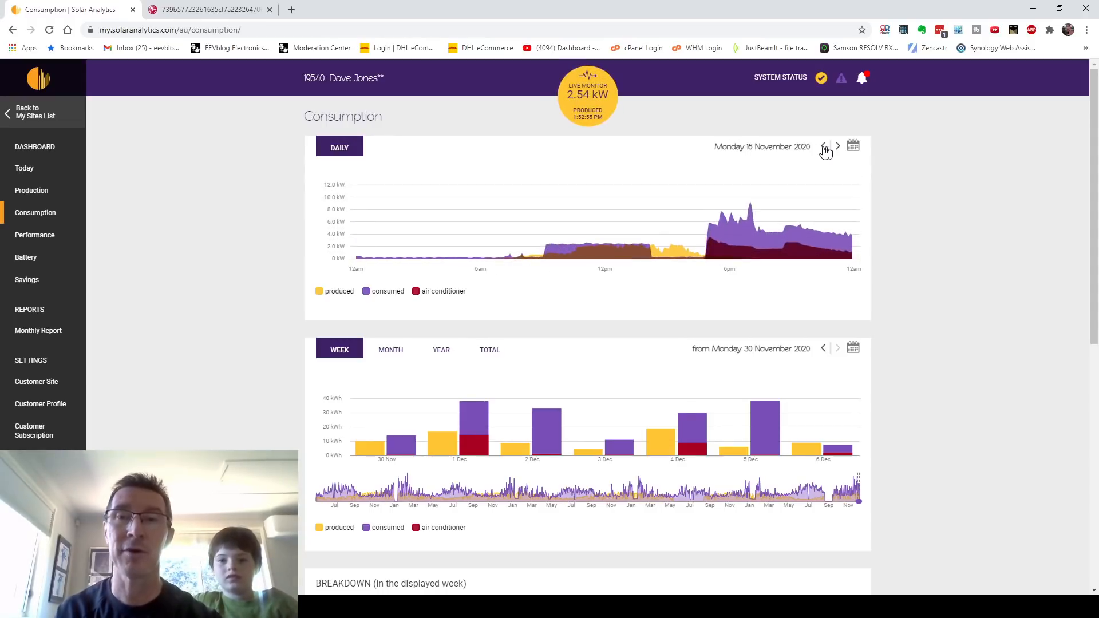
pyautogui.click(826, 147)
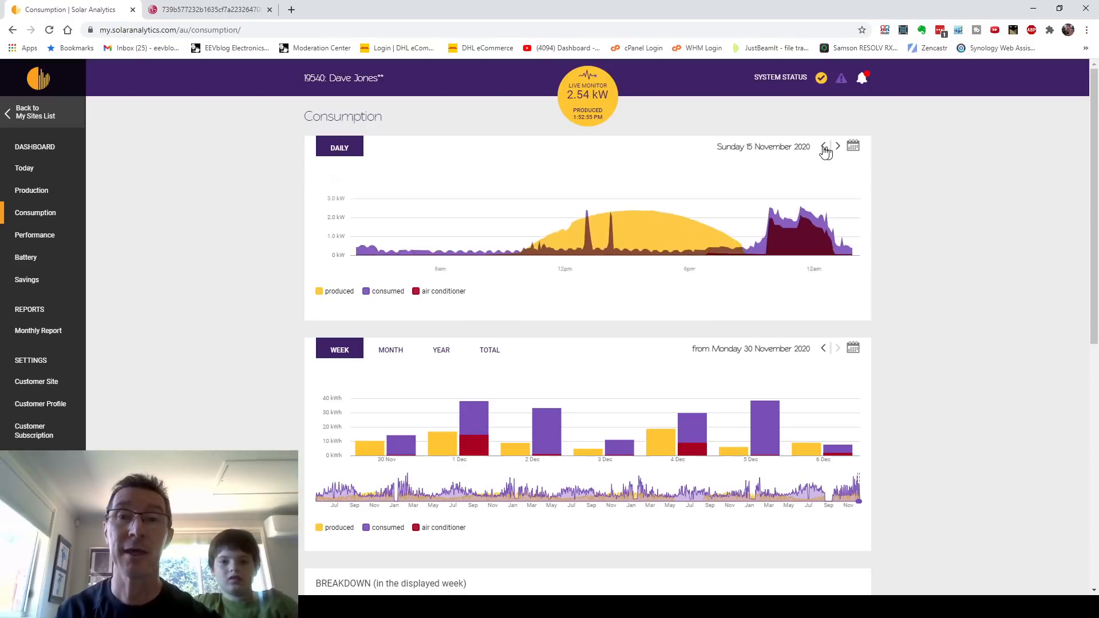
pyautogui.moveTo(538, 251)
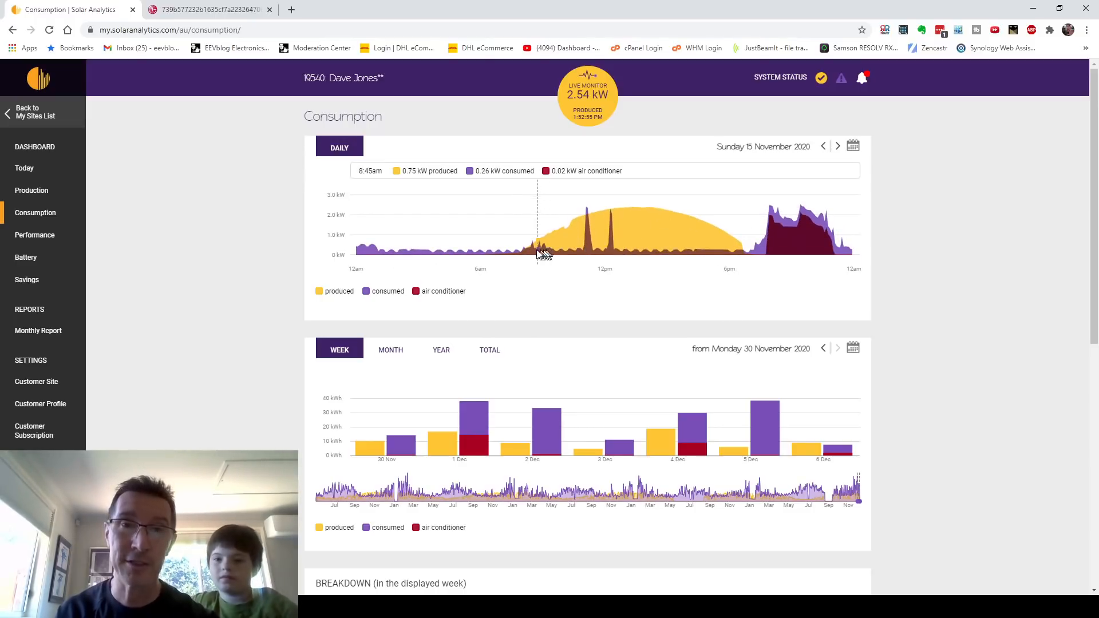
pyautogui.moveTo(687, 221)
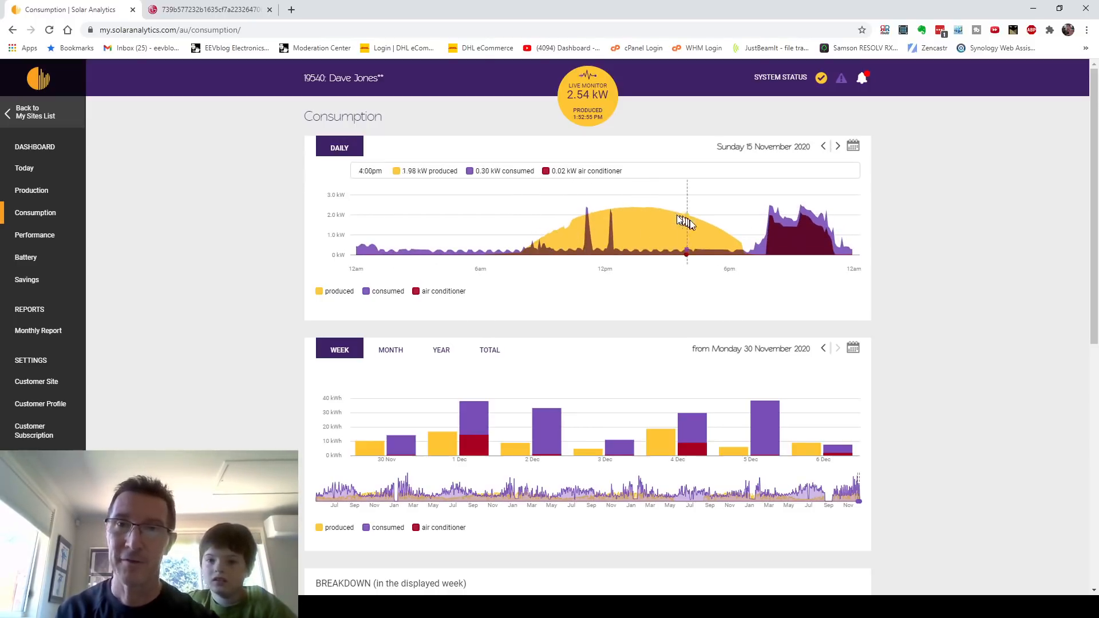
pyautogui.moveTo(637, 215)
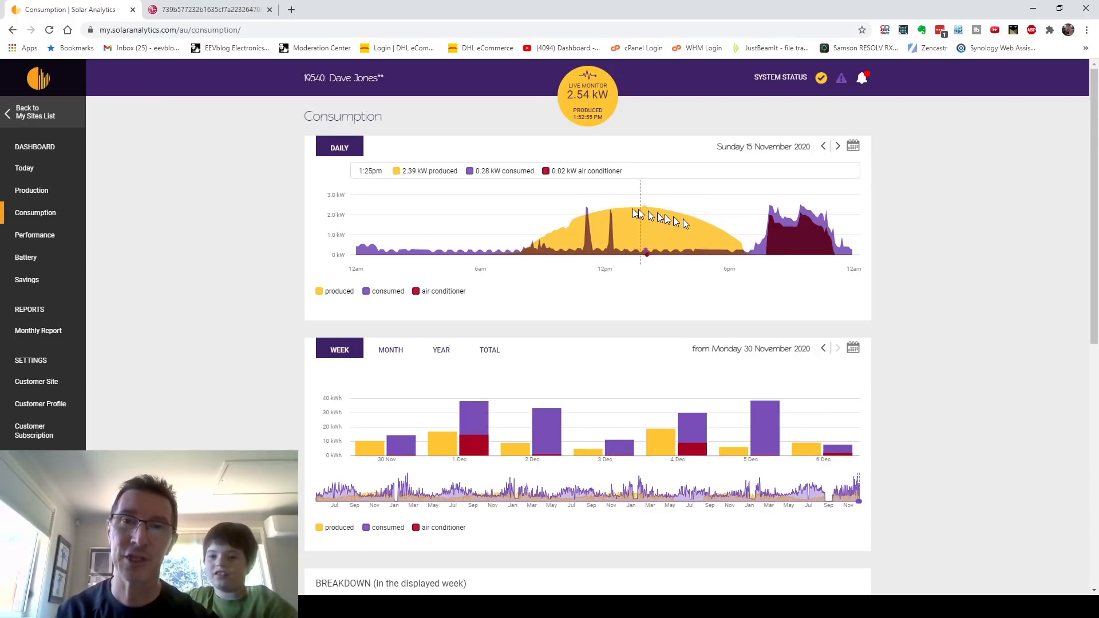
pyautogui.moveTo(562, 236)
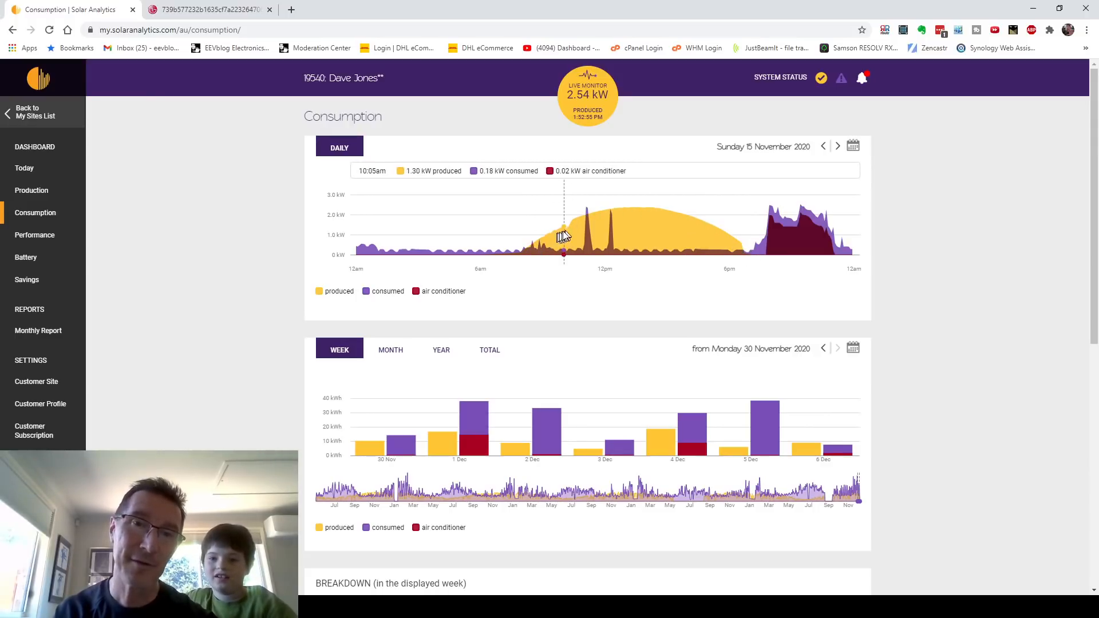
pyautogui.moveTo(647, 225)
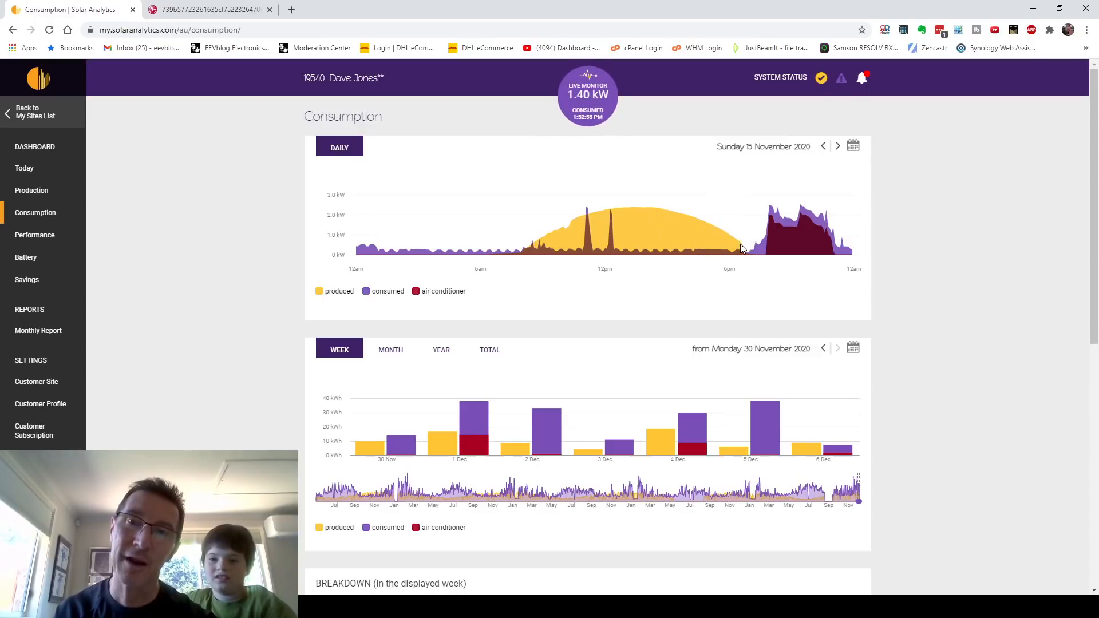
pyautogui.moveTo(742, 250)
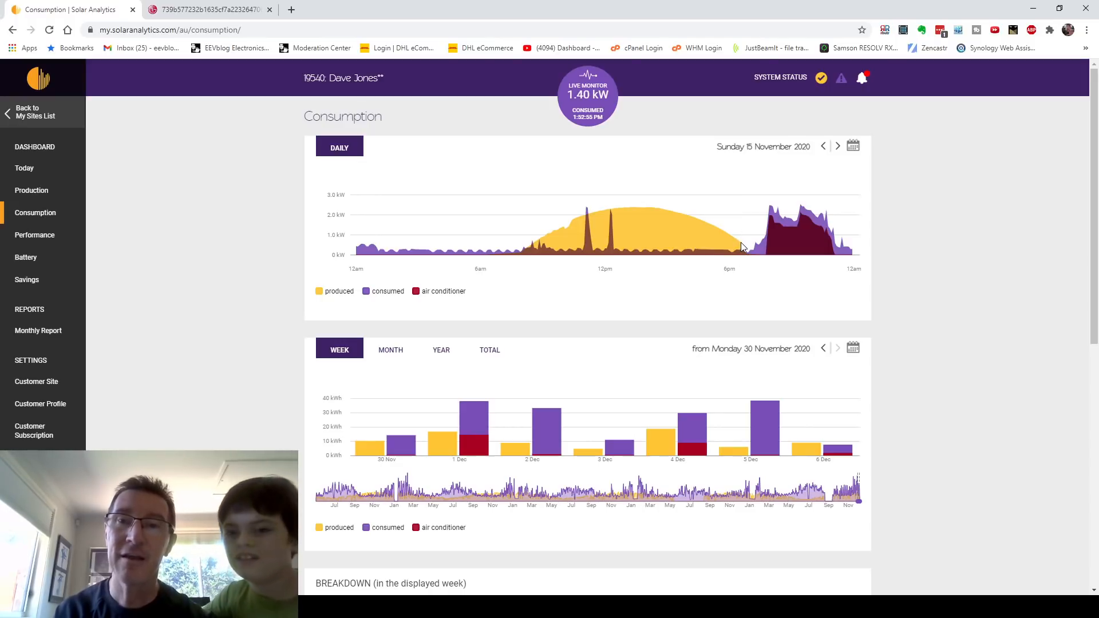
pyautogui.moveTo(746, 255)
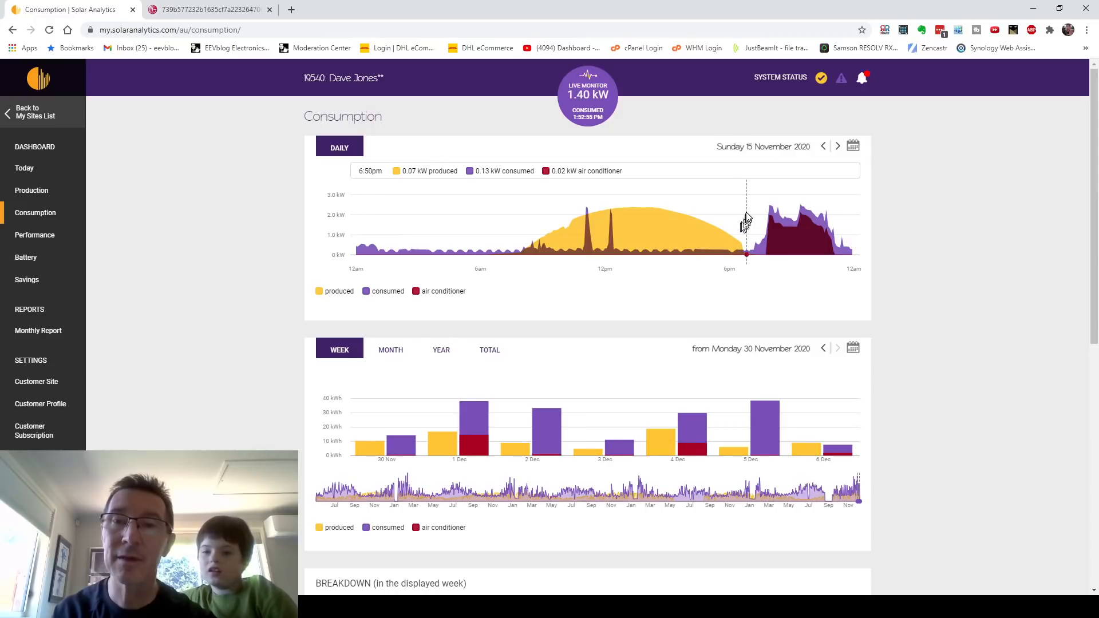
pyautogui.moveTo(742, 214)
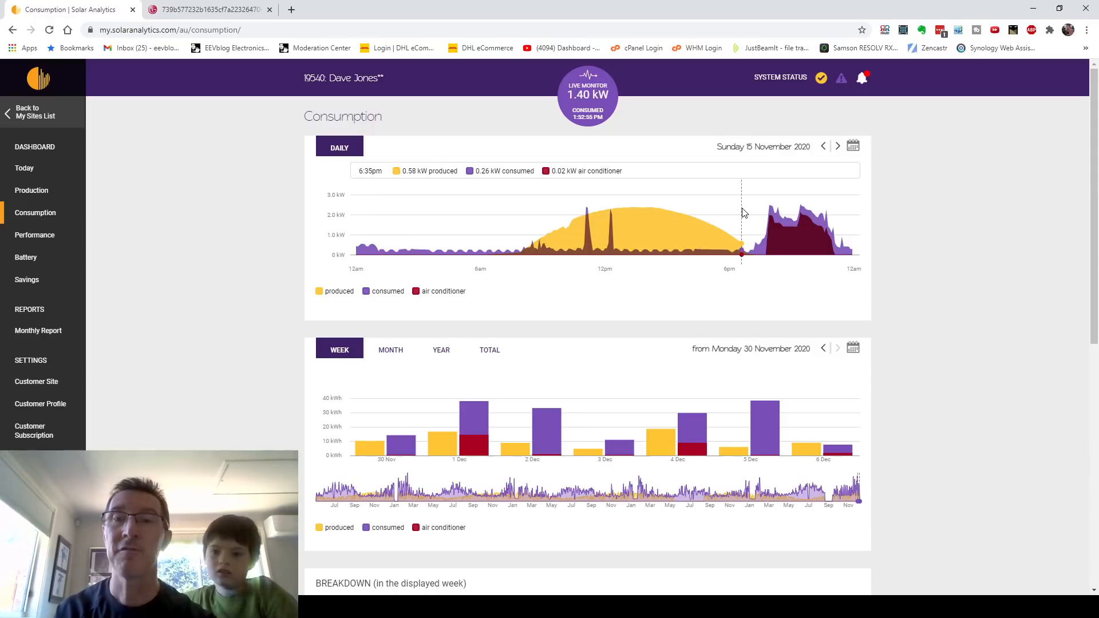
pyautogui.moveTo(740, 242)
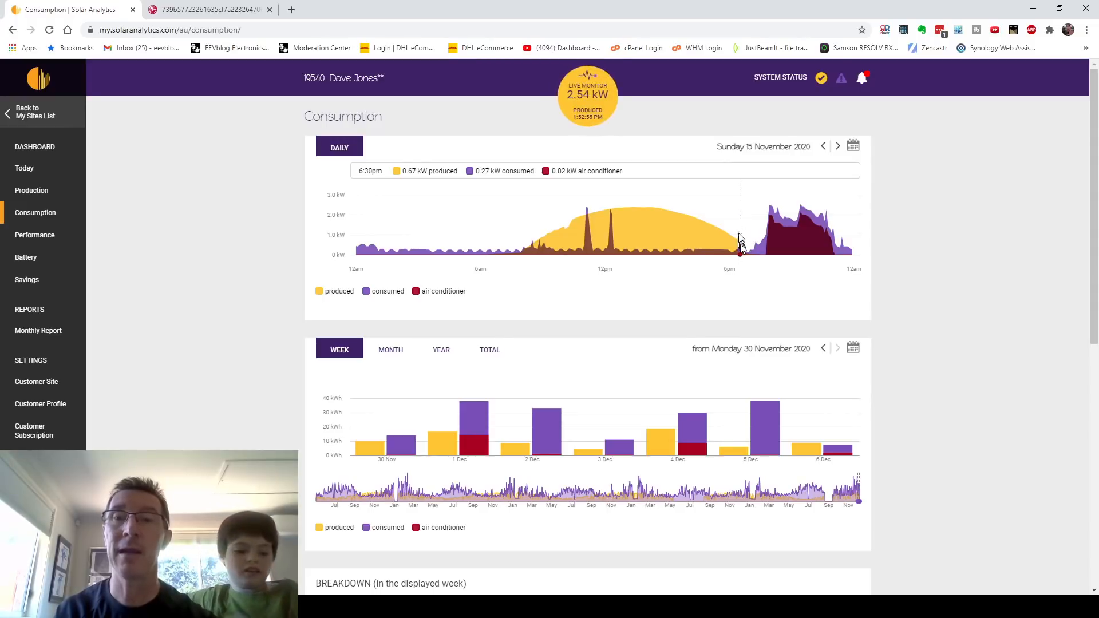
pyautogui.moveTo(536, 210)
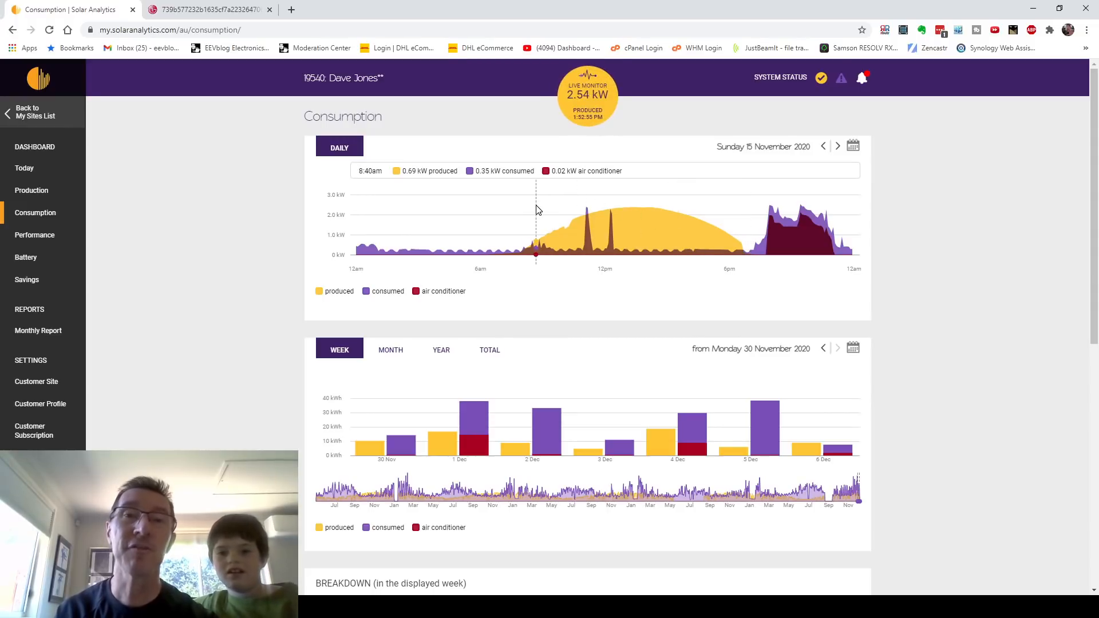
pyautogui.moveTo(796, 151)
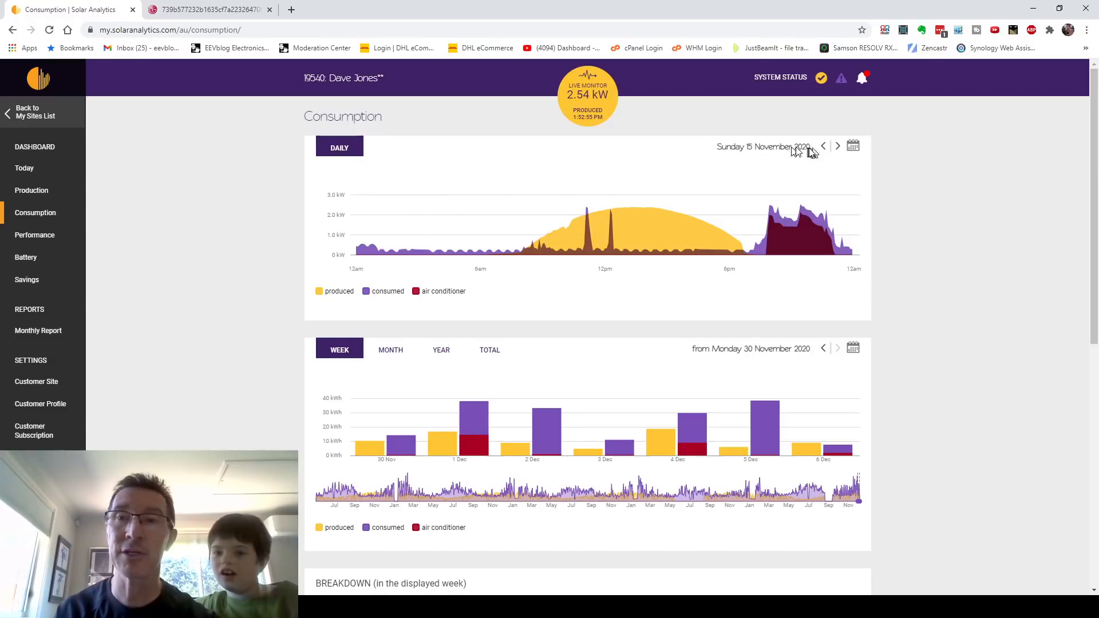
pyautogui.moveTo(825, 148)
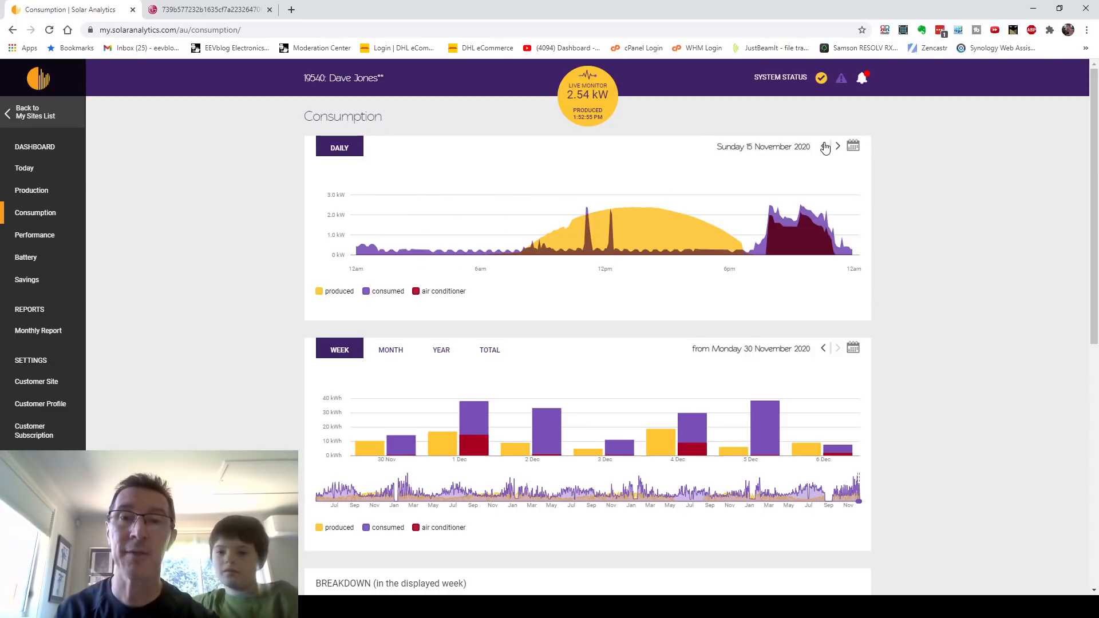
# Move the daily chart back through 14, 13, 12 and 11 November to Tuesday 10 November 2020
pyautogui.click(825, 146)
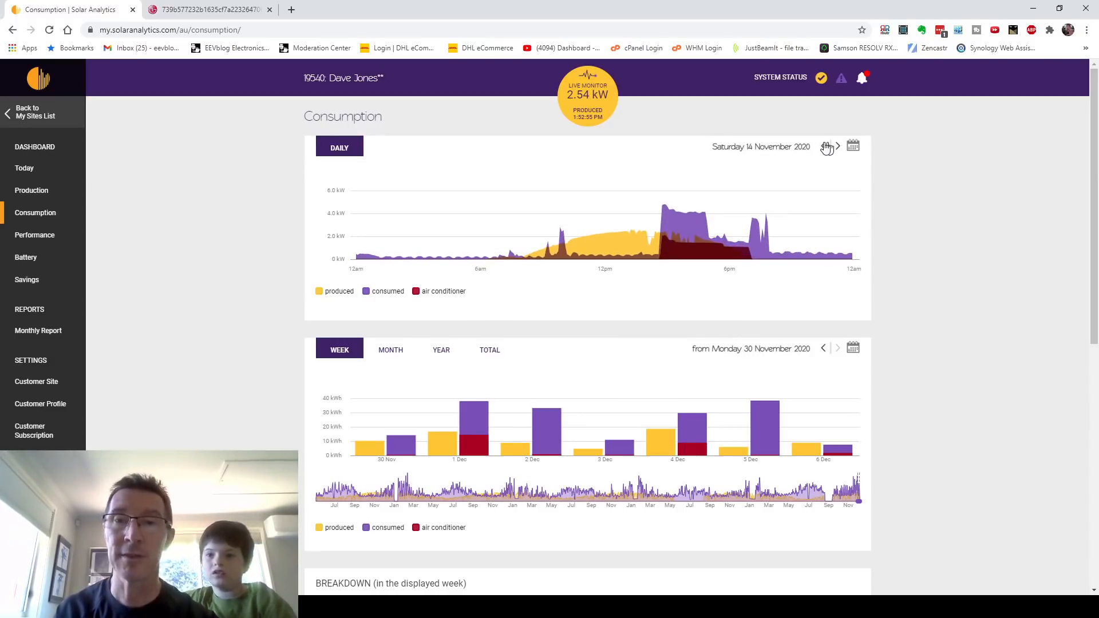
pyautogui.click(826, 147)
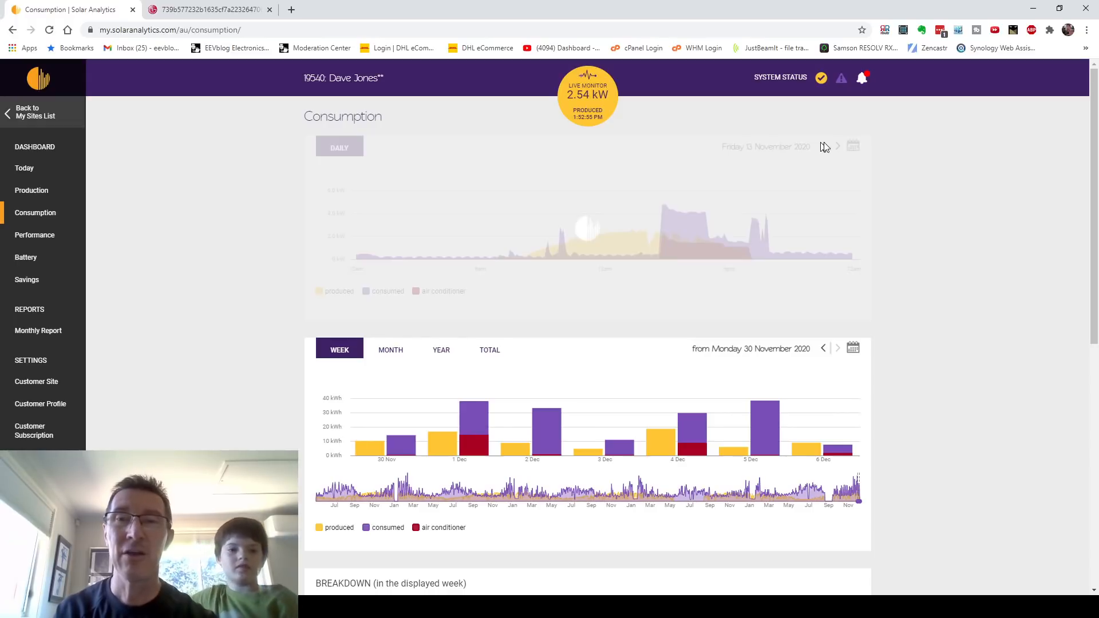
pyautogui.click(825, 147)
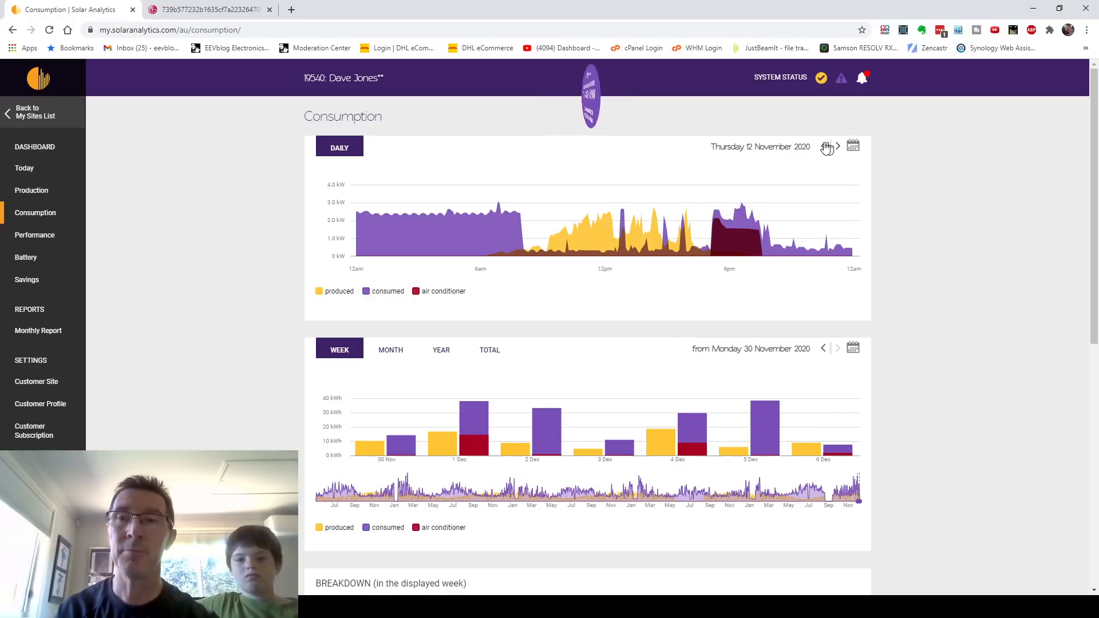
pyautogui.click(822, 147)
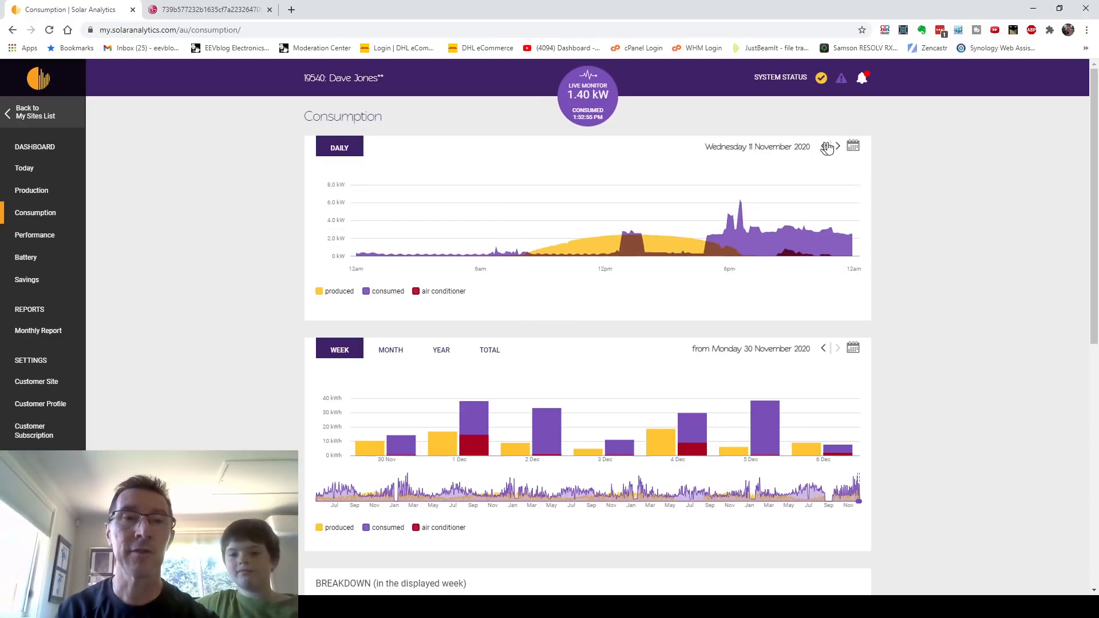
pyautogui.click(827, 147)
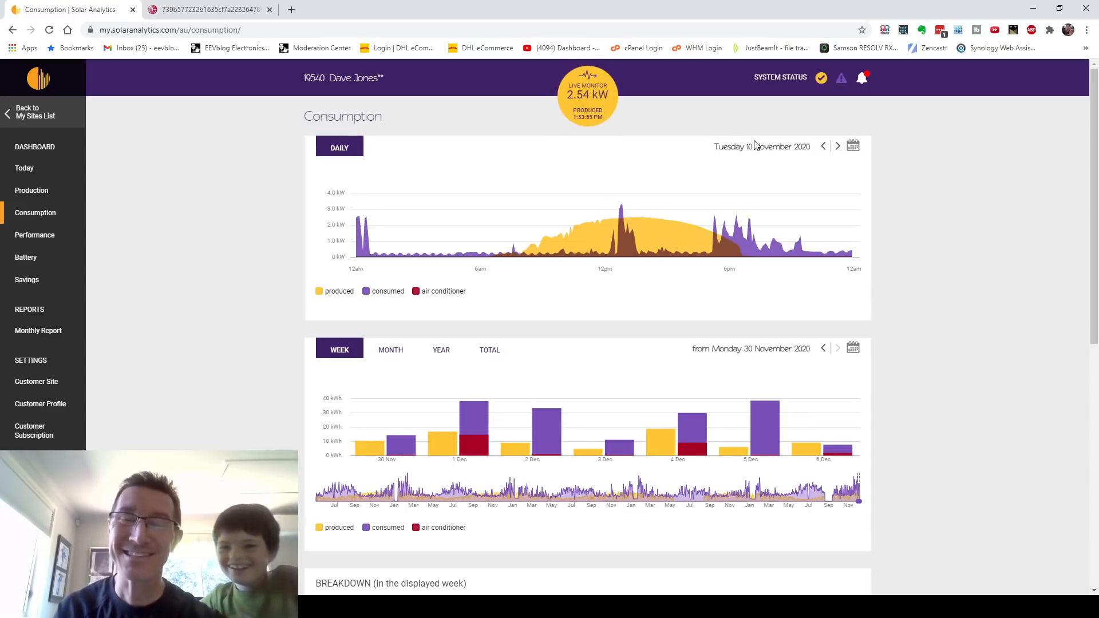
pyautogui.moveTo(567, 234)
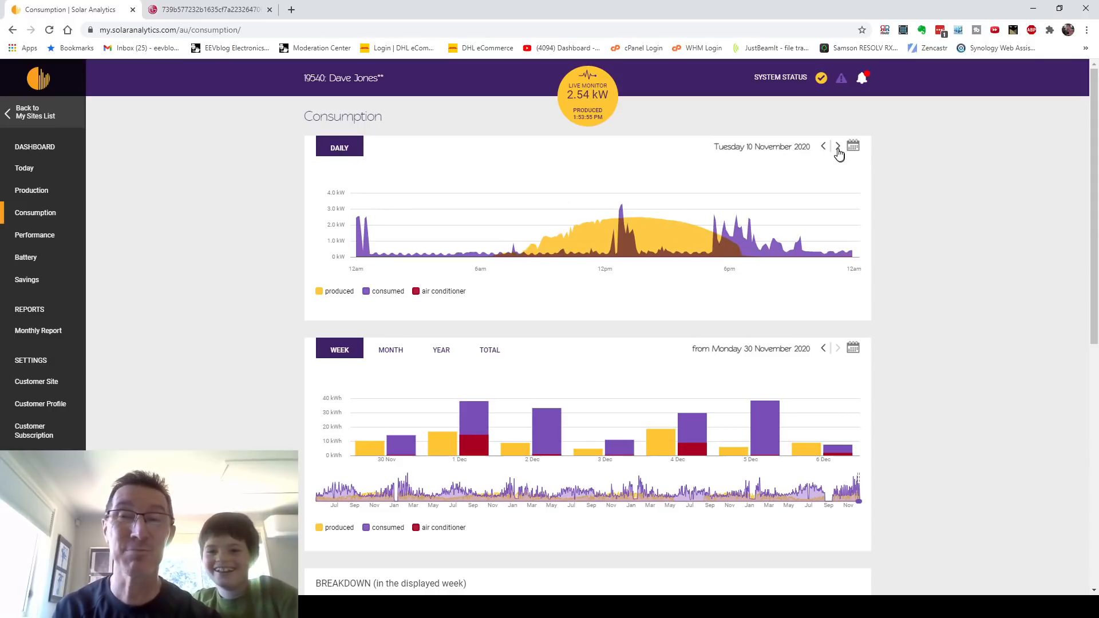
# Move the daily chart back through 9 and 8 November to Saturday 7 November 2020
pyautogui.click(823, 147)
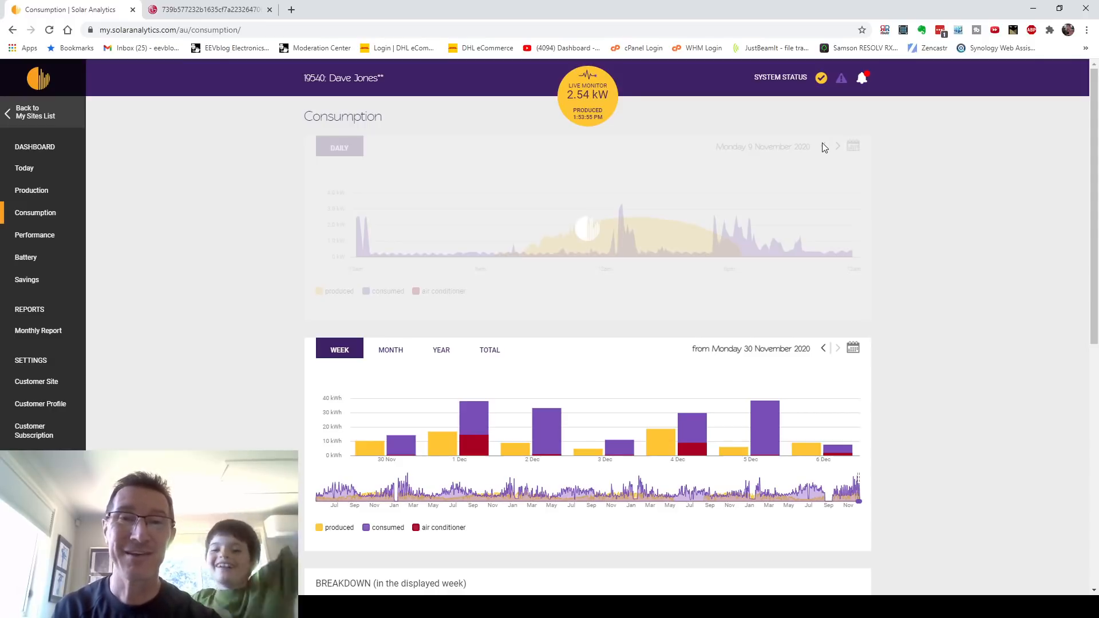
pyautogui.click(339, 146)
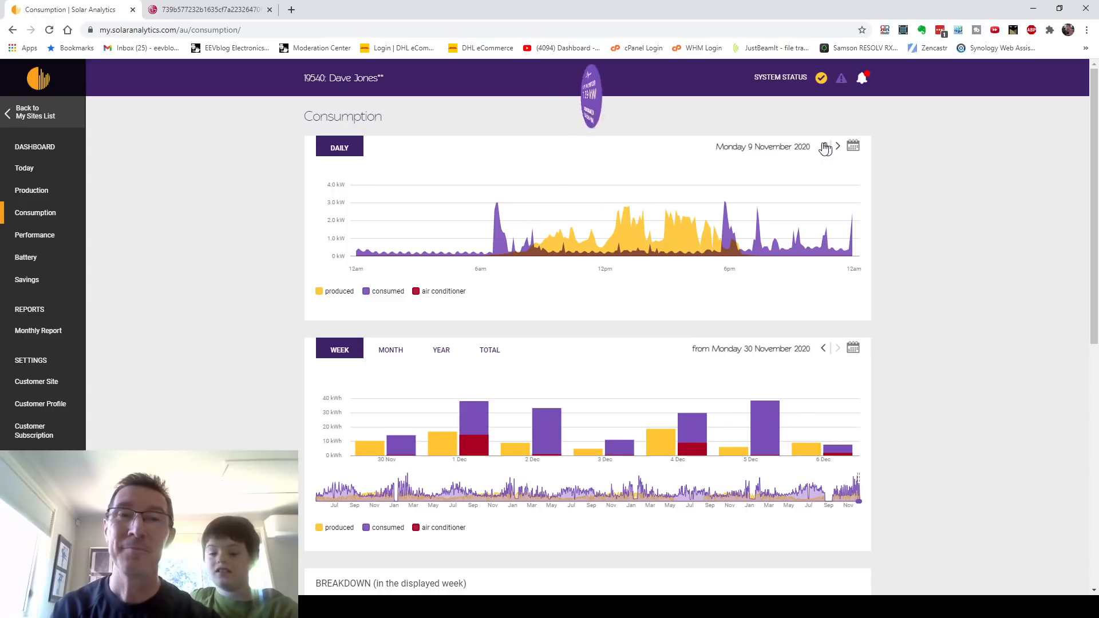
pyautogui.click(827, 146)
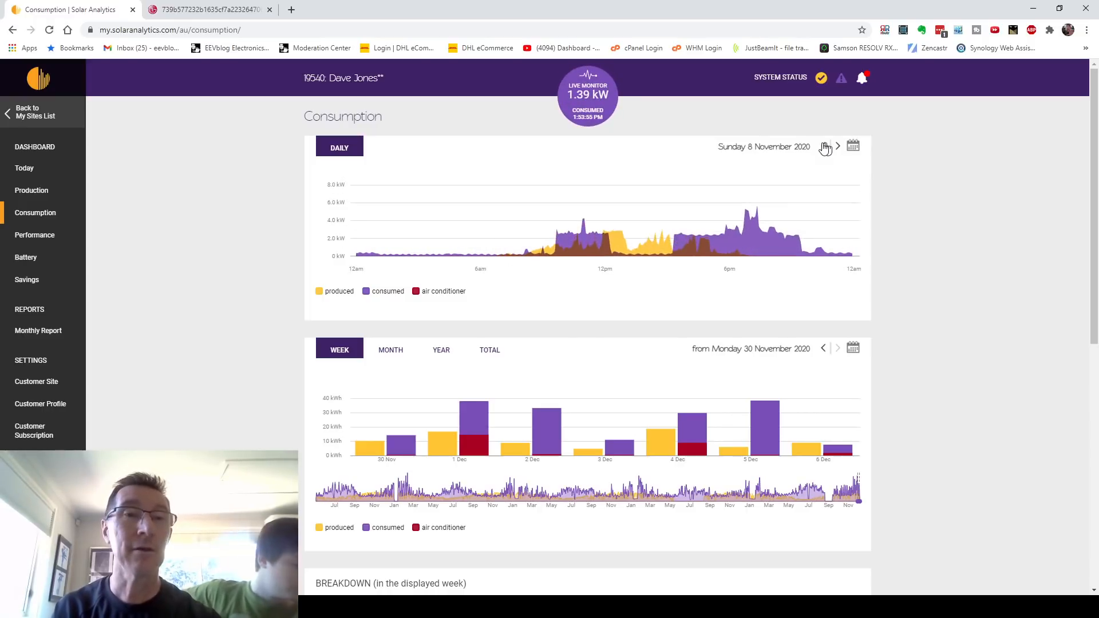
pyautogui.click(827, 146)
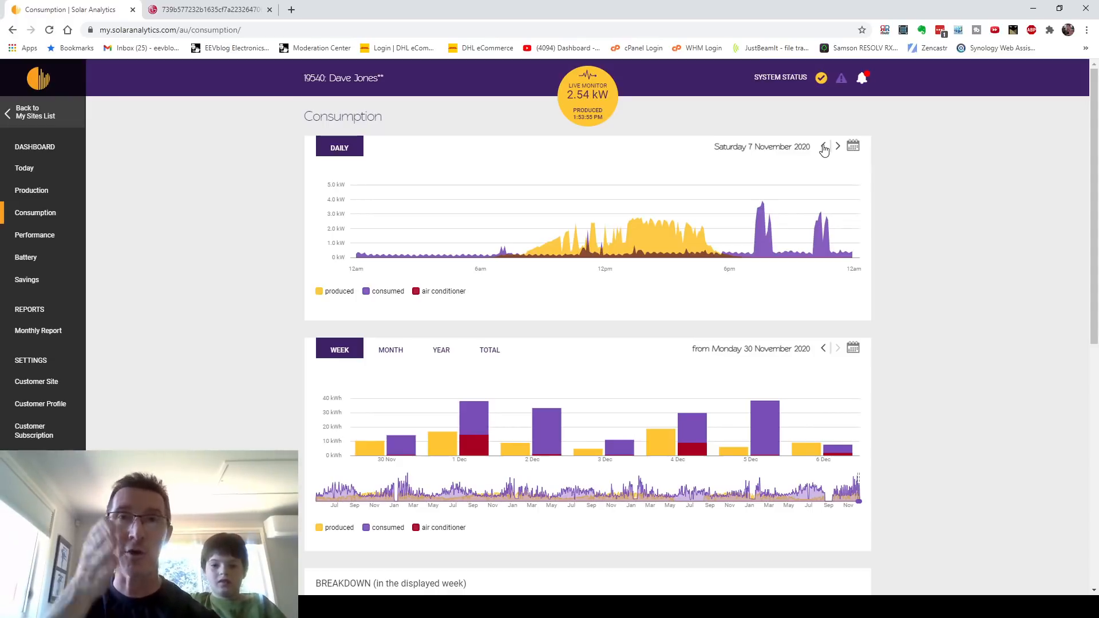
pyautogui.moveTo(853, 148)
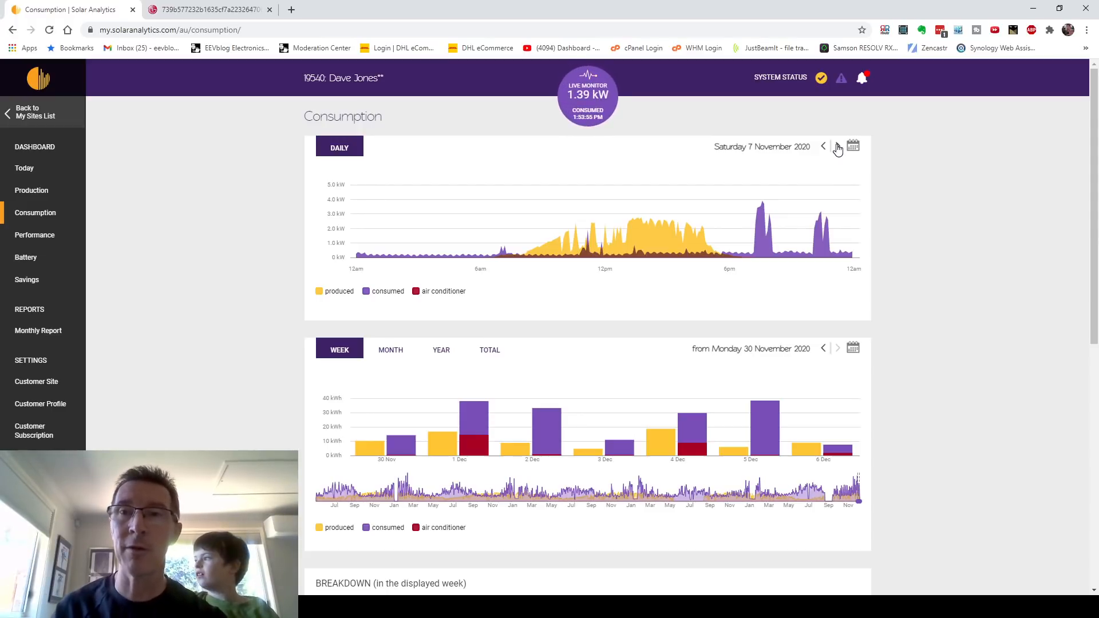
# Browse the daily chart back day by day from 9 November to Tuesday 3 November
pyautogui.click(838, 146)
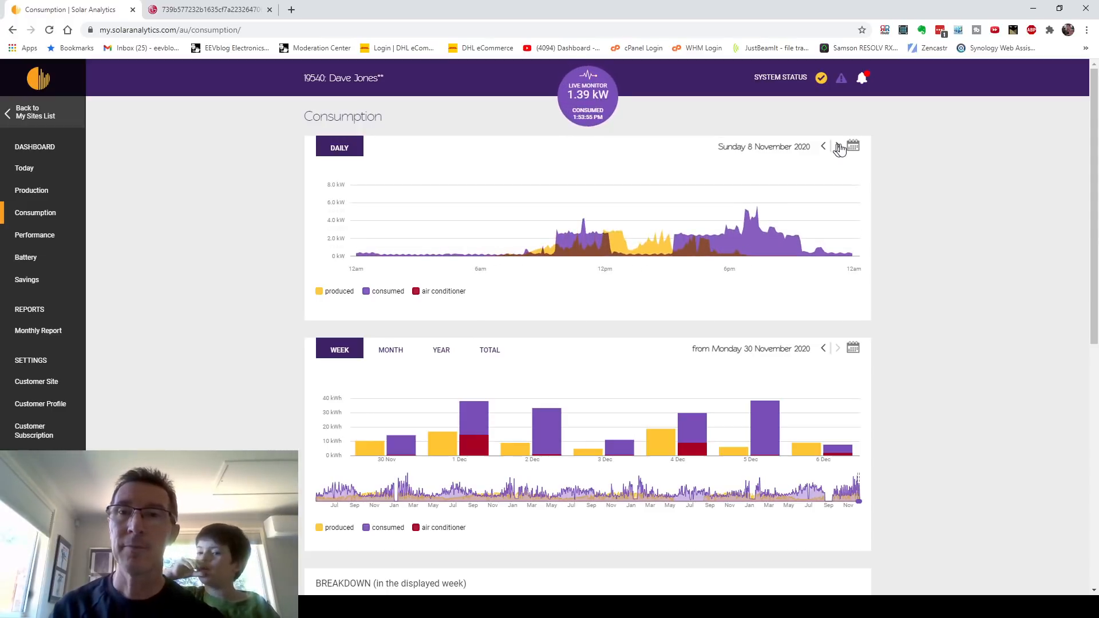
pyautogui.click(838, 147)
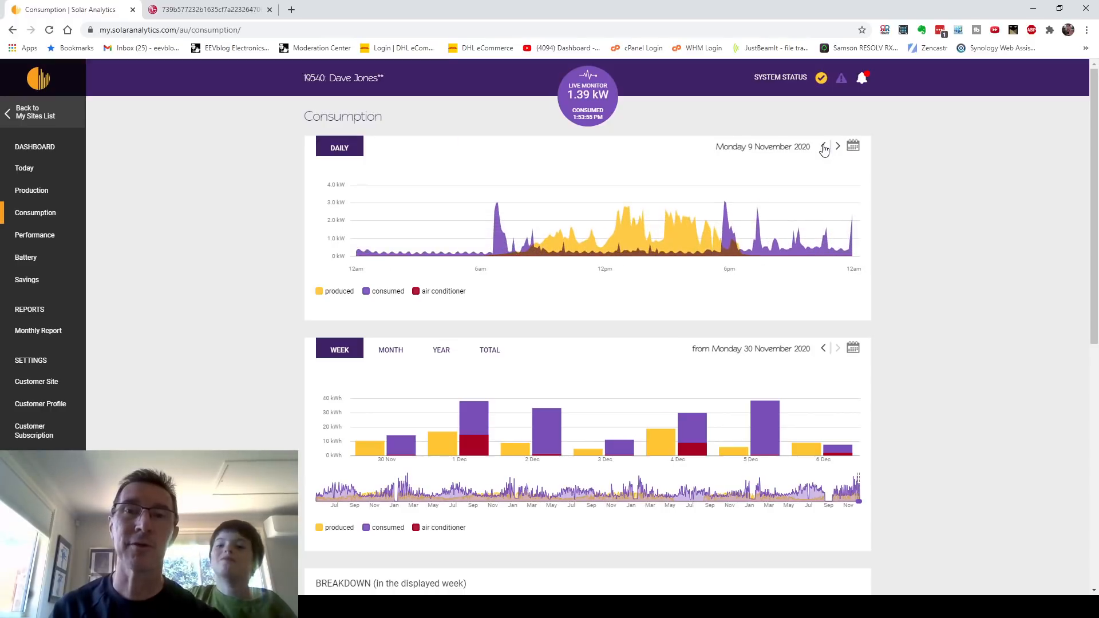
pyautogui.click(823, 147)
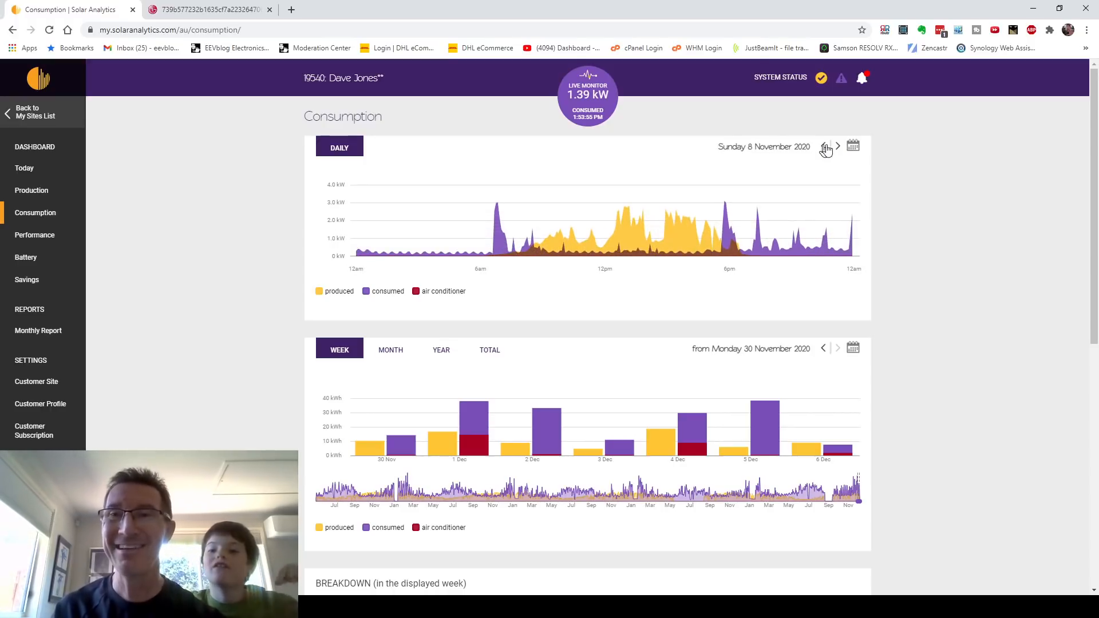
pyautogui.click(826, 148)
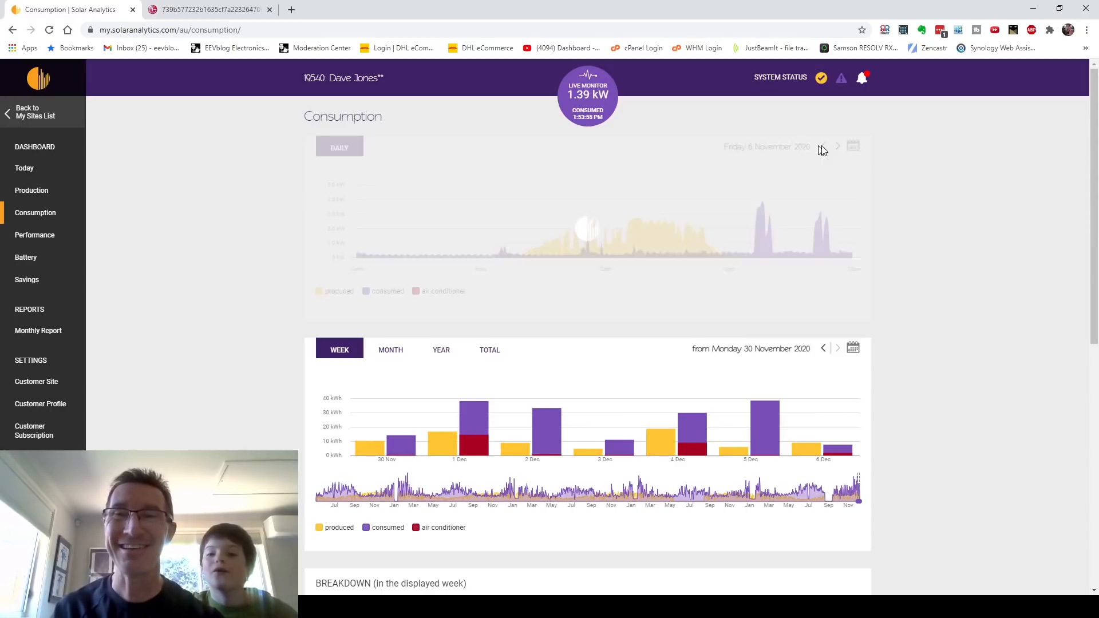
pyautogui.click(823, 146)
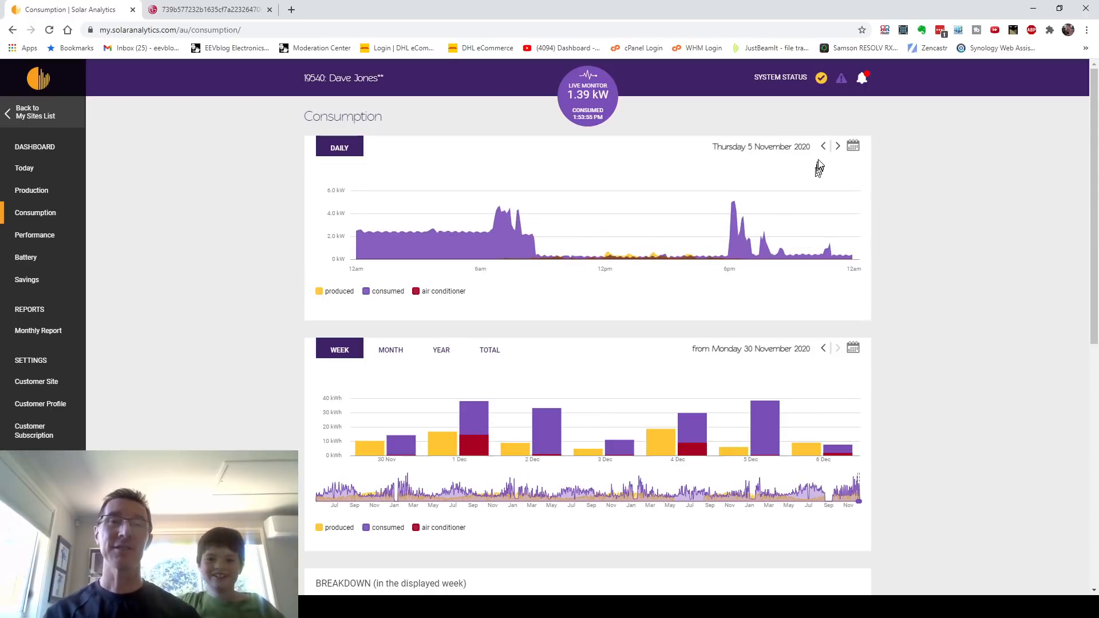
pyautogui.moveTo(381, 237)
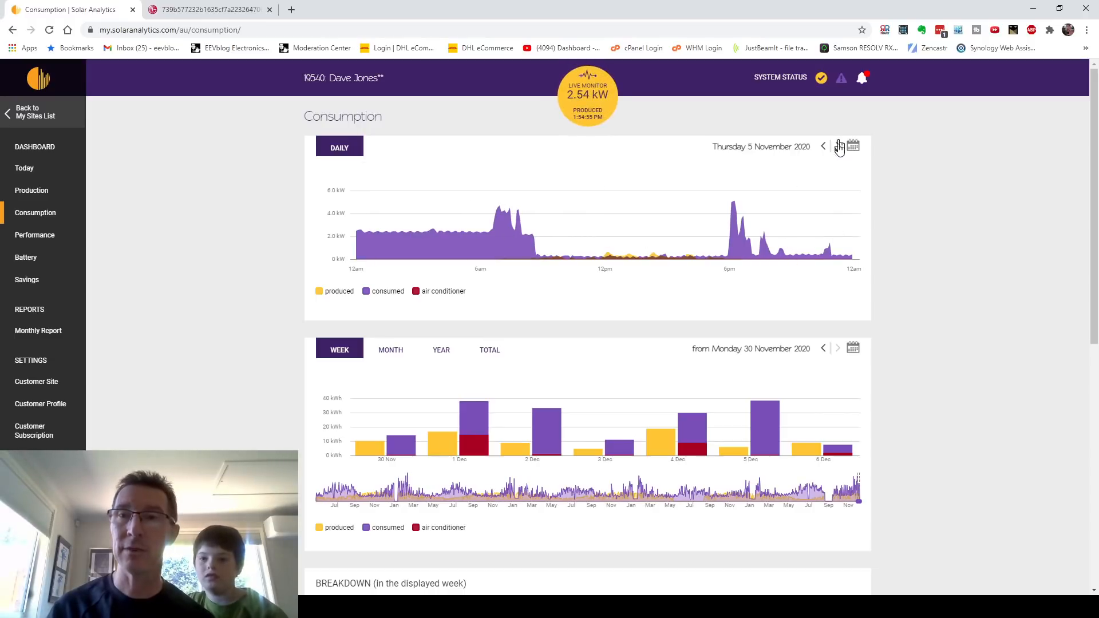
pyautogui.click(823, 146)
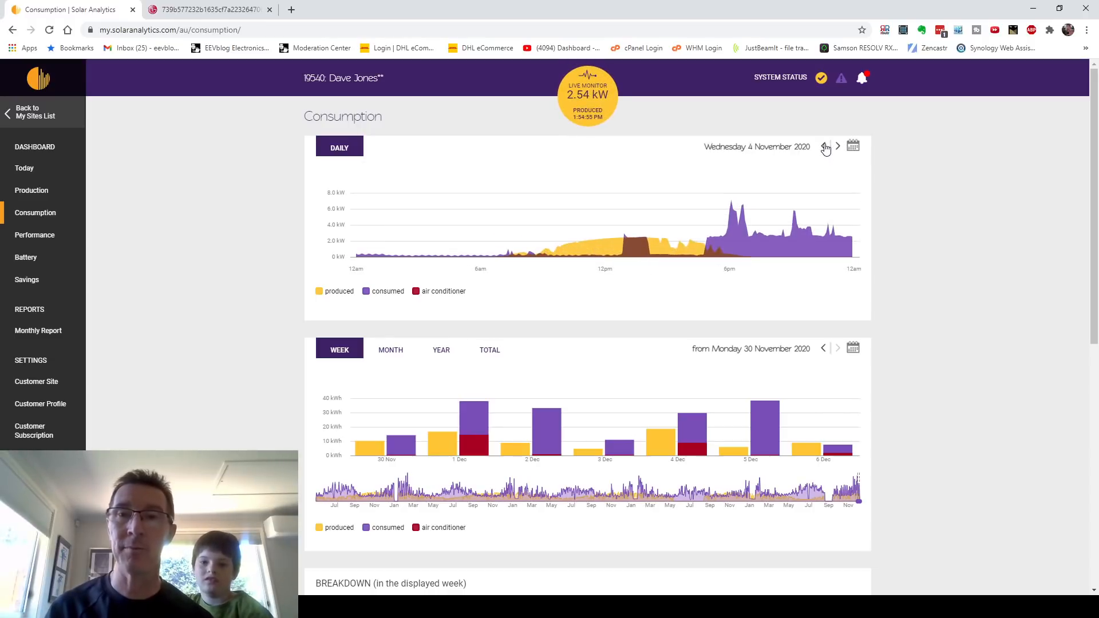
pyautogui.click(823, 146)
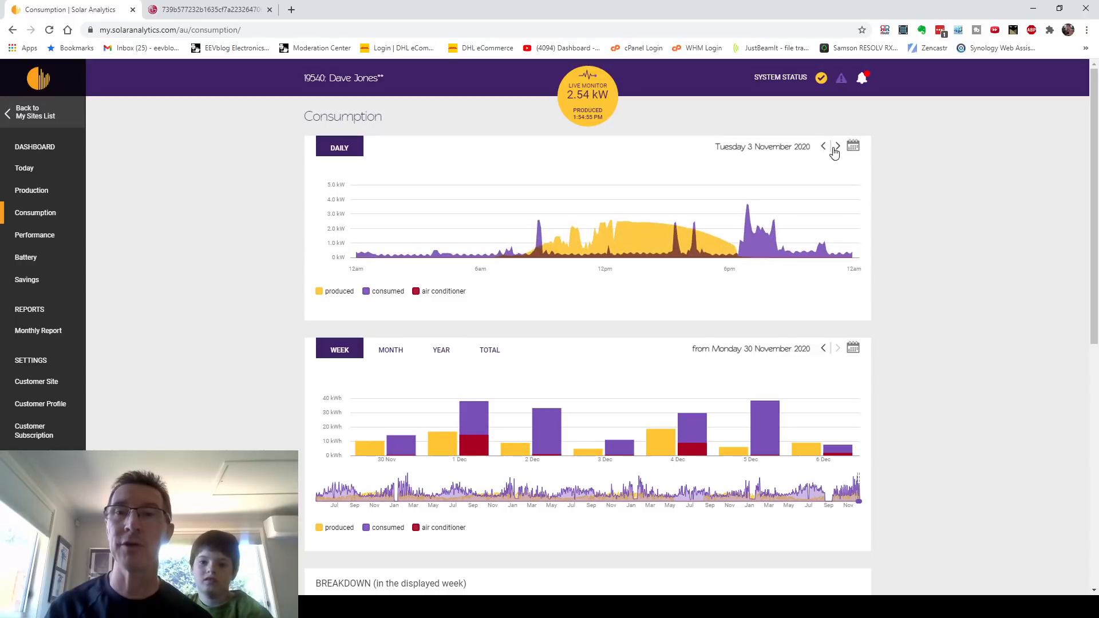
# Step the daily chart forward again to Sunday 8 November 2020
pyautogui.click(836, 146)
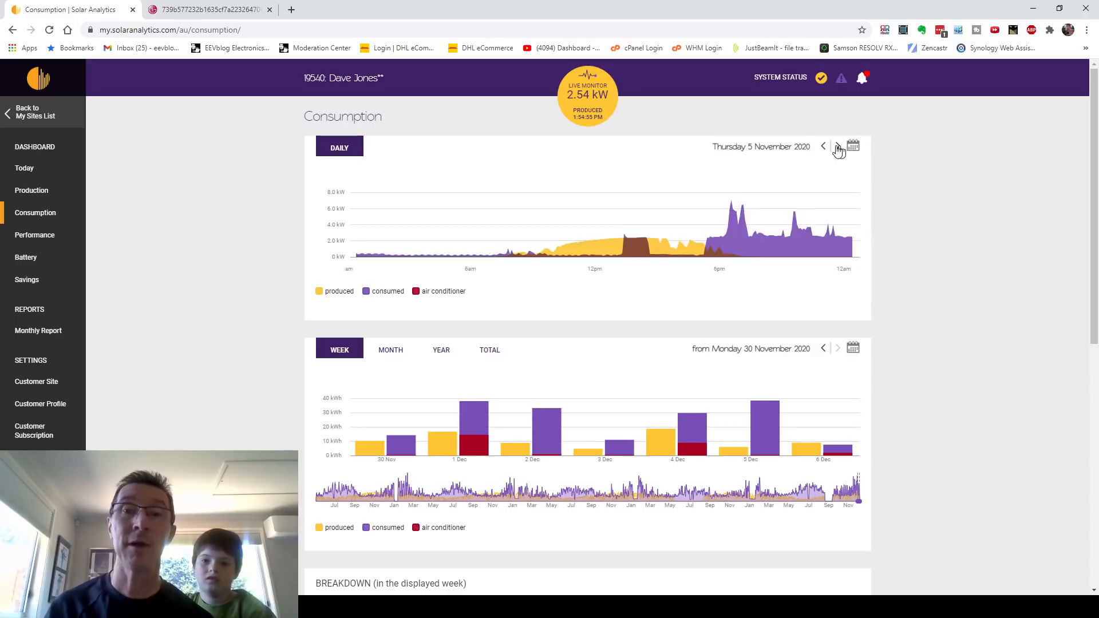
pyautogui.click(852, 147)
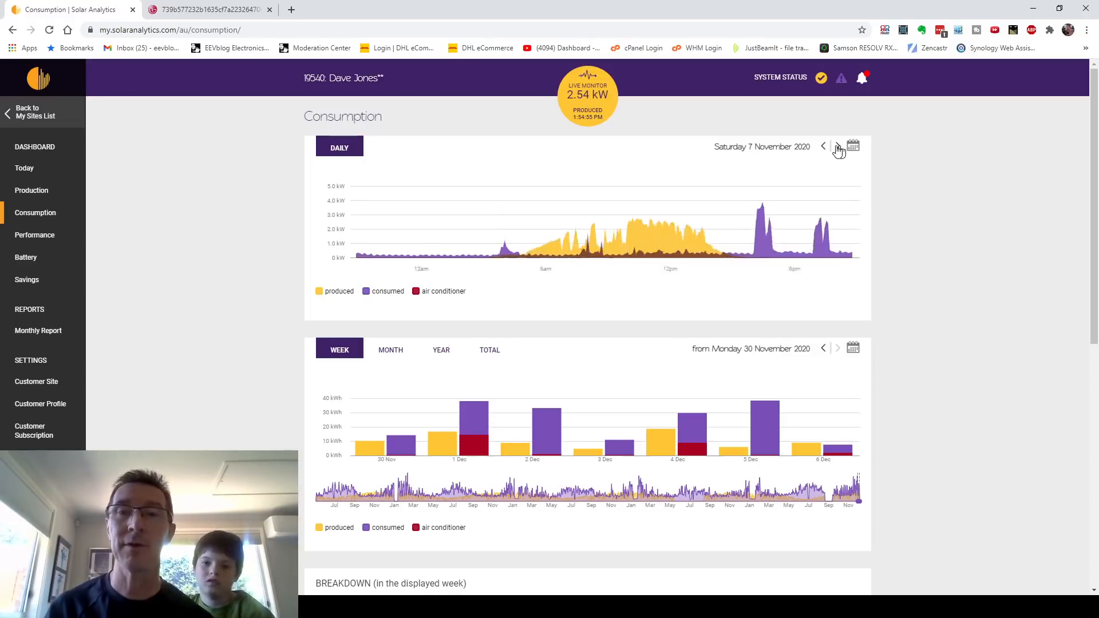
pyautogui.click(836, 147)
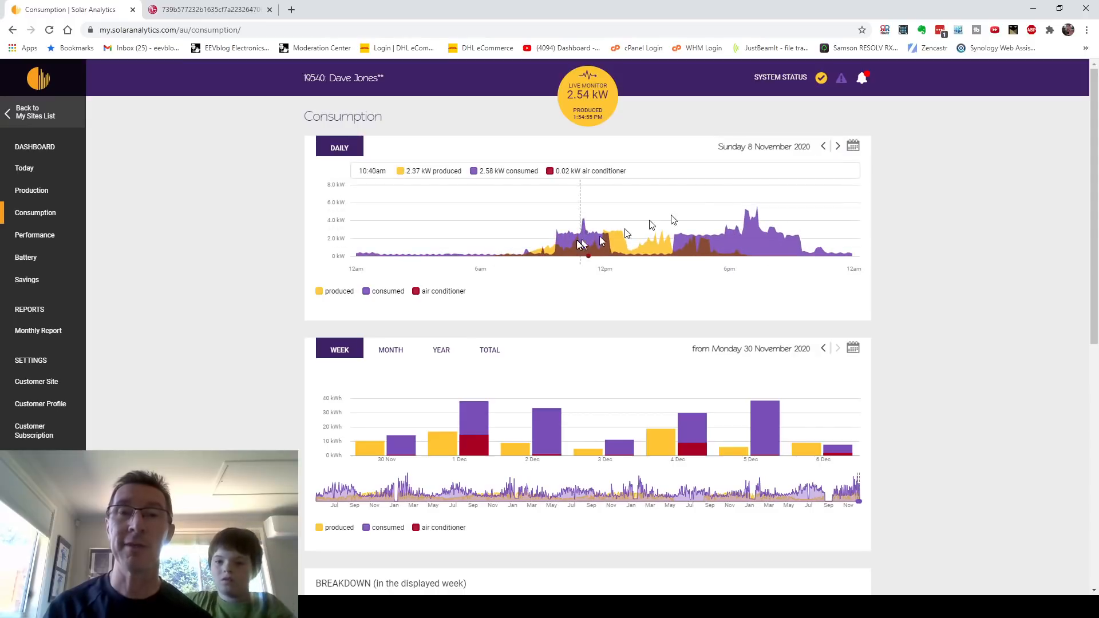
pyautogui.moveTo(604, 236)
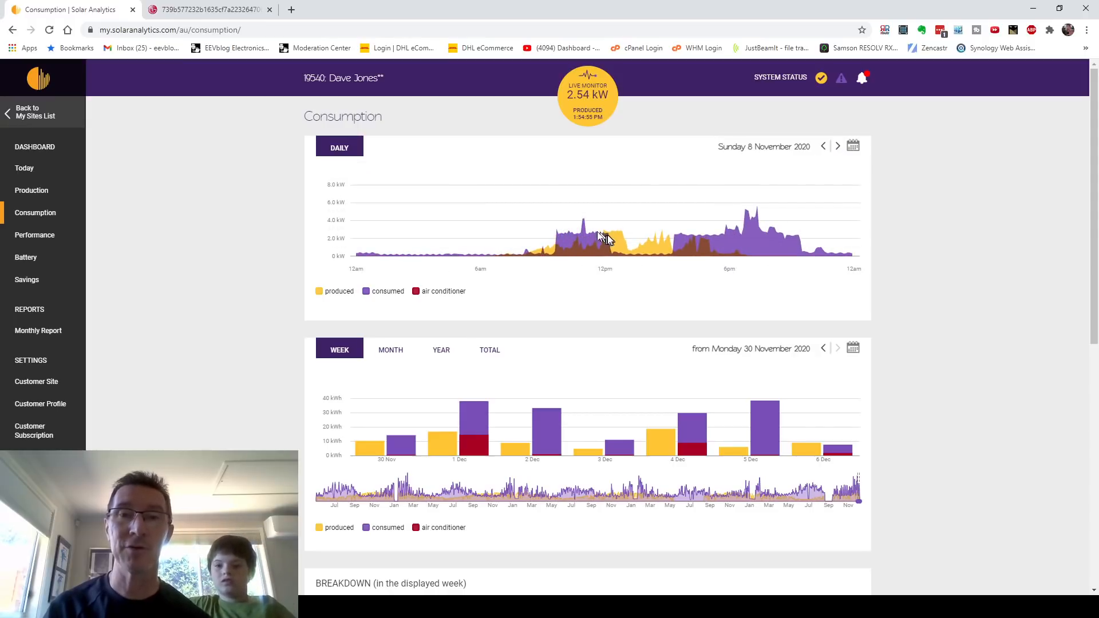
pyautogui.moveTo(756, 256)
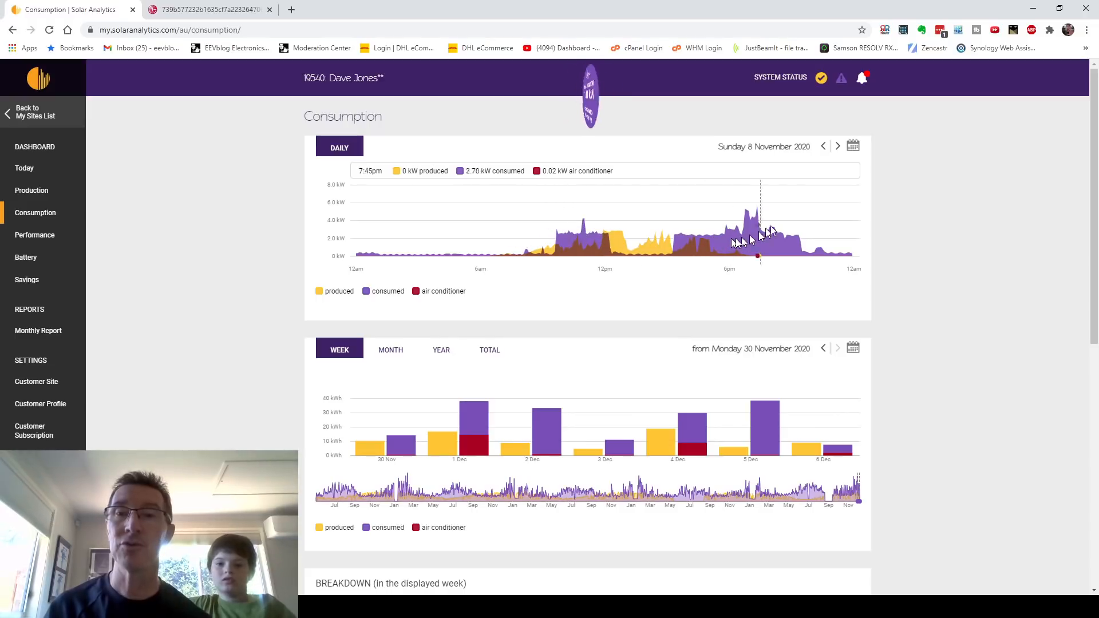
# Advance the daily chart through 14 November to Sunday 15 November 2020
pyautogui.click(838, 146)
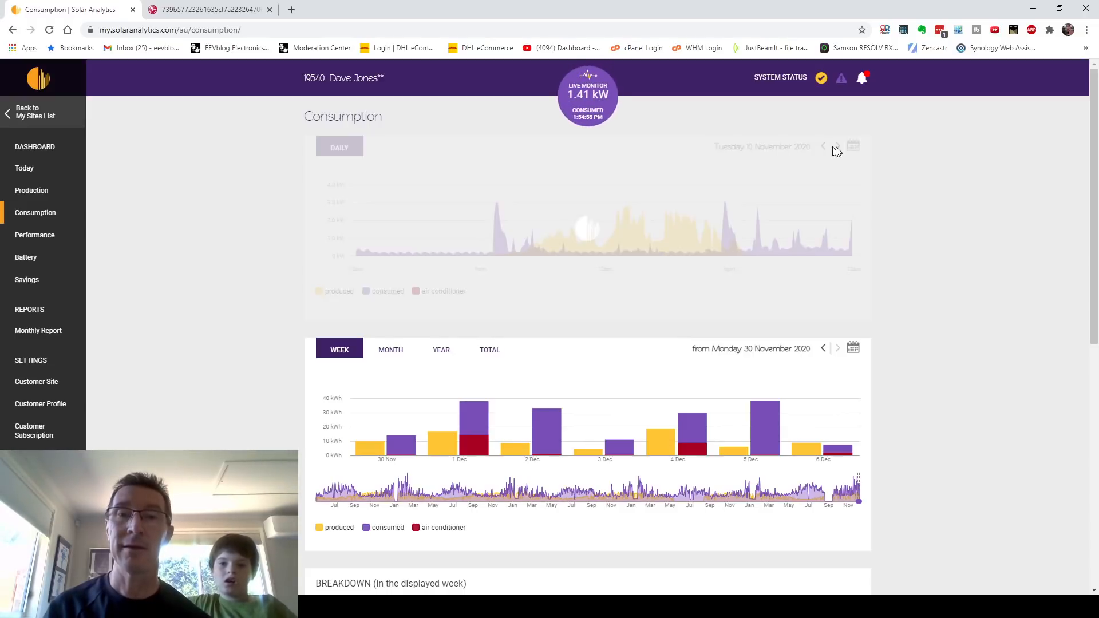
pyautogui.click(837, 146)
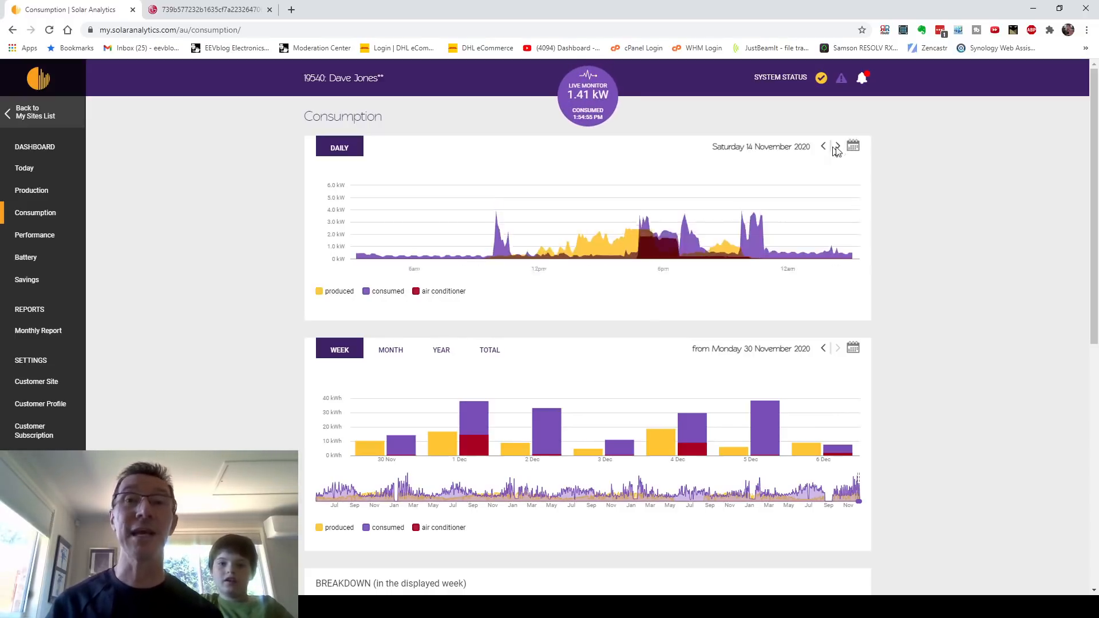
pyautogui.click(837, 147)
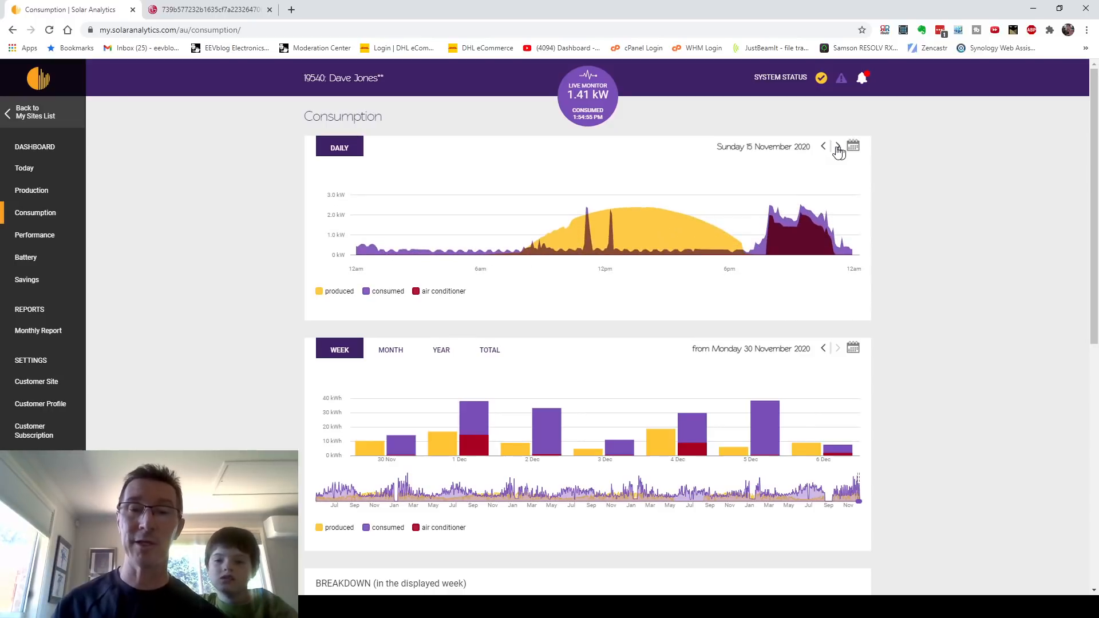
pyautogui.moveTo(704, 218)
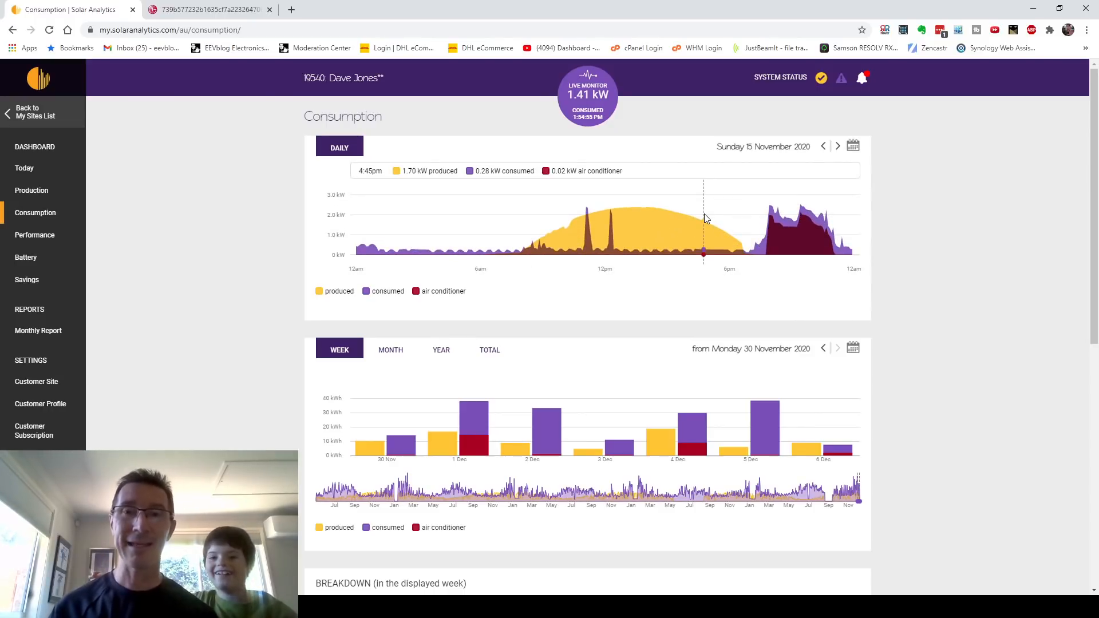
pyautogui.moveTo(651, 293)
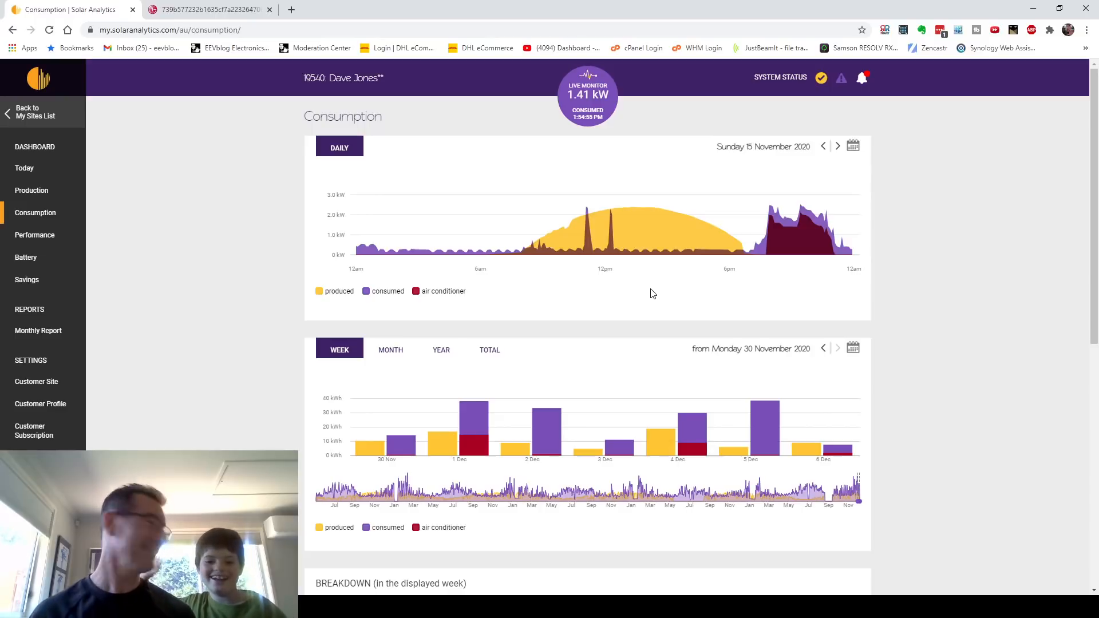